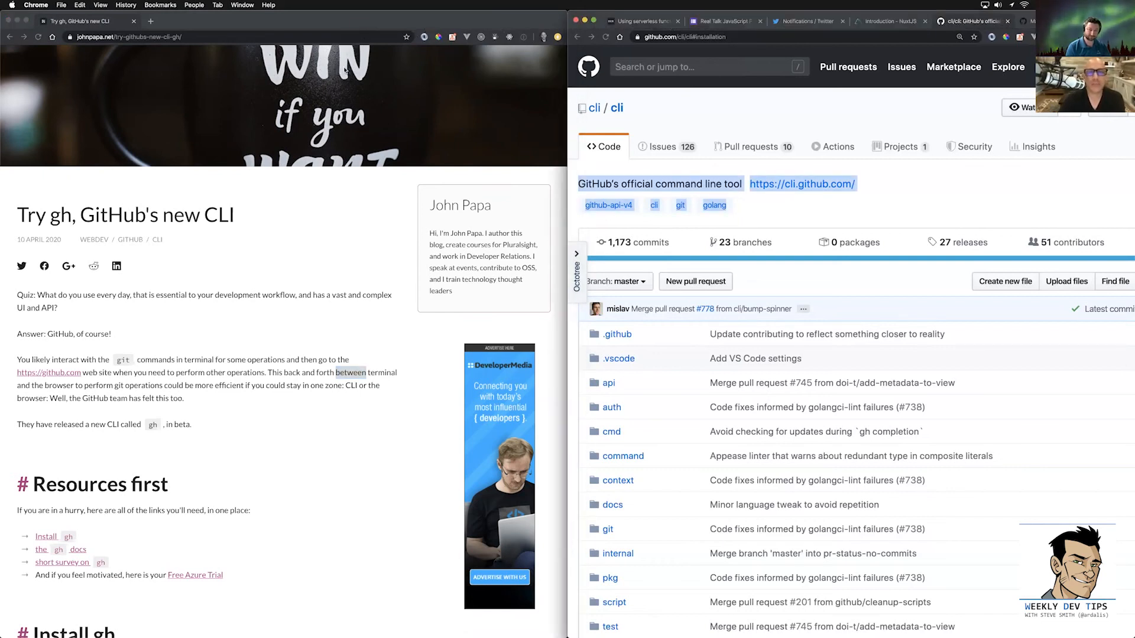
{"action": "mouse_move", "coordinate": [341, 52]}
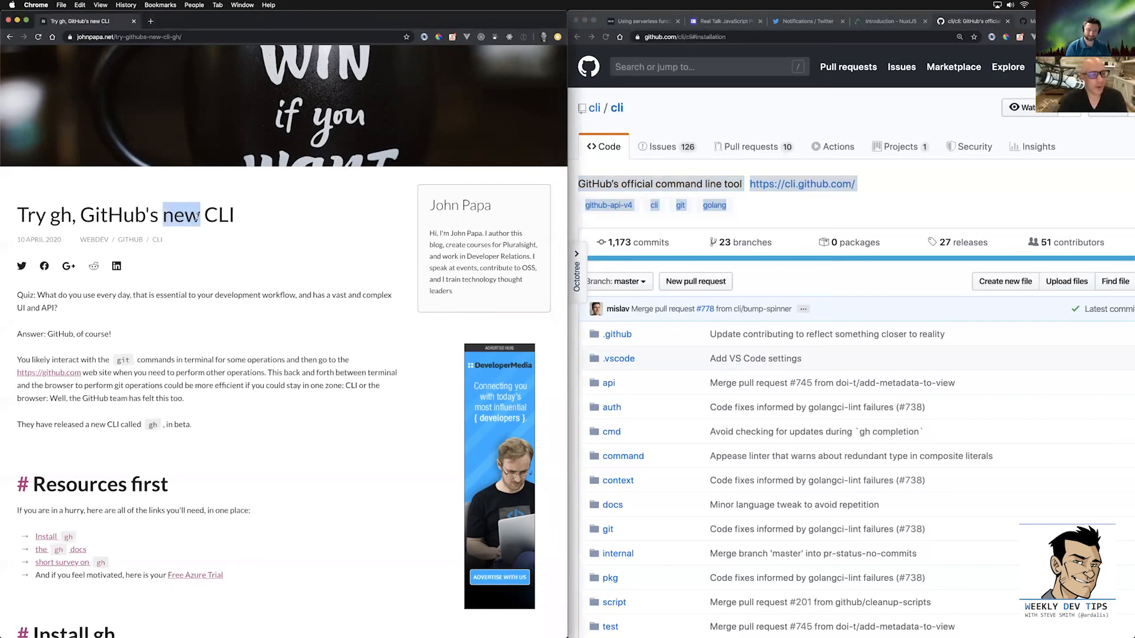
Scroll the blog post down to the gh issue create and gh issue status examples.
{"action": "left_click", "coordinate": [293, 215]}
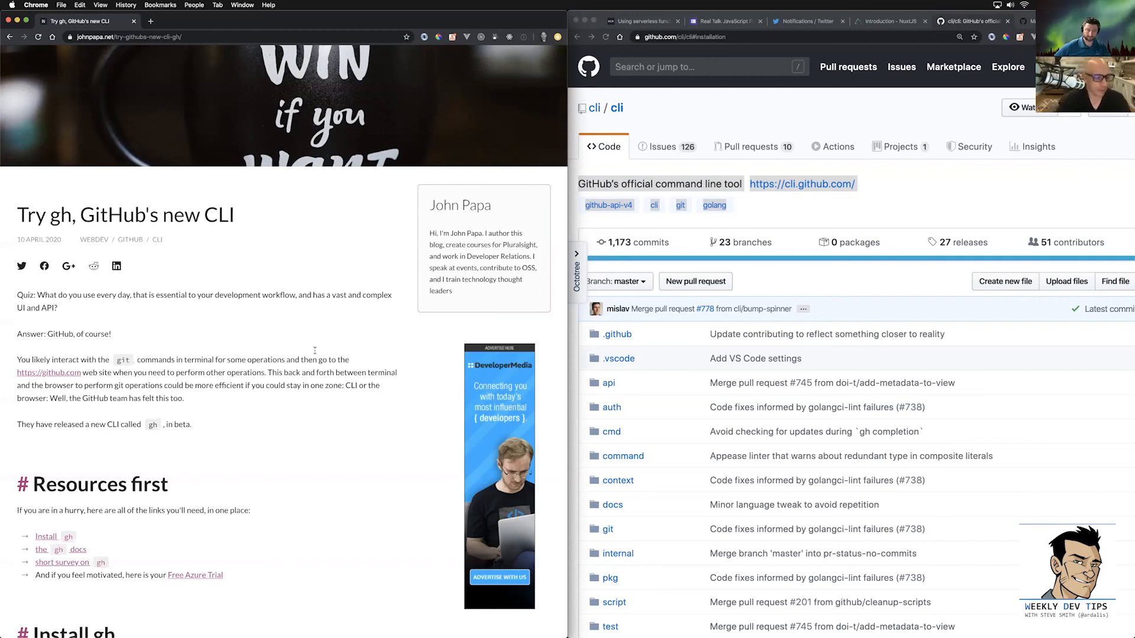
{"action": "scroll", "scroll_direction": "down", "scroll_amount": 3}
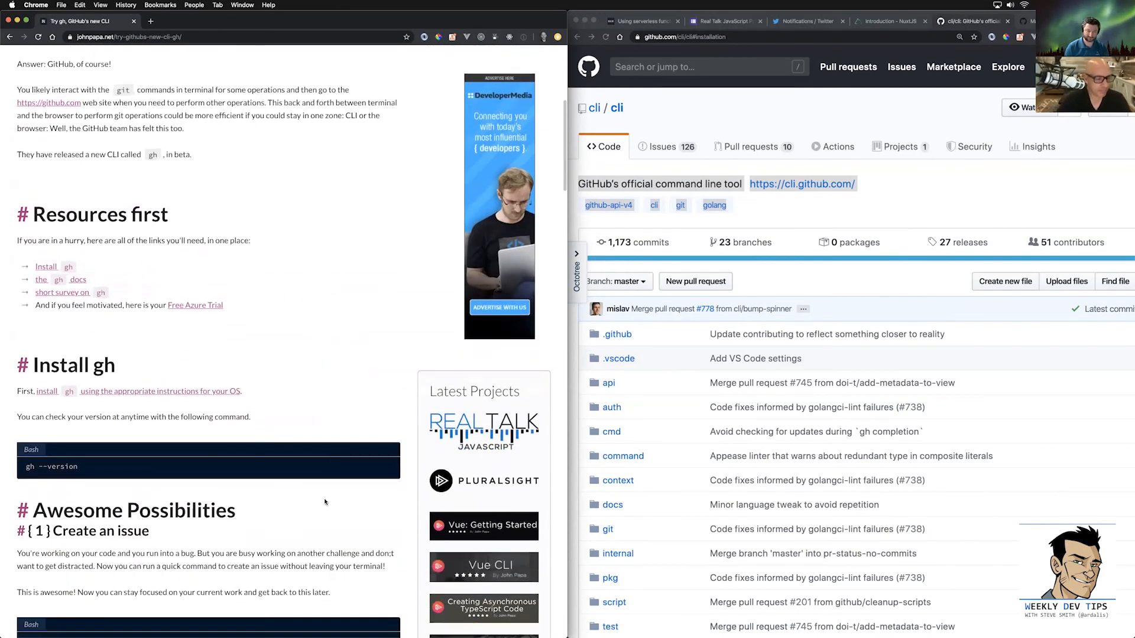
{"action": "scroll", "scroll_direction": "down", "scroll_amount": 3}
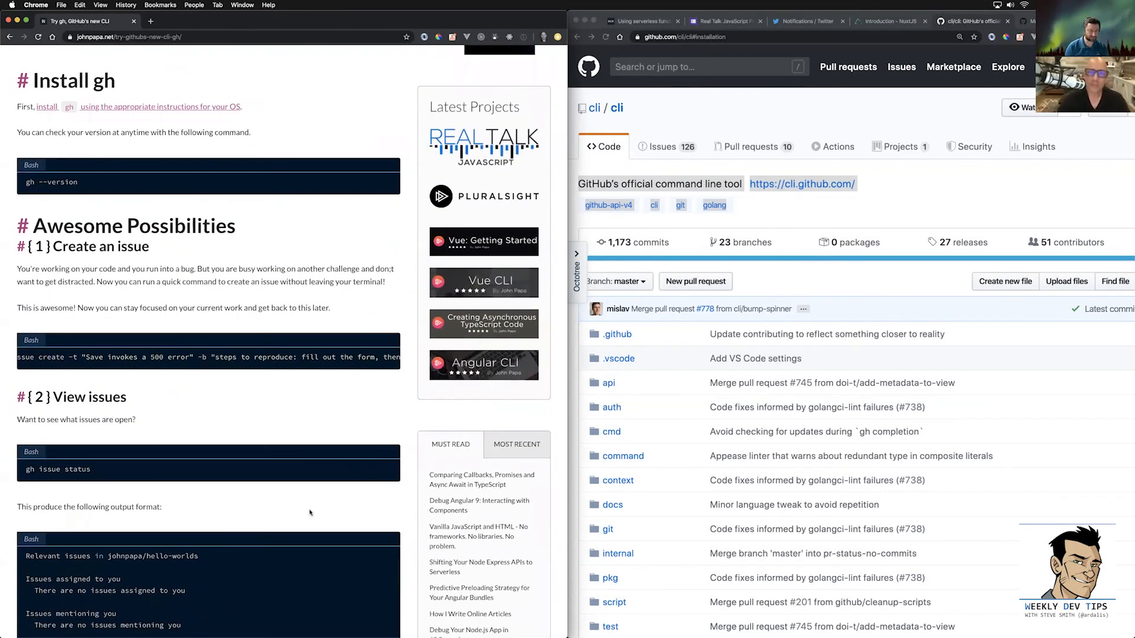
{"action": "scroll", "scroll_direction": "down", "scroll_amount": 3}
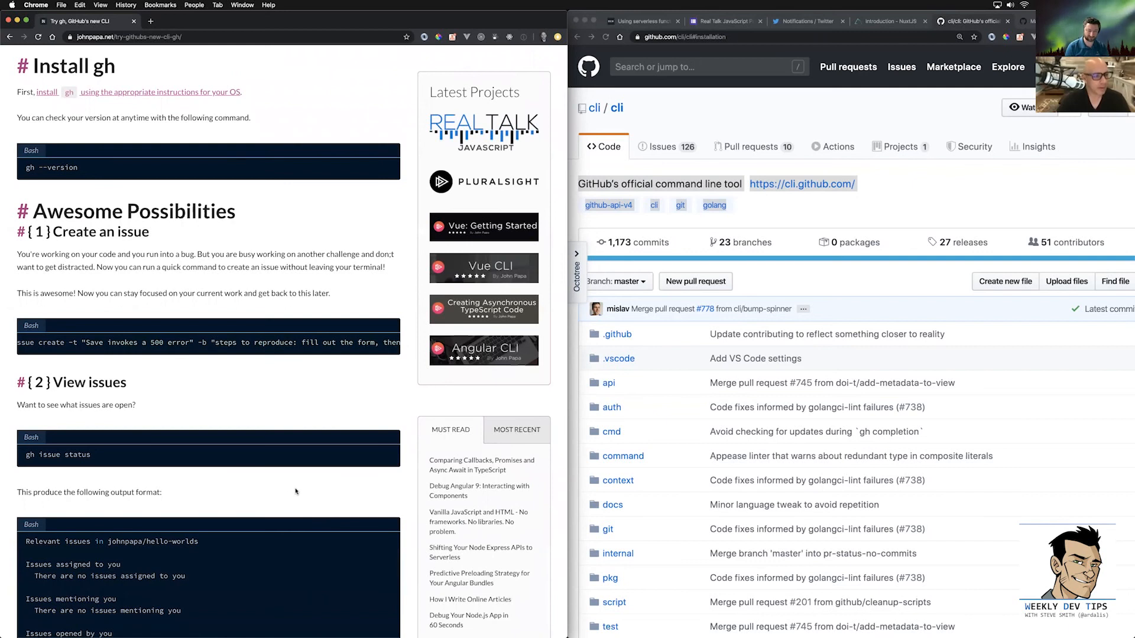
{"action": "mouse_move", "coordinate": [301, 490]}
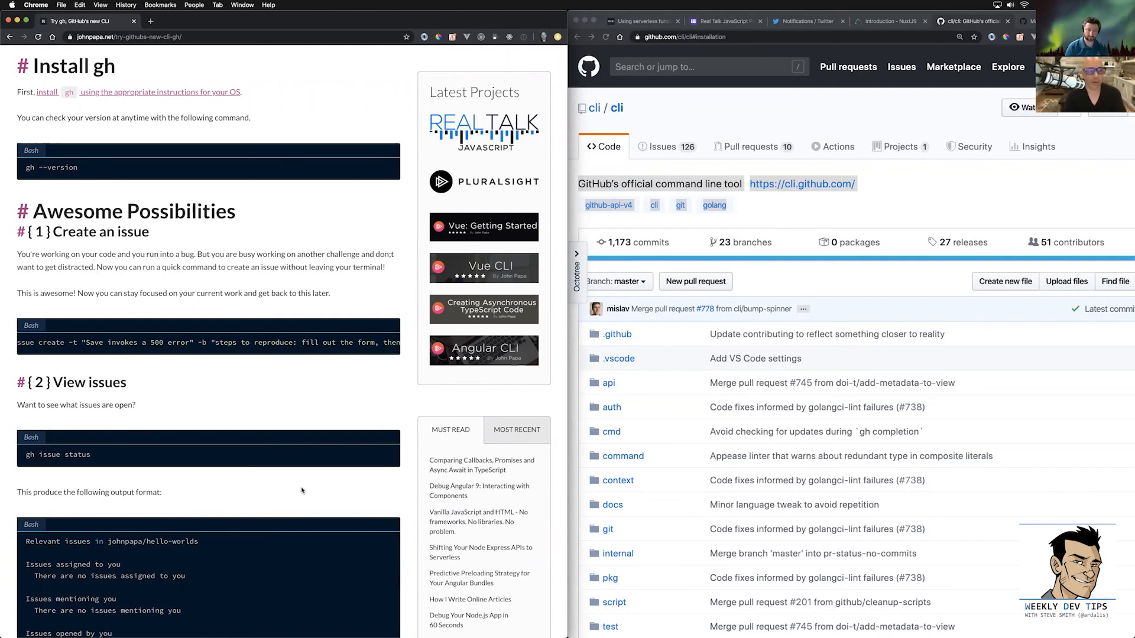
{"action": "scroll", "scroll_direction": "down", "scroll_amount": 3}
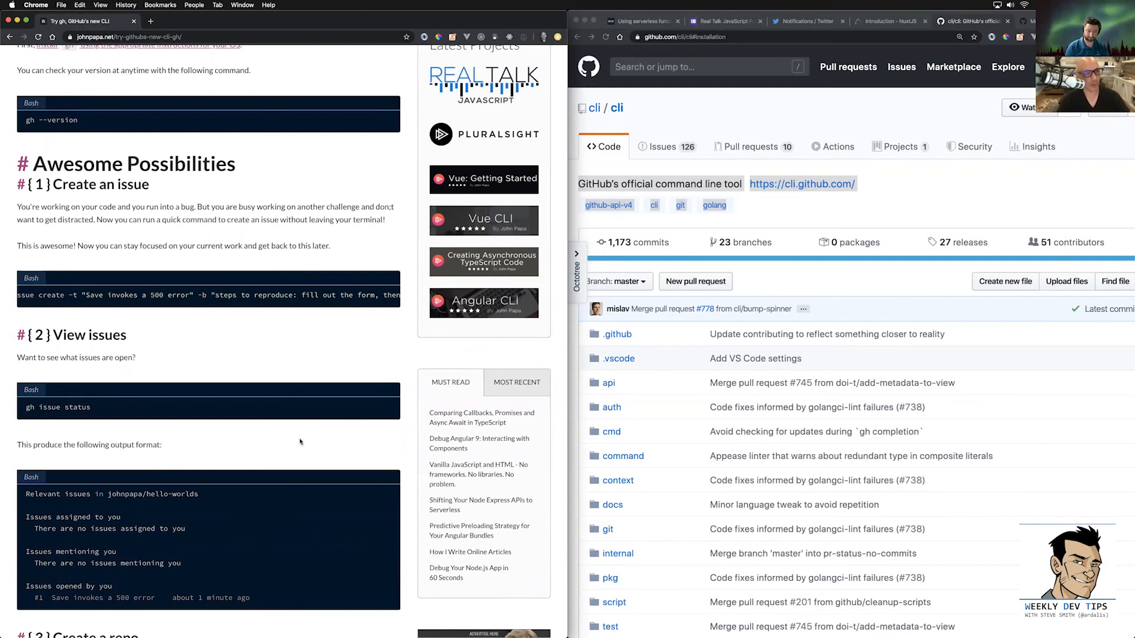
{"action": "scroll", "scroll_direction": "down", "scroll_amount": 3}
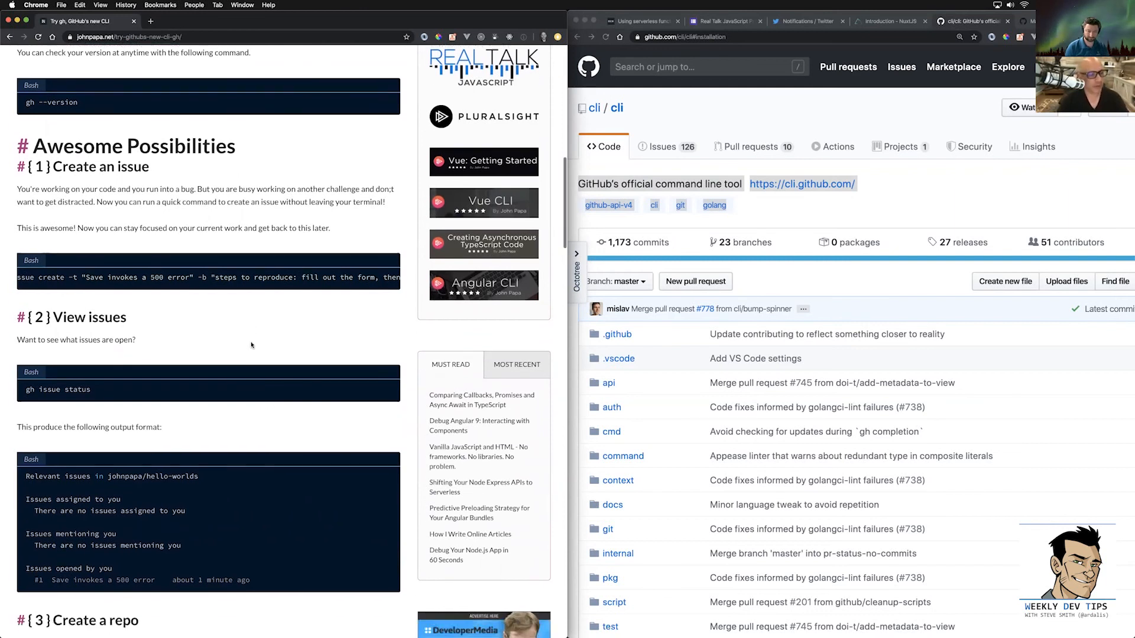
{"action": "scroll", "scroll_direction": "down", "scroll_amount": 3}
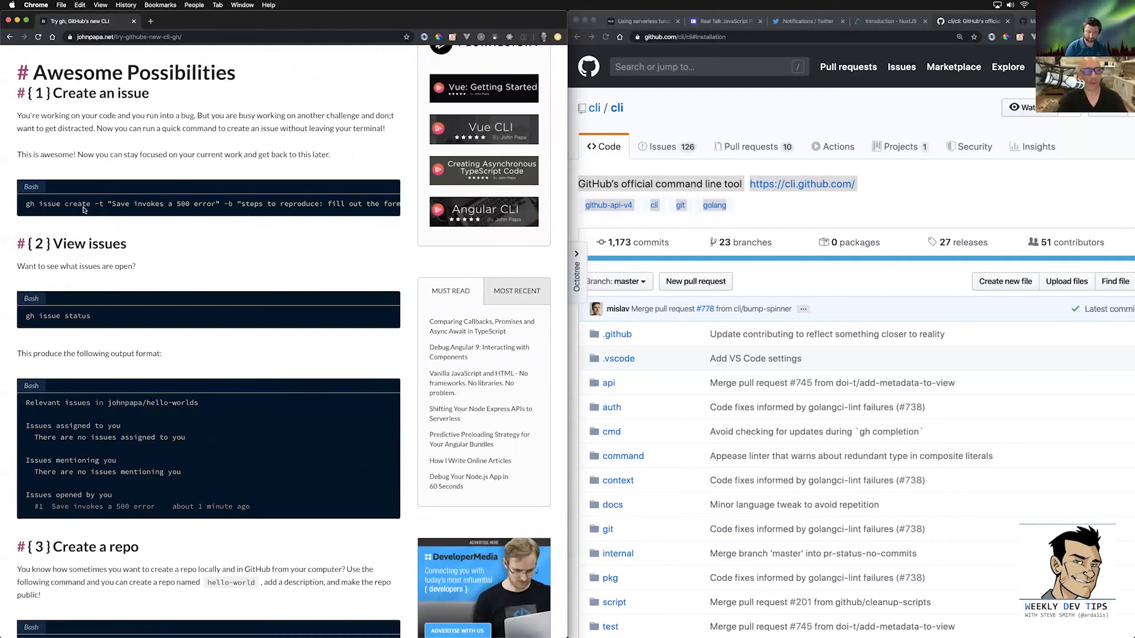
{"action": "mouse_move", "coordinate": [208, 179]}
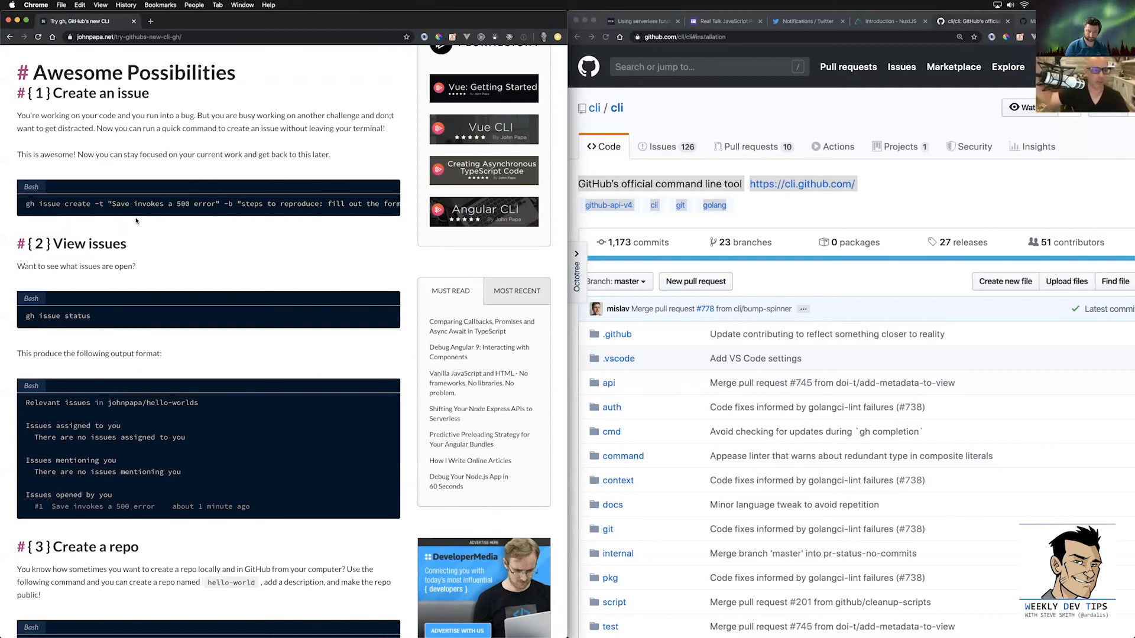
{"action": "mouse_move", "coordinate": [118, 221]}
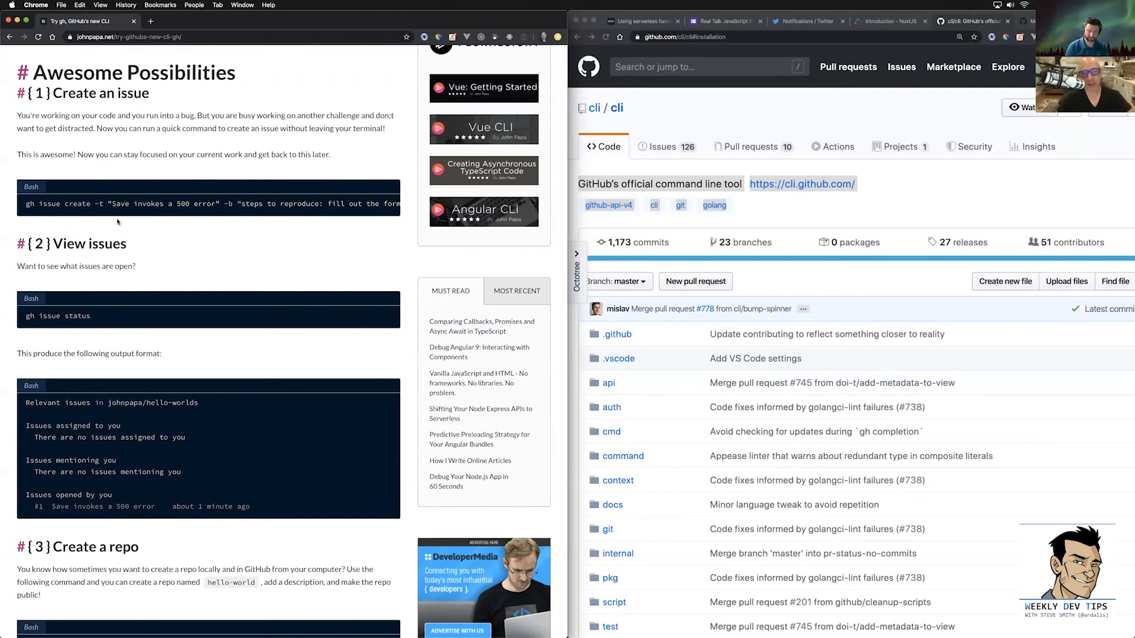
{"action": "mouse_move", "coordinate": [194, 220]}
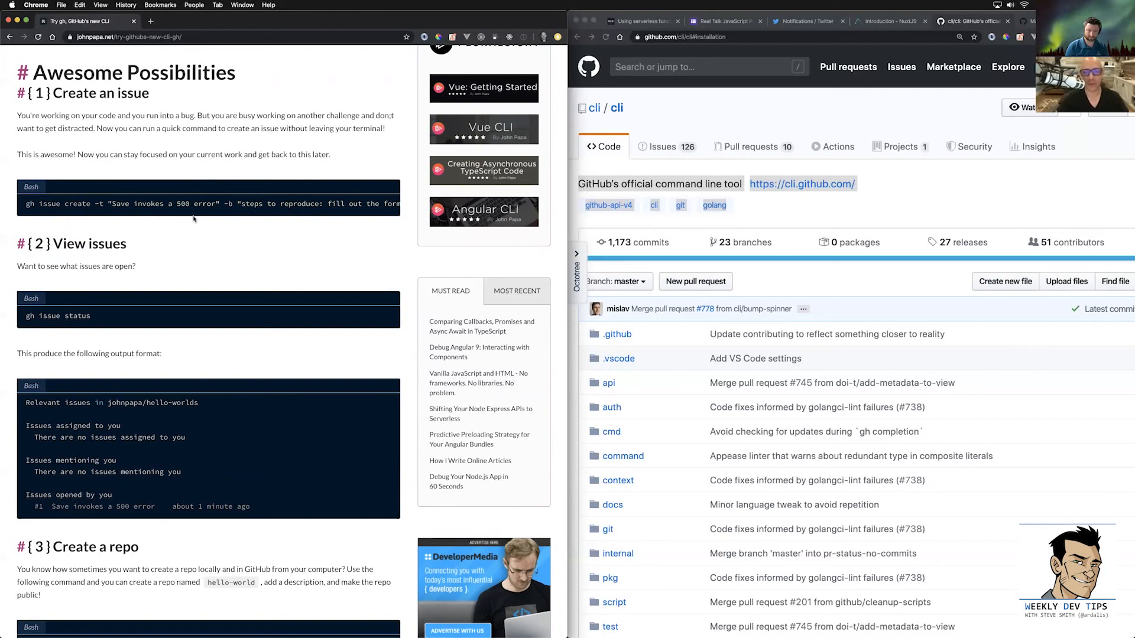
Scroll further down to the Create a repo and Open the browser sections.
{"action": "scroll", "scroll_direction": "down", "scroll_amount": 3}
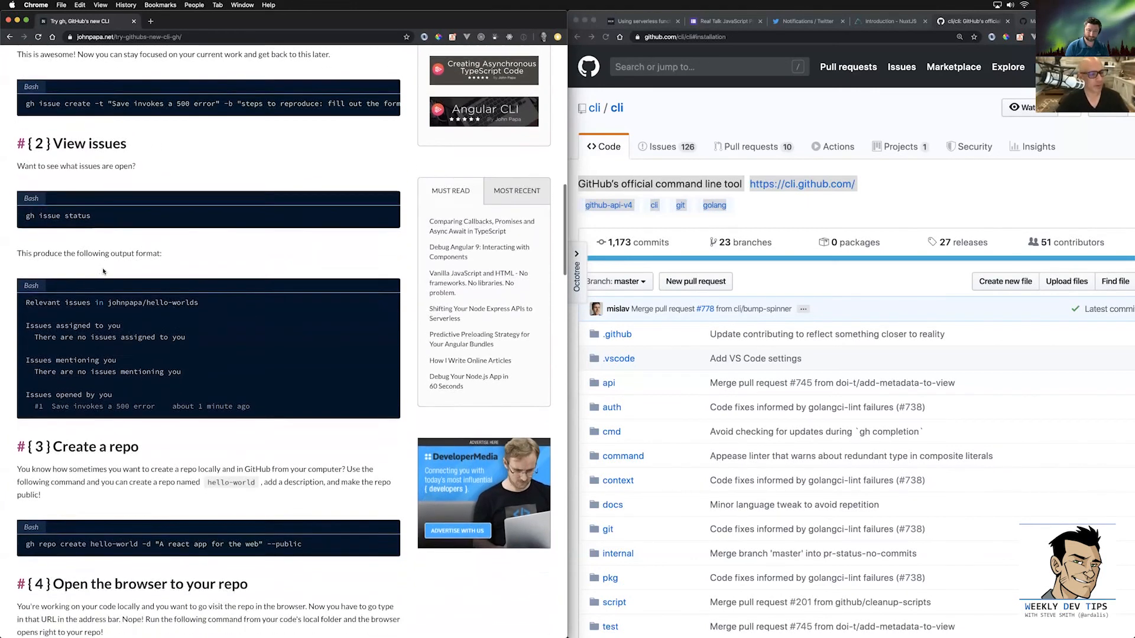
{"action": "scroll", "scroll_direction": "down", "scroll_amount": 3}
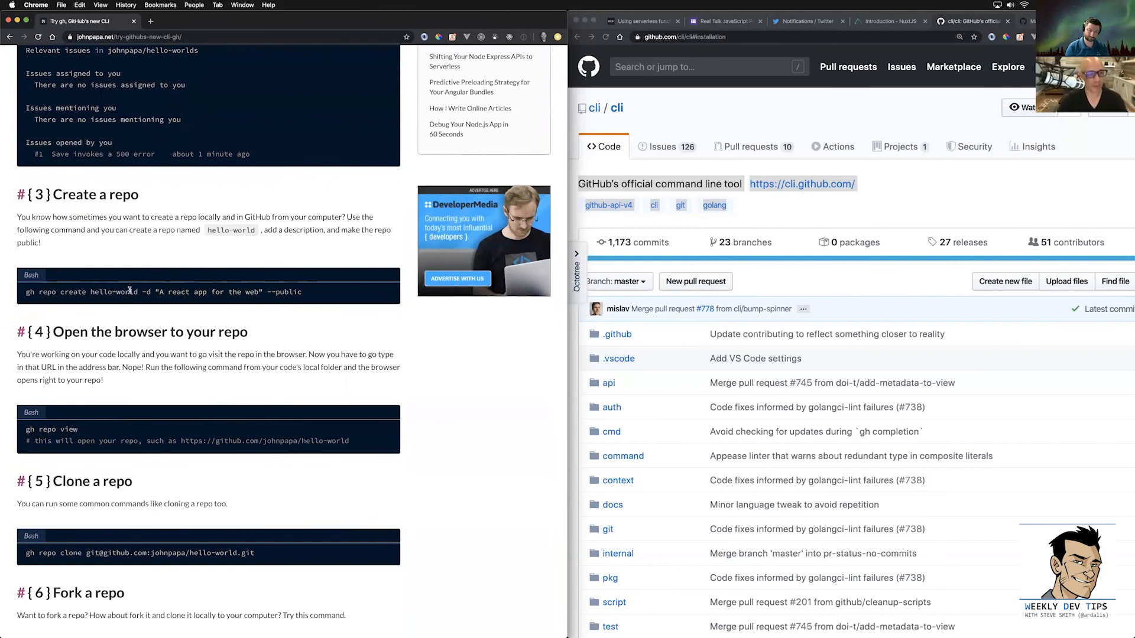
{"action": "scroll", "scroll_direction": "down", "scroll_amount": 3}
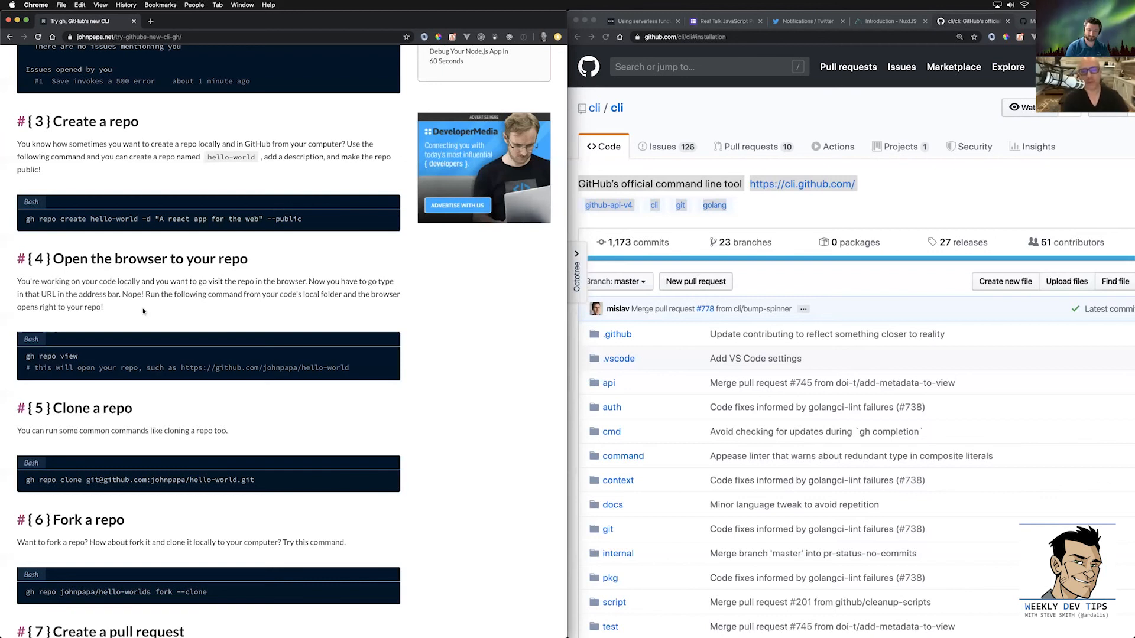
{"action": "mouse_move", "coordinate": [459, 329]}
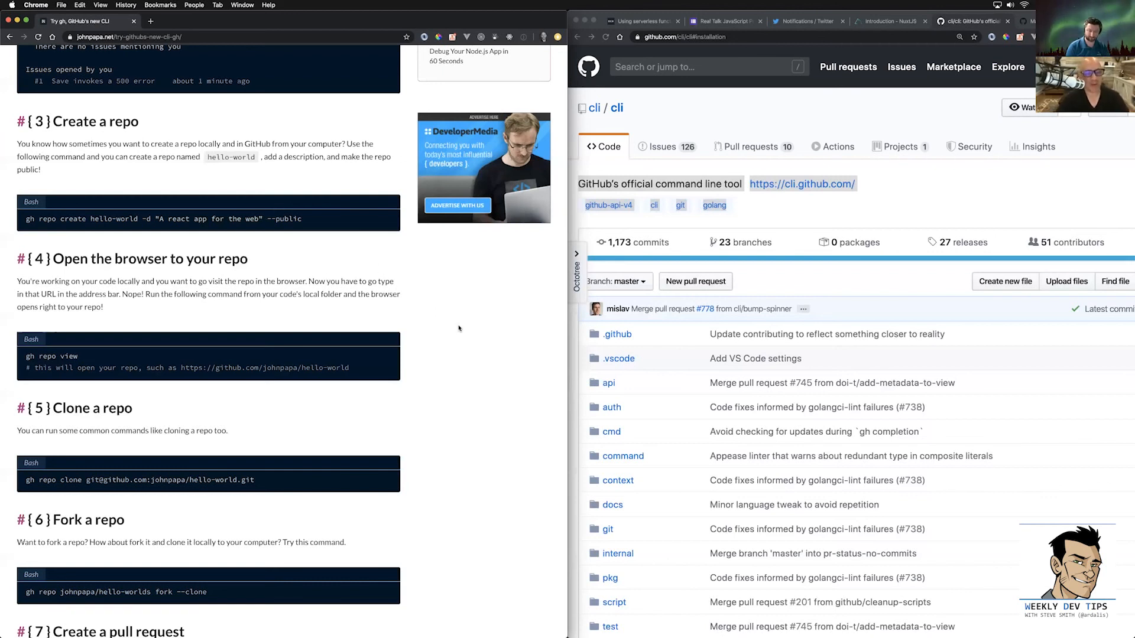
{"action": "mouse_move", "coordinate": [464, 394]}
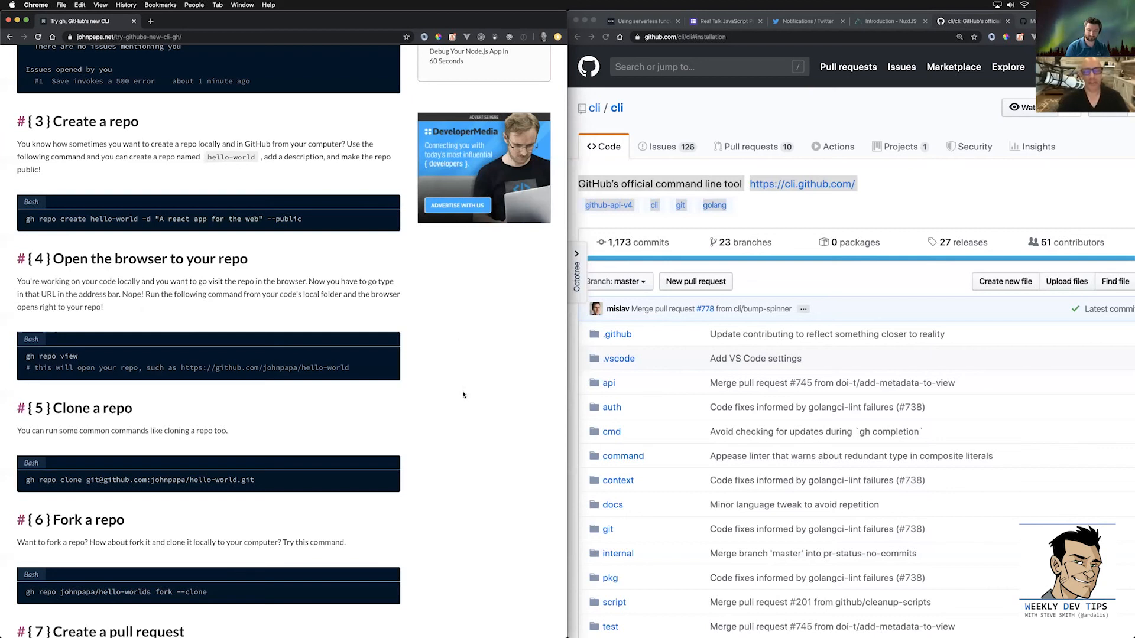
{"action": "mouse_move", "coordinate": [447, 336]}
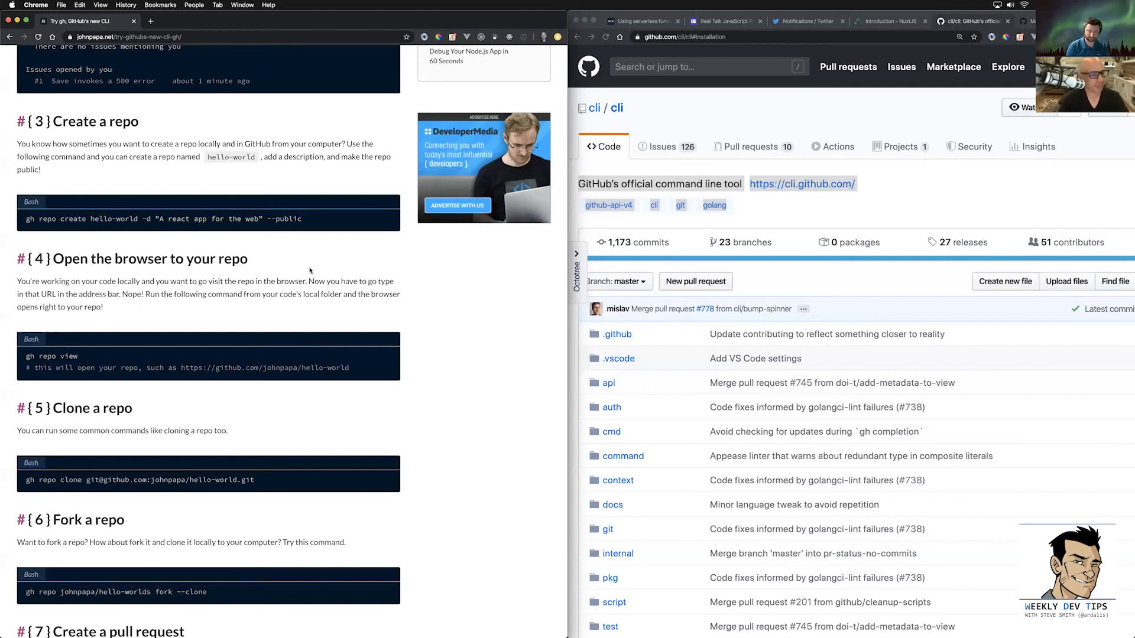
{"action": "scroll", "scroll_direction": "down", "scroll_amount": 3}
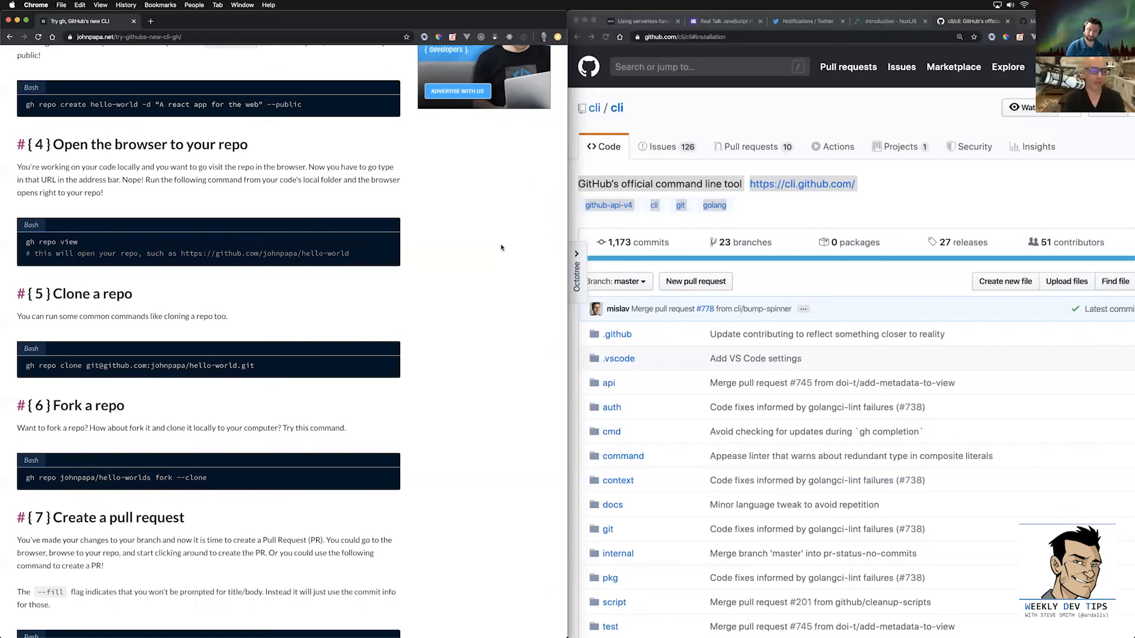
{"action": "mouse_move", "coordinate": [310, 221]}
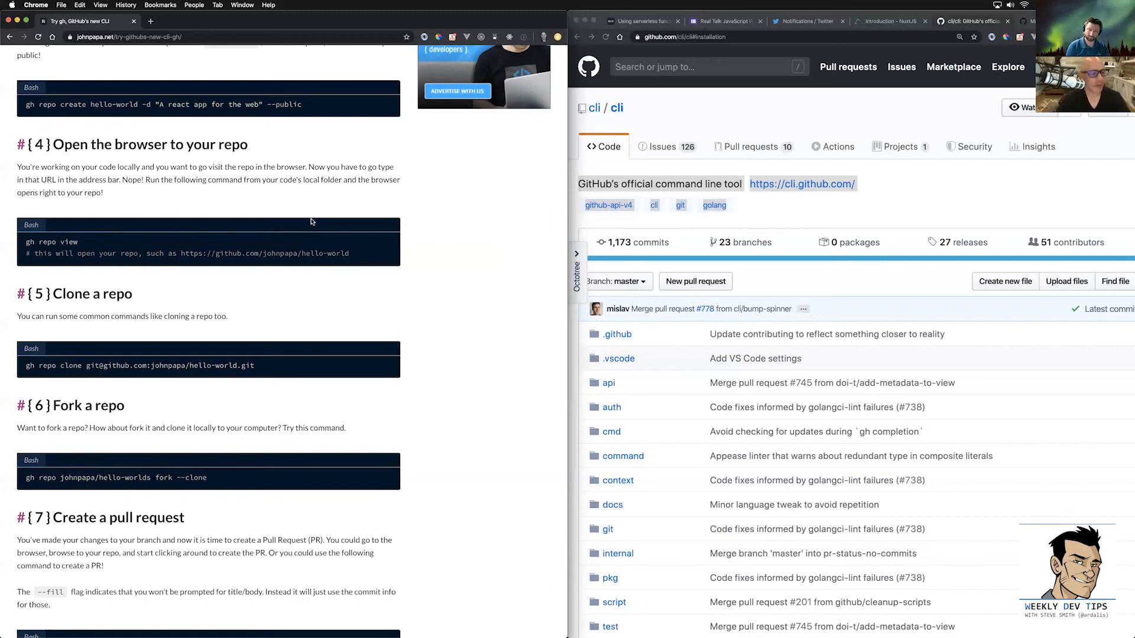
{"action": "mouse_move", "coordinate": [86, 269]}
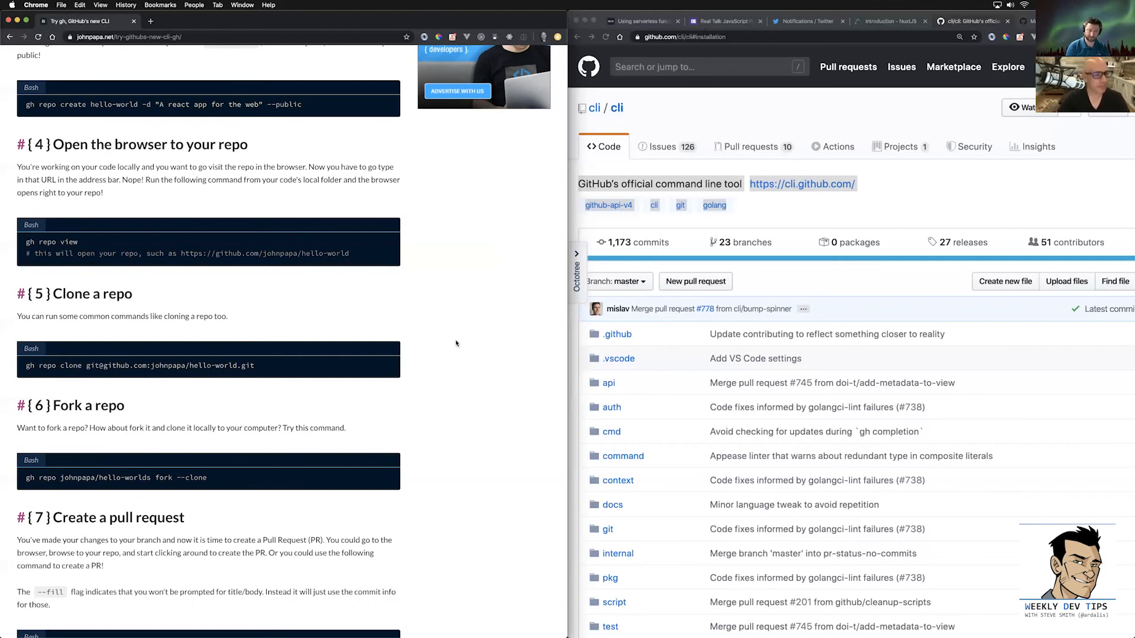
{"action": "scroll", "scroll_direction": "down", "scroll_amount": 3}
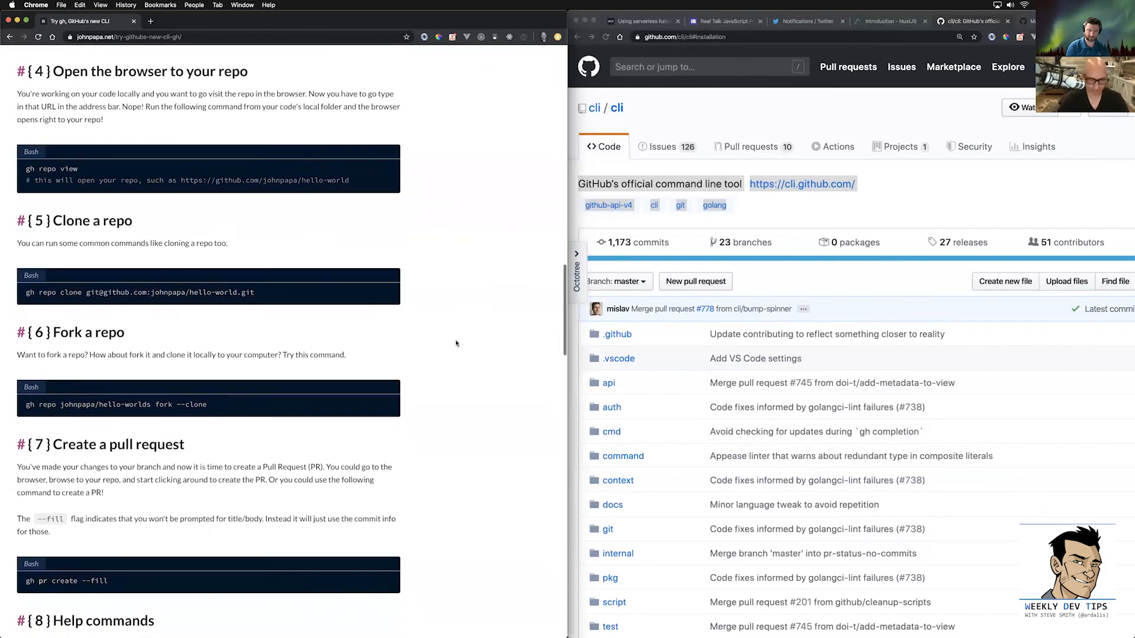
{"action": "mouse_move", "coordinate": [464, 220]}
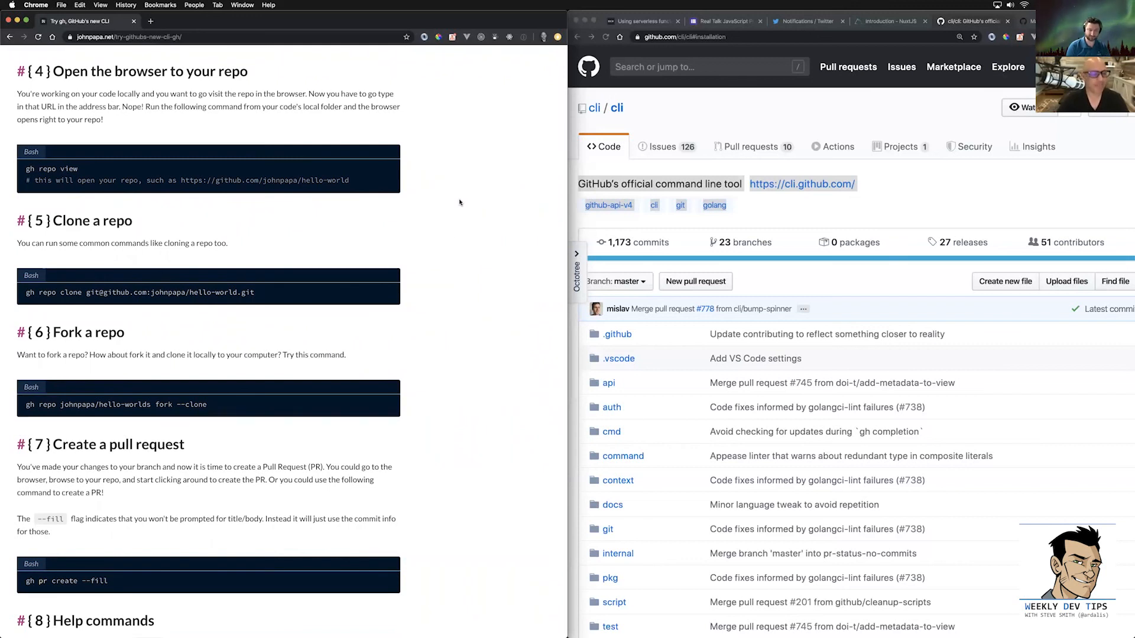
{"action": "scroll", "scroll_direction": "down", "scroll_amount": 3}
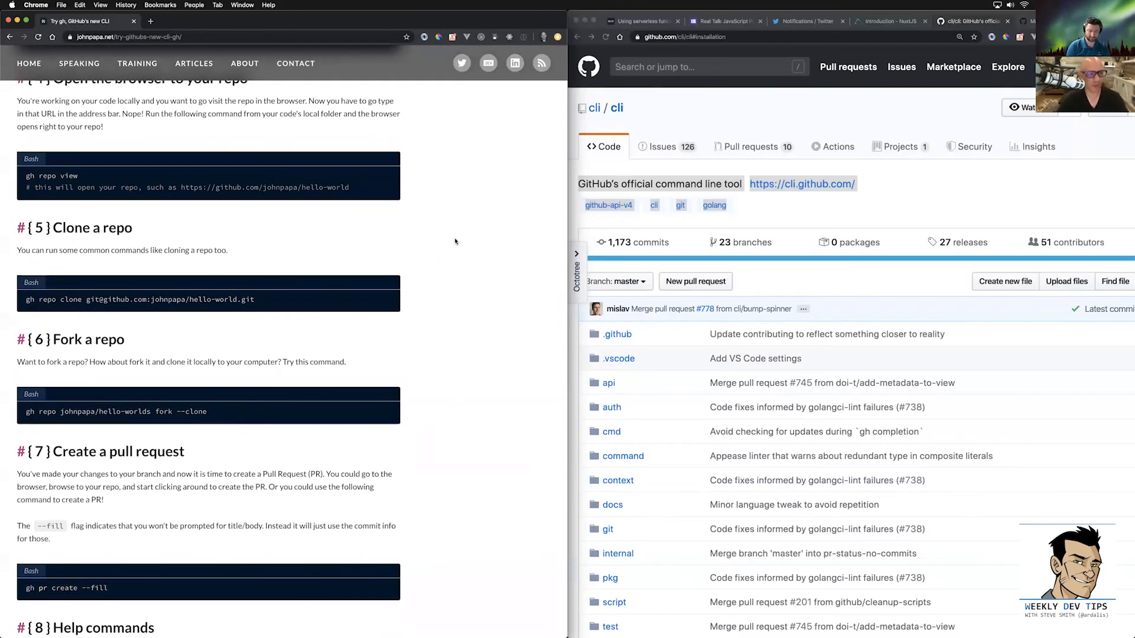
{"action": "scroll", "scroll_direction": "down", "scroll_amount": 3}
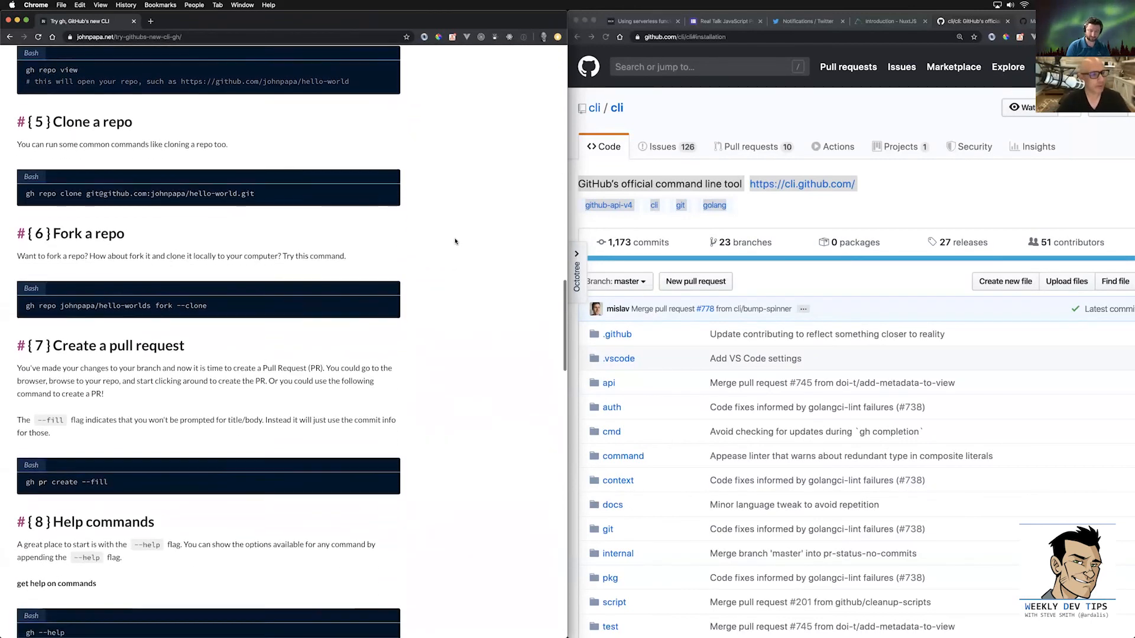
{"action": "scroll", "scroll_direction": "down", "scroll_amount": 3}
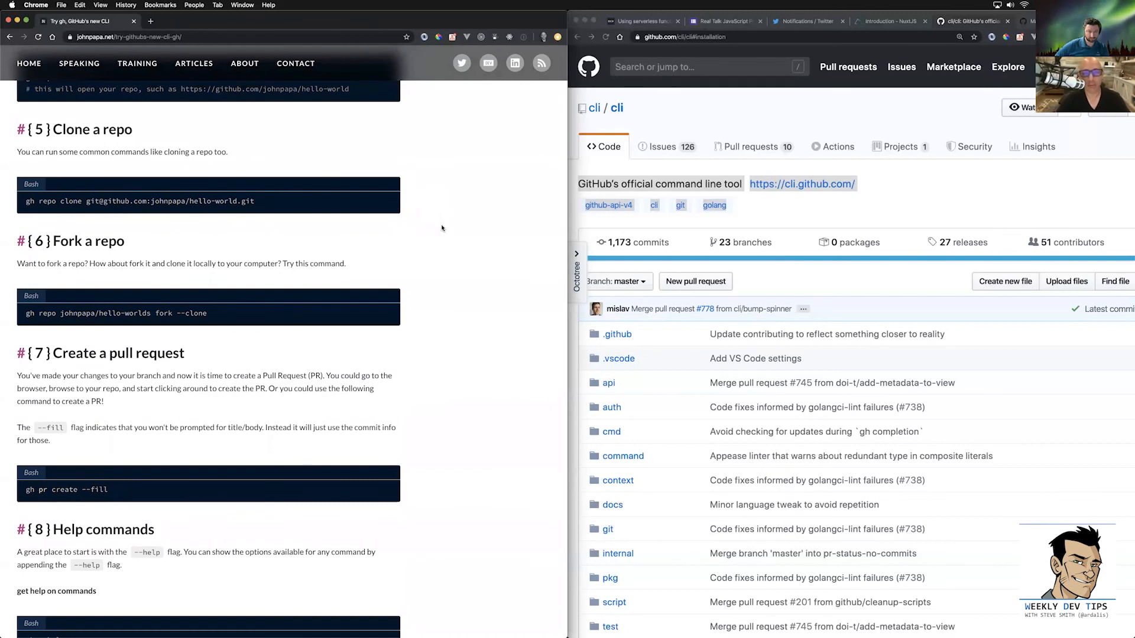
{"action": "mouse_move", "coordinate": [431, 215]}
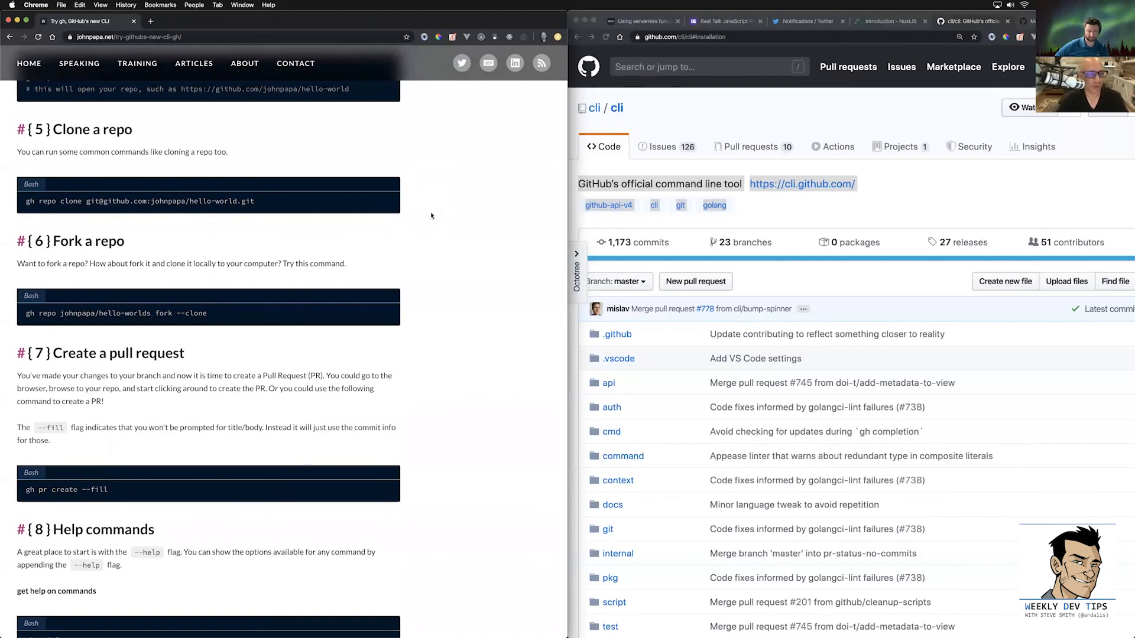
{"action": "scroll", "scroll_direction": "down", "scroll_amount": 3}
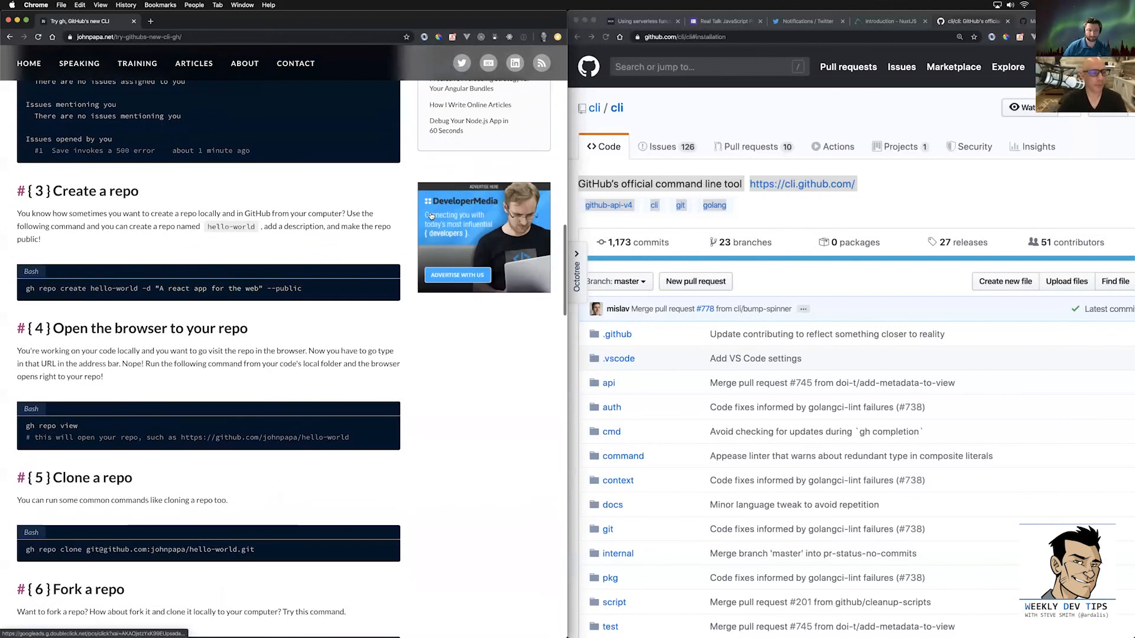
{"action": "mouse_move", "coordinate": [410, 318]}
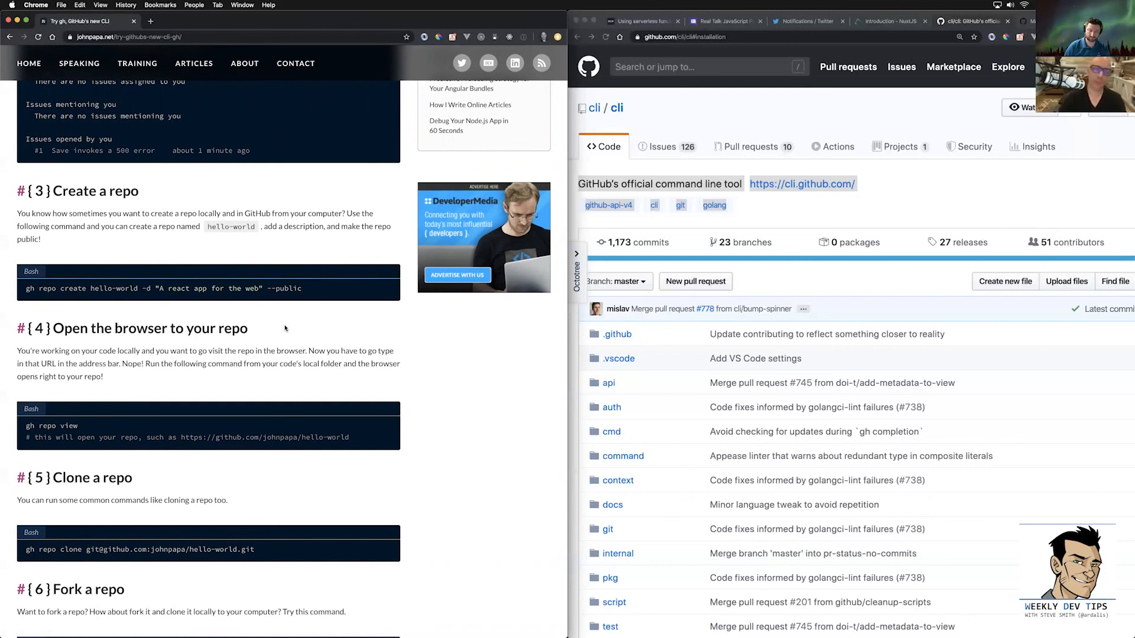
{"action": "scroll", "scroll_direction": "down", "scroll_amount": 3}
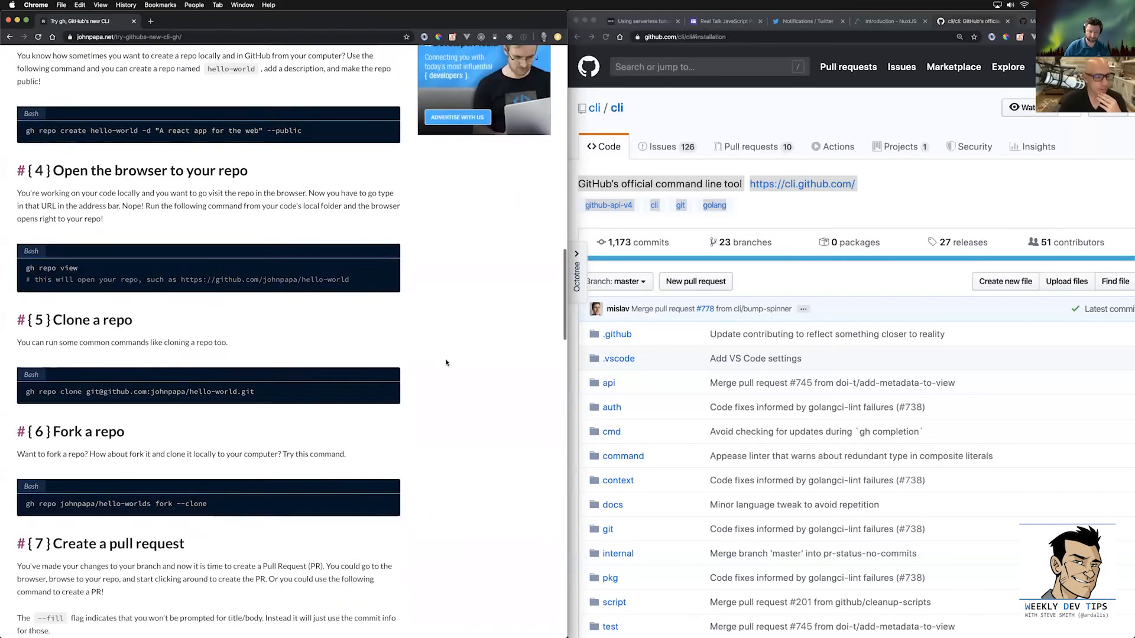
{"action": "scroll", "scroll_direction": "down", "scroll_amount": 3}
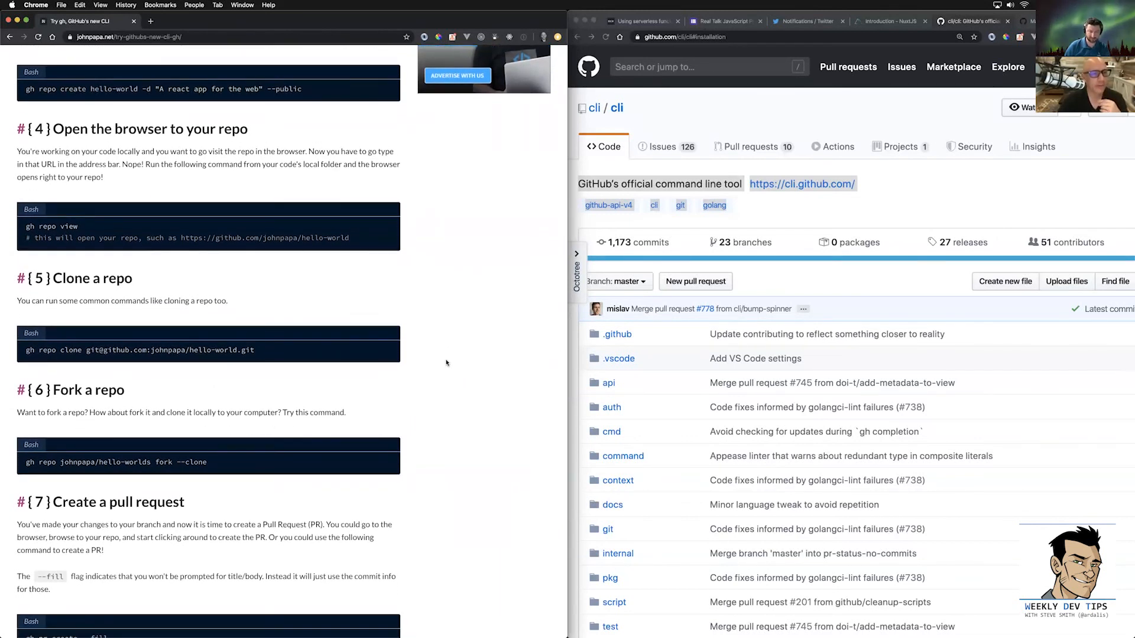
{"action": "left_click", "coordinate": [576, 268]}
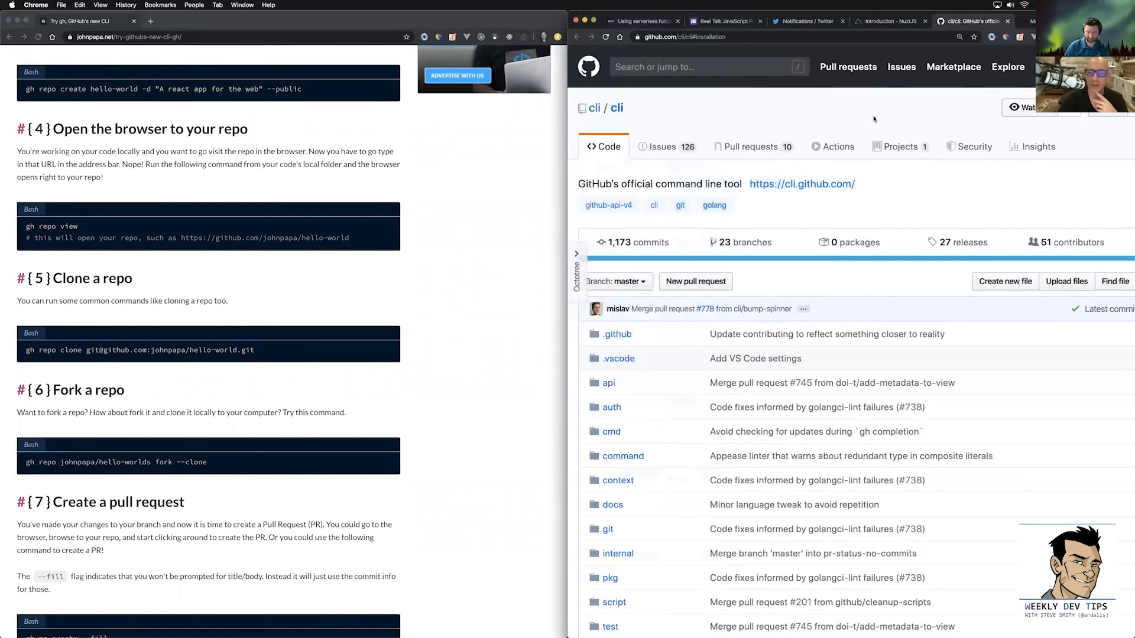
{"action": "scroll", "scroll_direction": "down", "scroll_amount": 3}
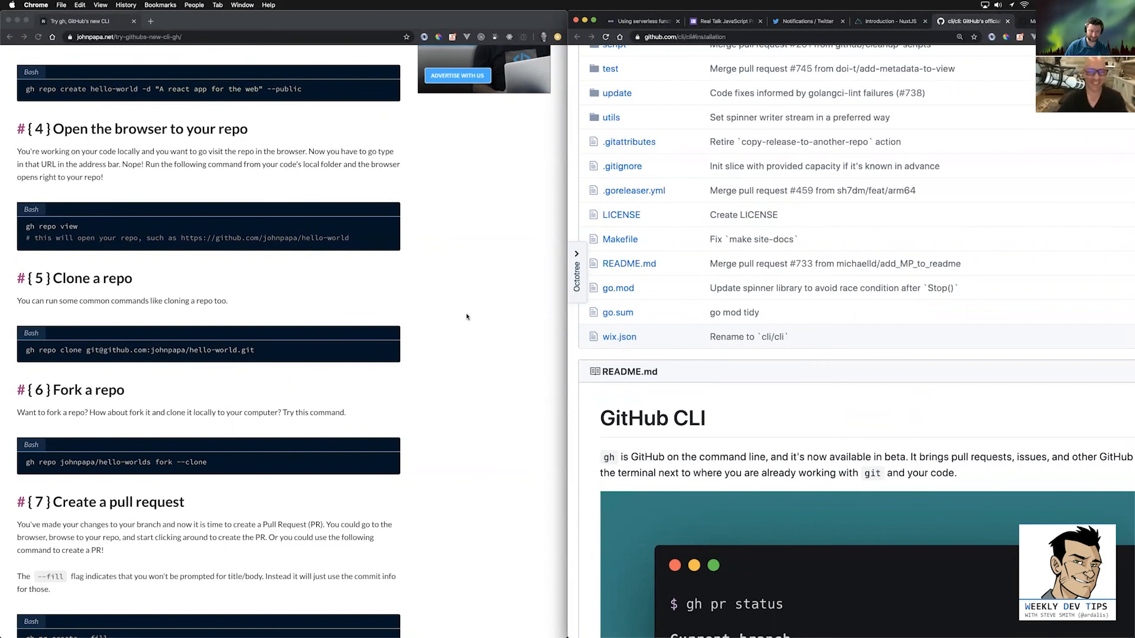
{"action": "scroll", "scroll_direction": "down", "scroll_amount": 3}
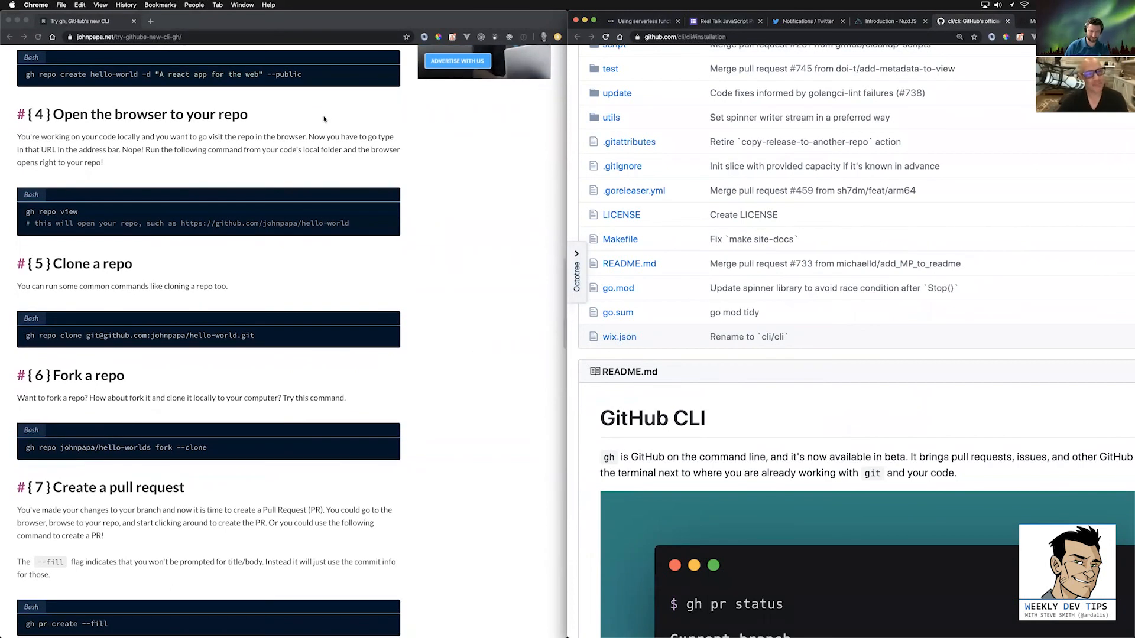
{"action": "scroll", "scroll_direction": "down", "scroll_amount": 3}
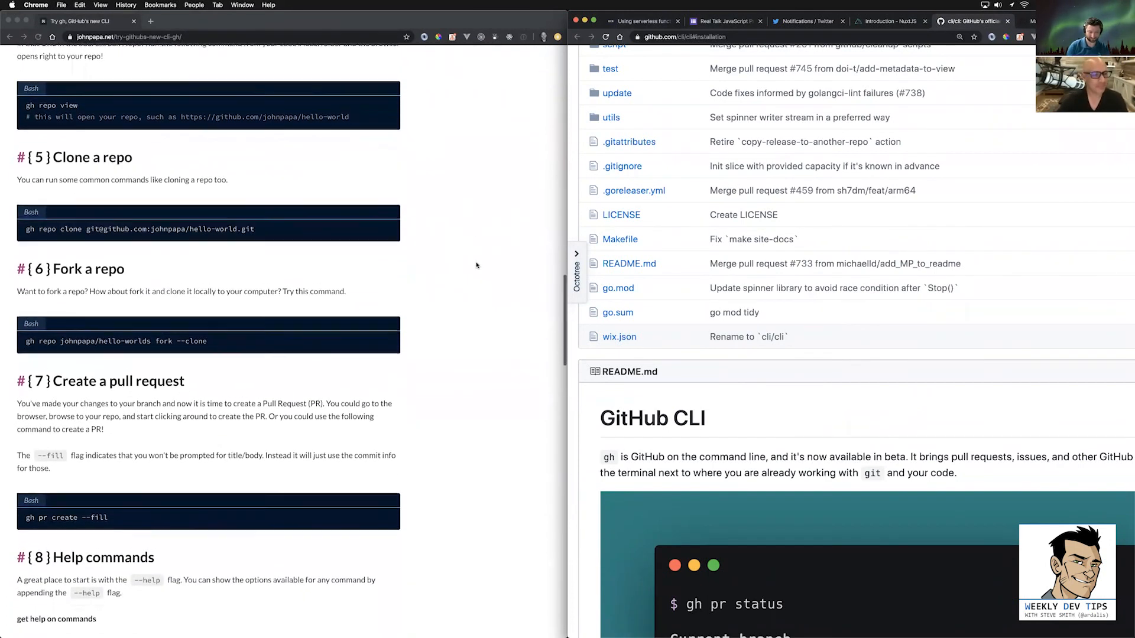
{"action": "scroll", "scroll_direction": "down", "scroll_amount": 3}
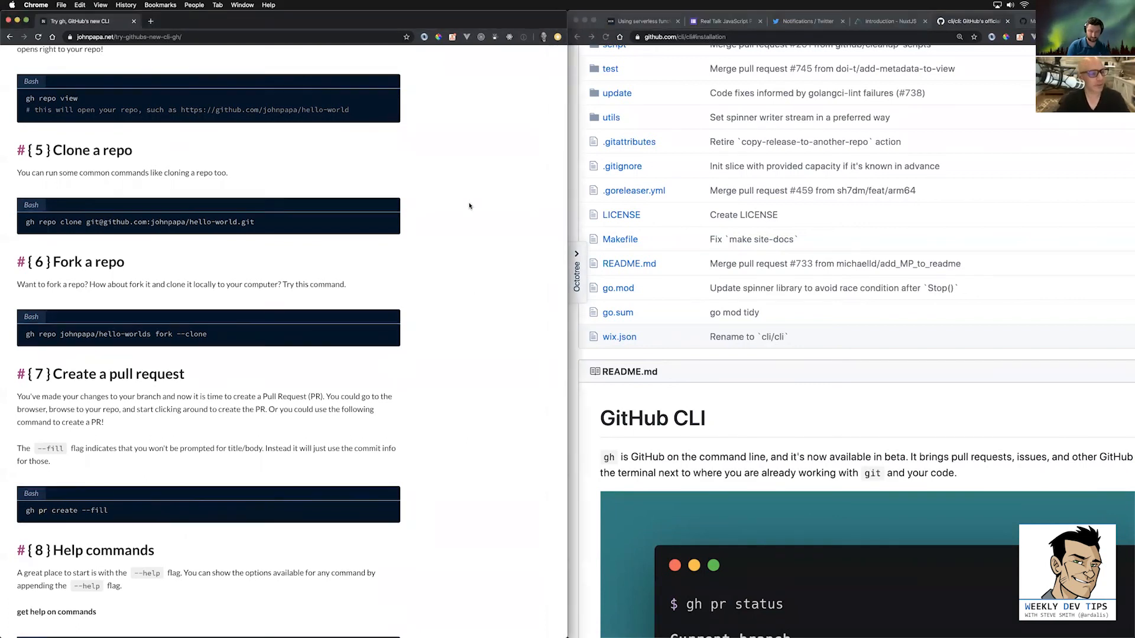
{"action": "scroll", "scroll_direction": "down", "scroll_amount": 3}
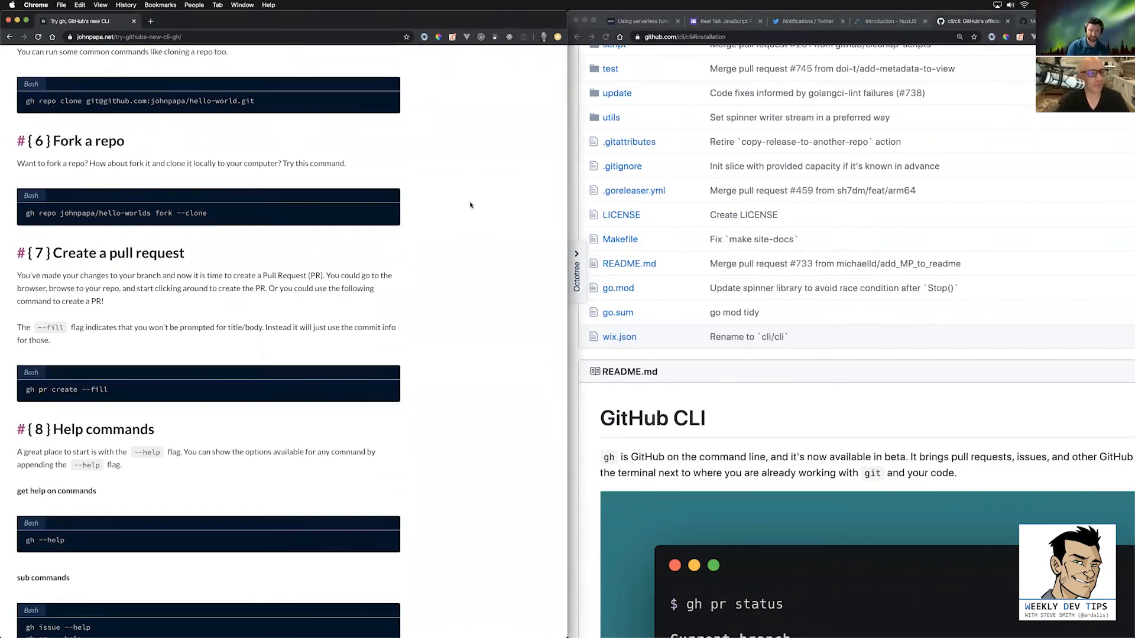
{"action": "mouse_move", "coordinate": [473, 230]}
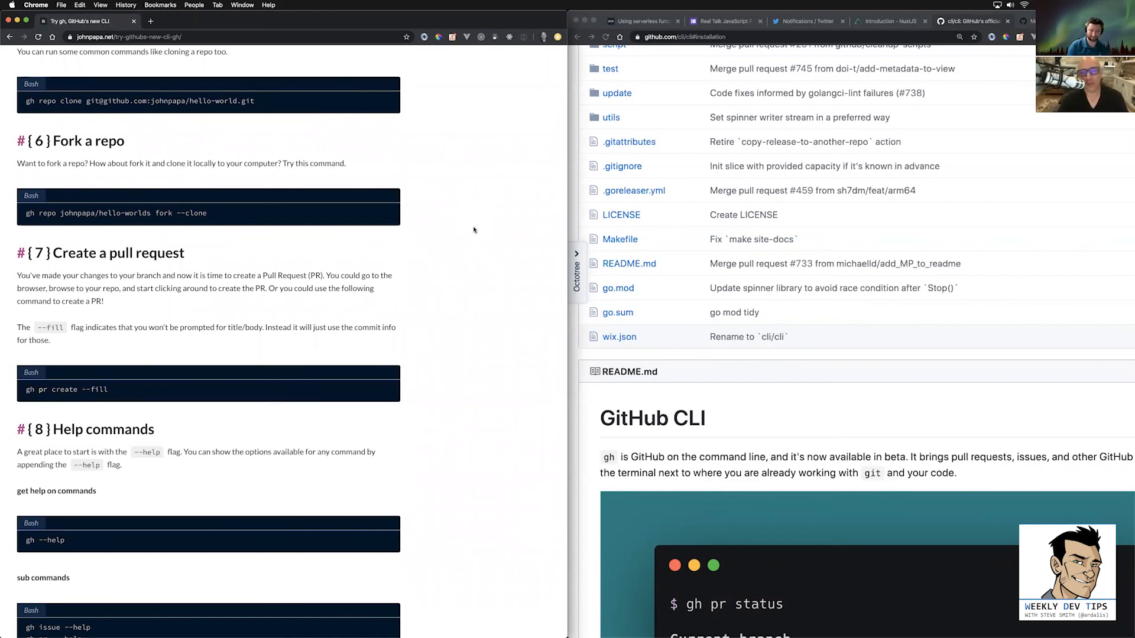
{"action": "mouse_move", "coordinate": [476, 210]}
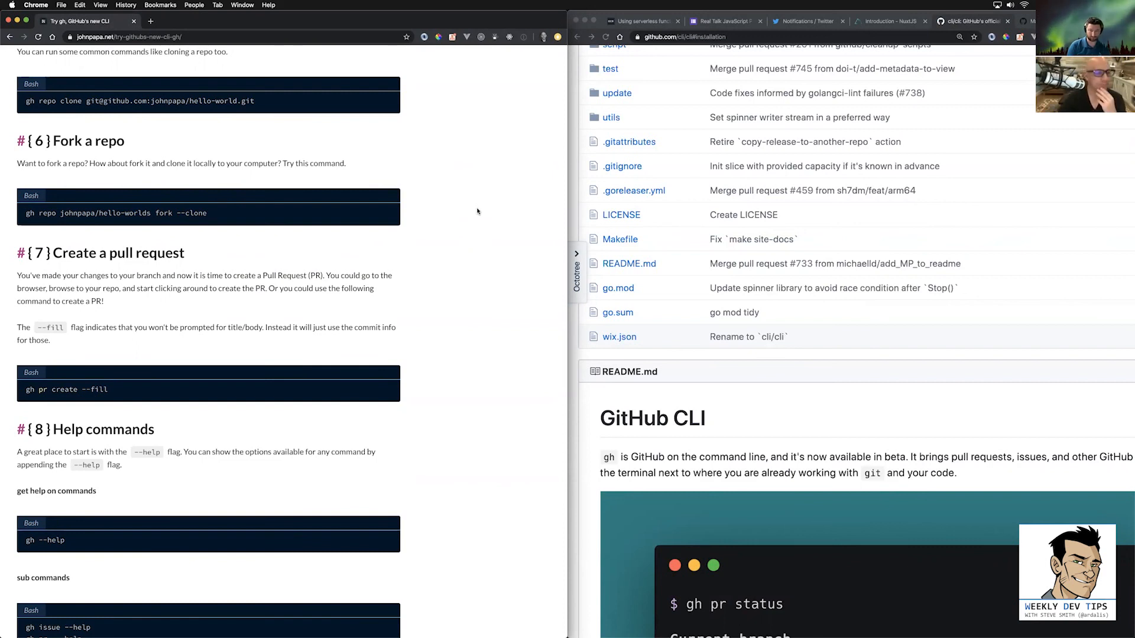
{"action": "mouse_move", "coordinate": [482, 263]}
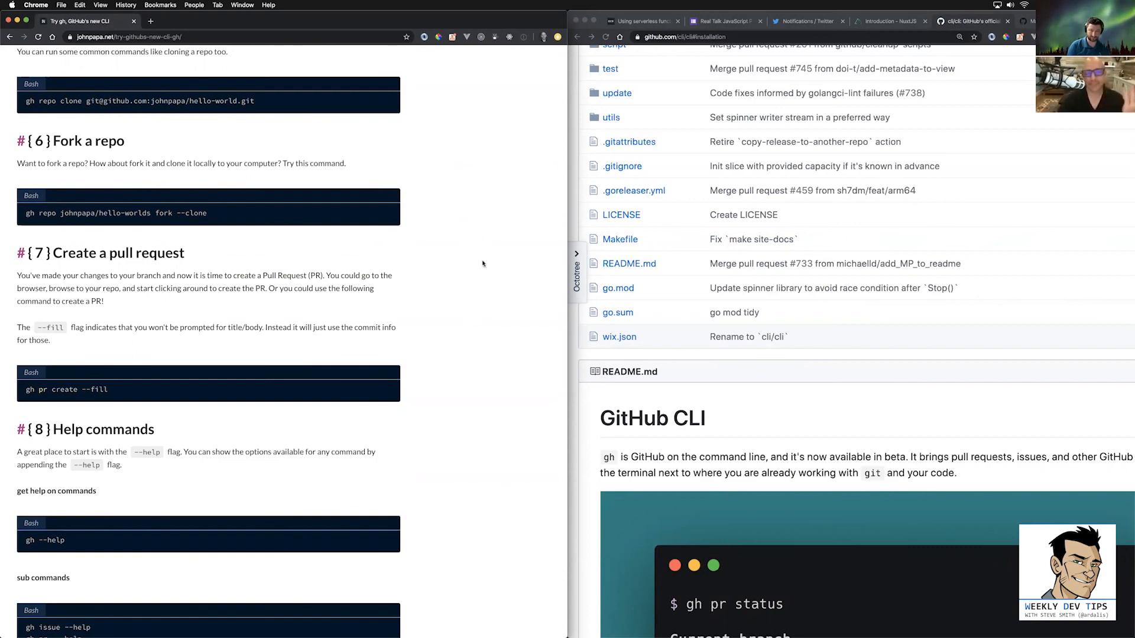
{"action": "mouse_move", "coordinate": [470, 219]}
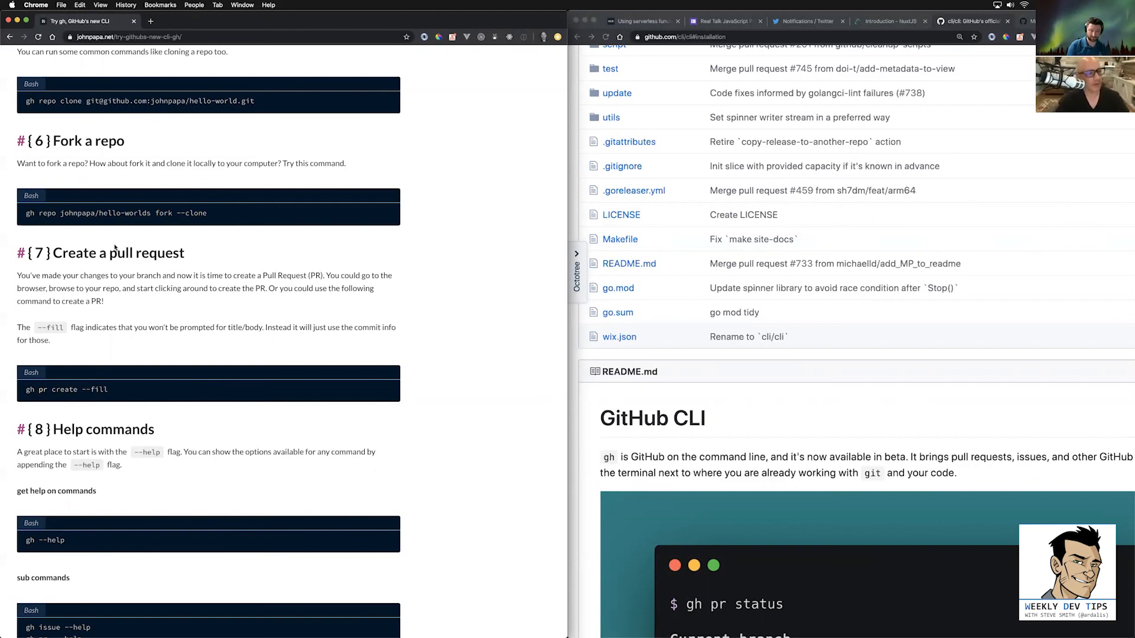
{"action": "mouse_move", "coordinate": [481, 231]}
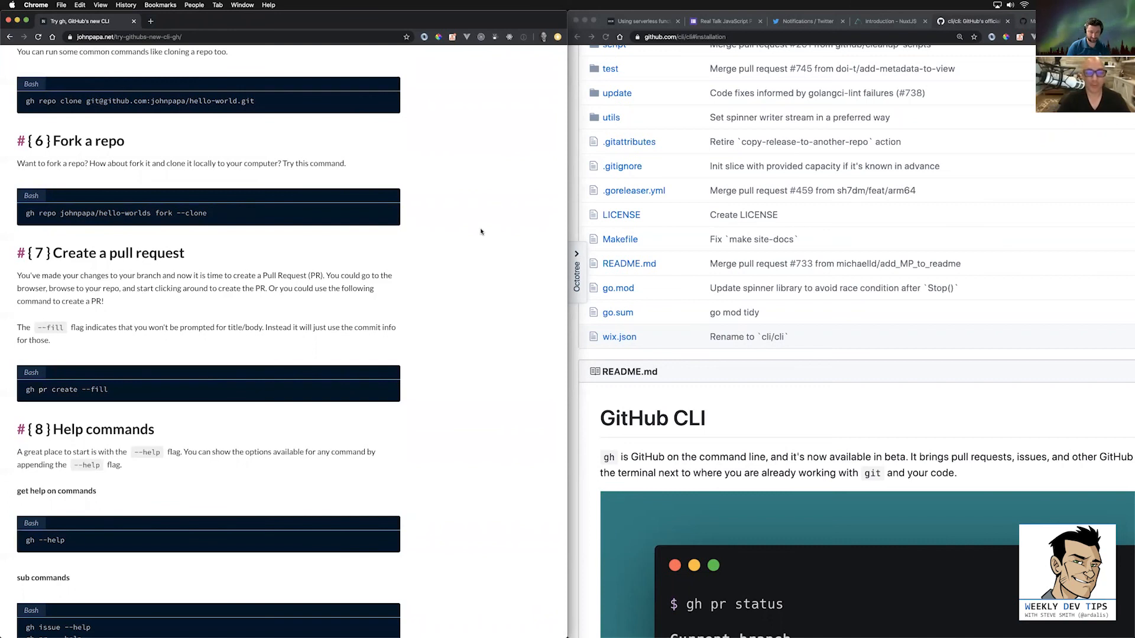
{"action": "mouse_move", "coordinate": [470, 231]}
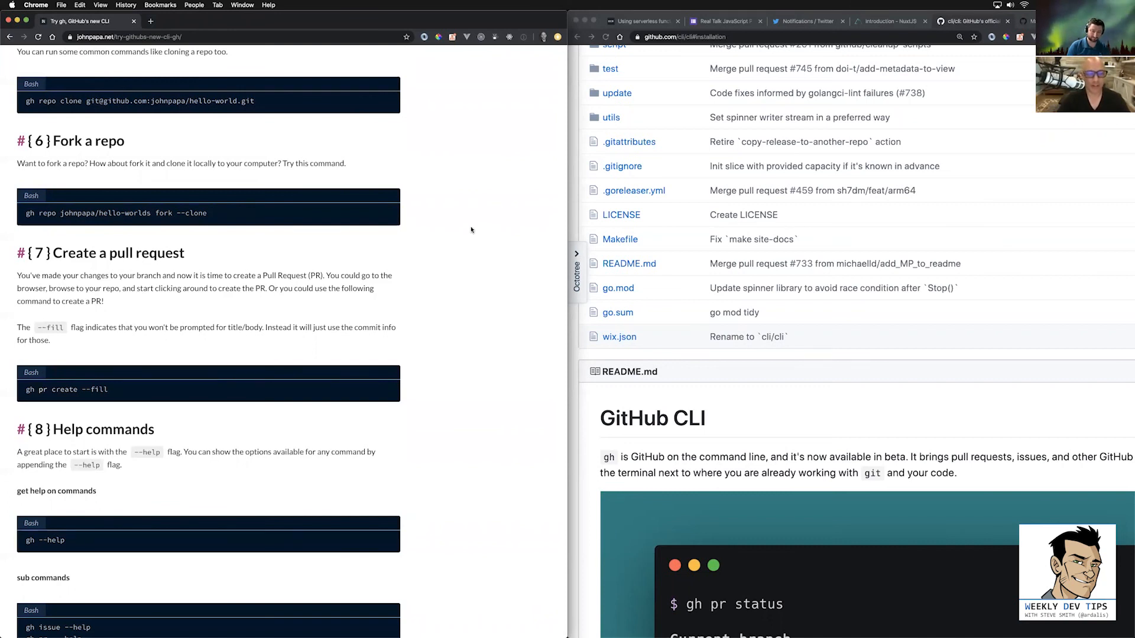
{"action": "mouse_move", "coordinate": [257, 219]}
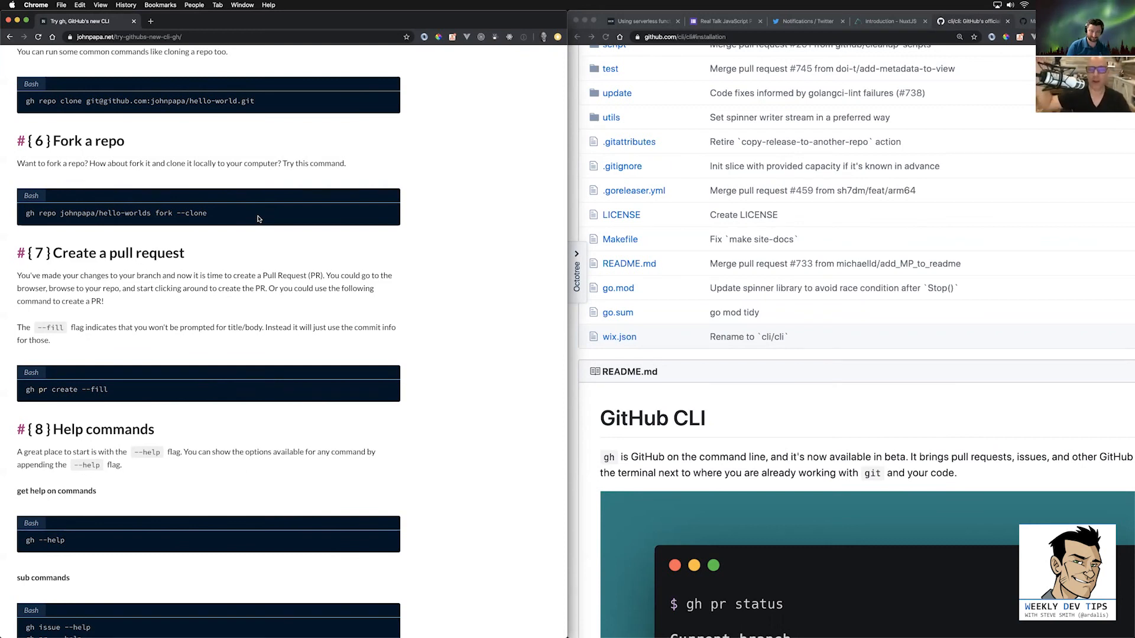
{"action": "mouse_move", "coordinate": [347, 264]}
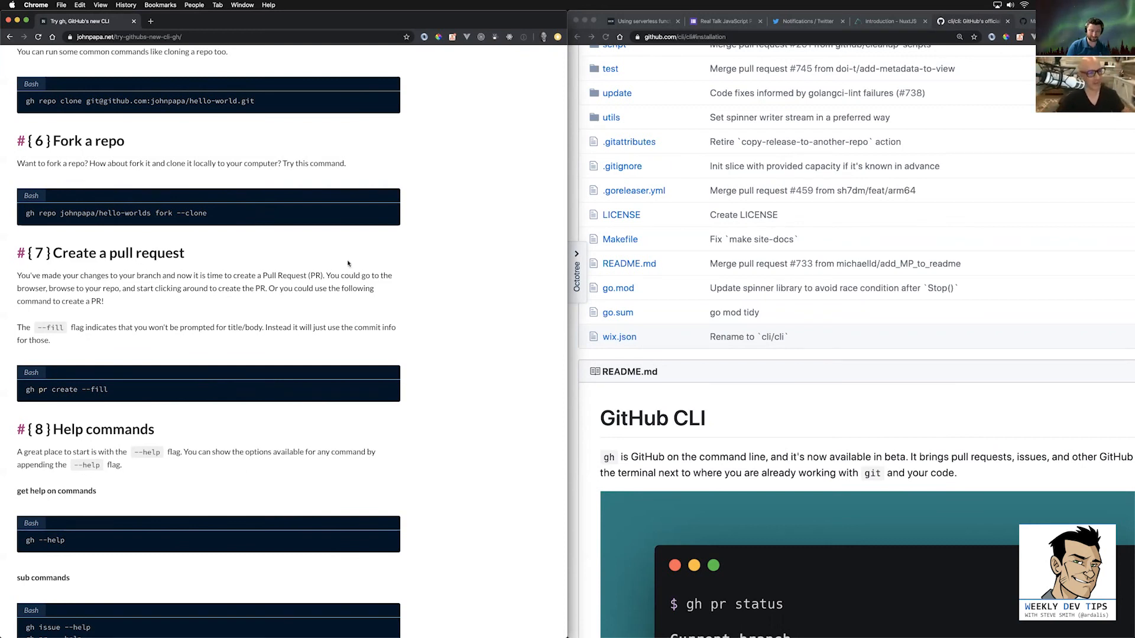
{"action": "mouse_move", "coordinate": [178, 211]}
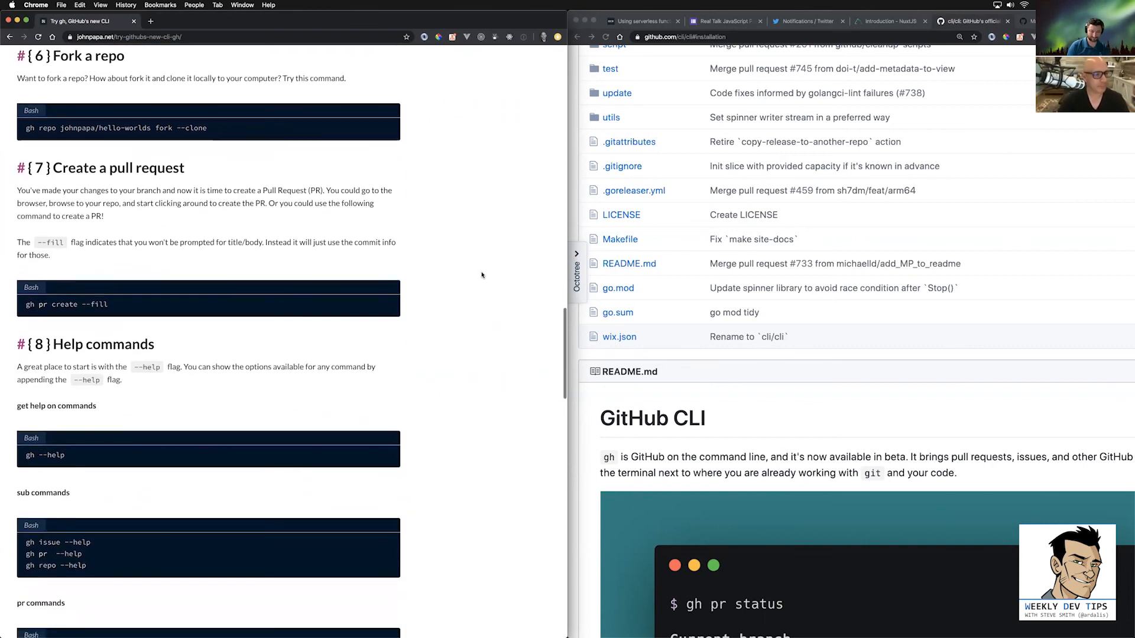
{"action": "scroll", "scroll_direction": "down", "scroll_amount": 3}
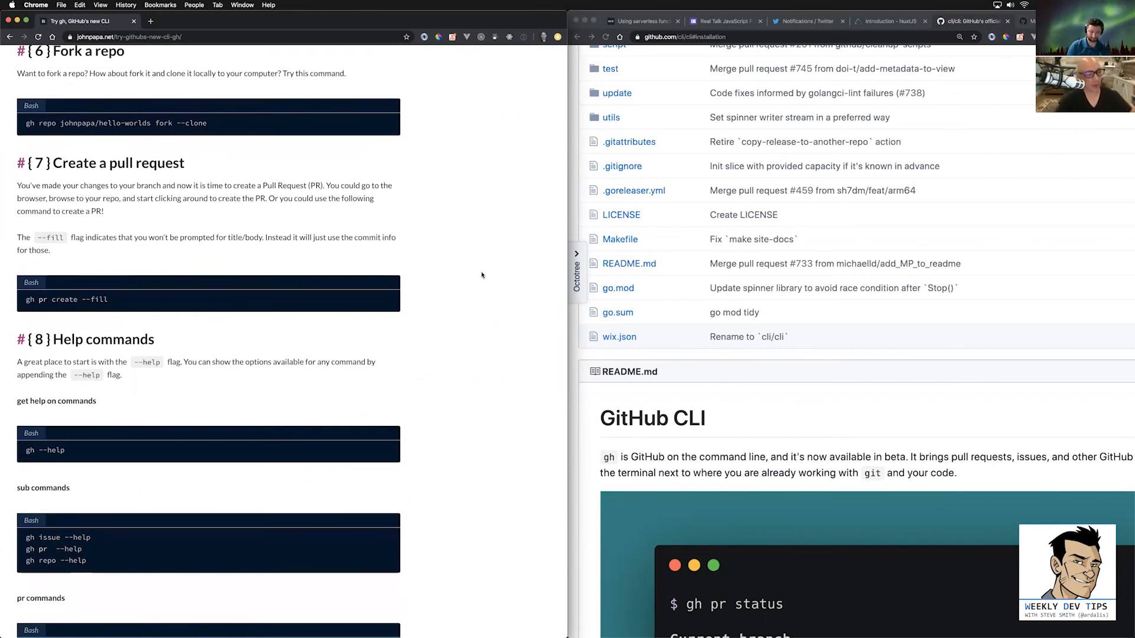
{"action": "mouse_move", "coordinate": [260, 276]}
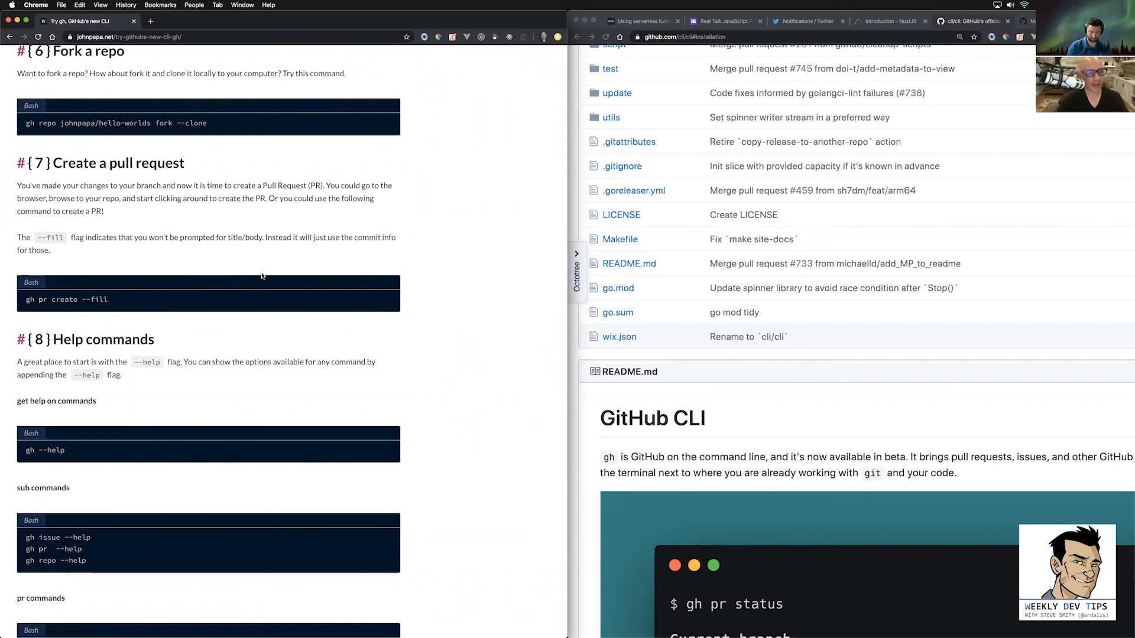
{"action": "mouse_move", "coordinate": [497, 210]}
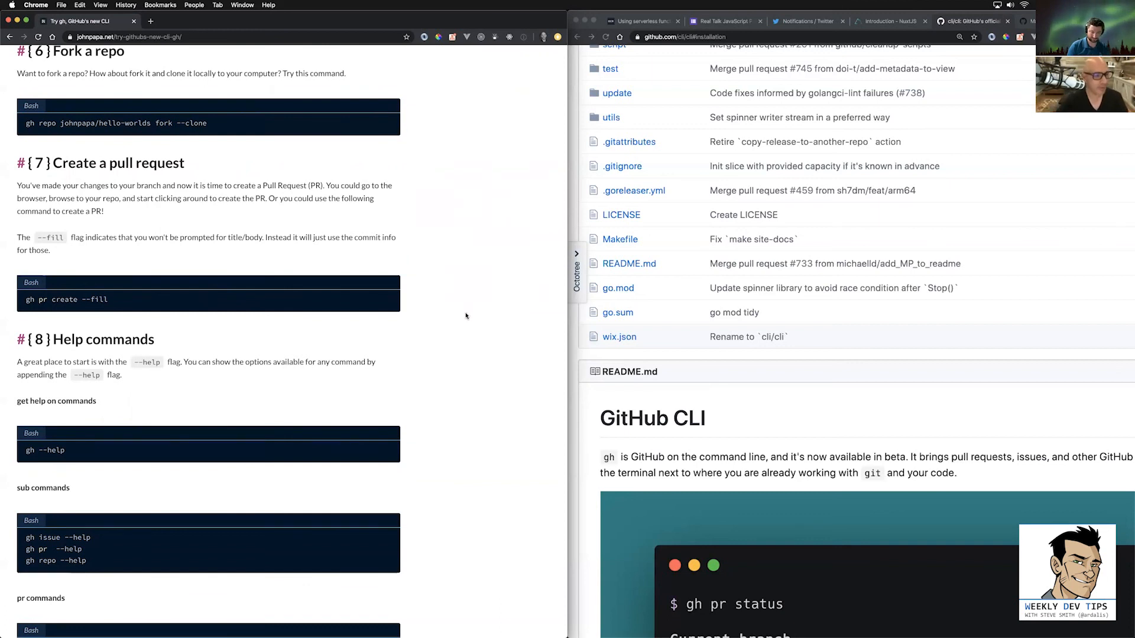
{"action": "scroll", "scroll_direction": "down", "scroll_amount": 3}
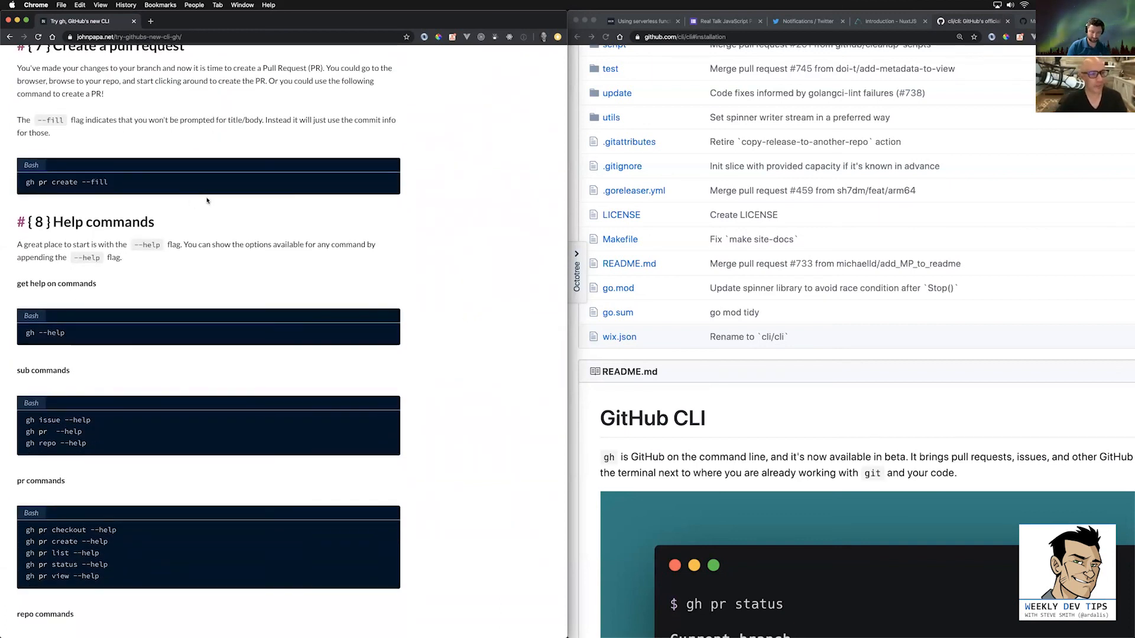
{"action": "mouse_move", "coordinate": [453, 268]}
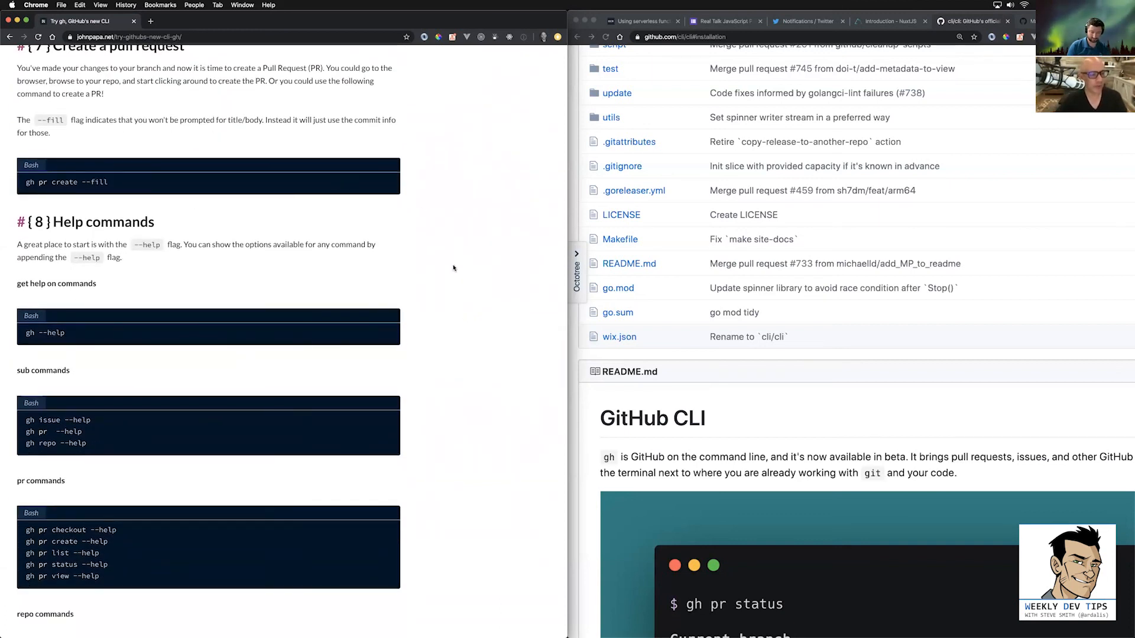
{"action": "scroll", "scroll_direction": "down", "scroll_amount": 3}
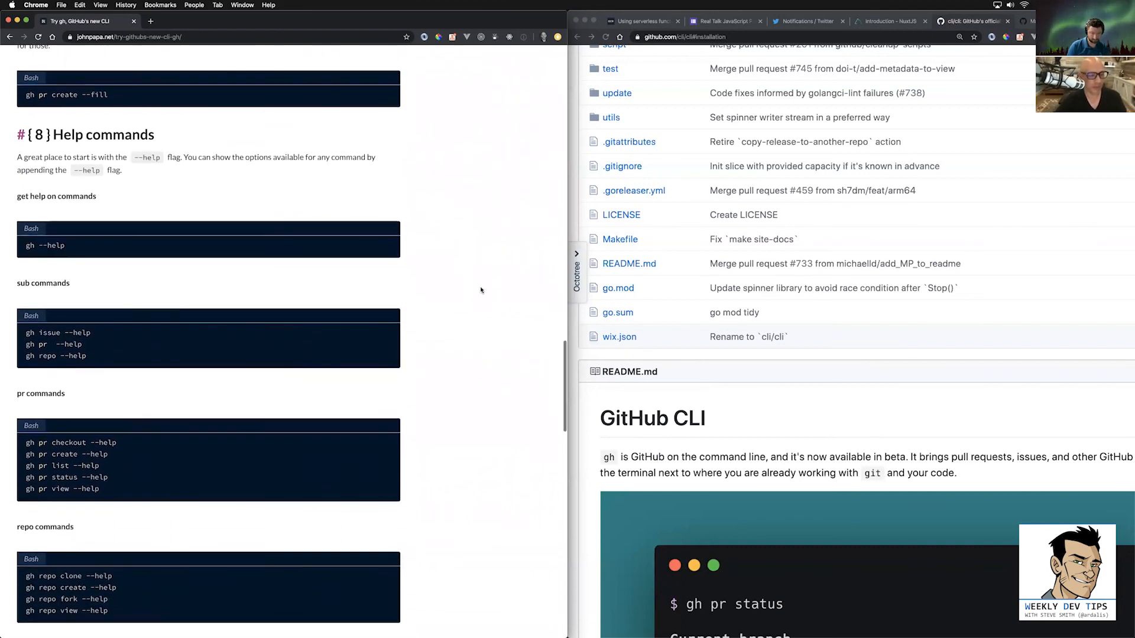
{"action": "scroll", "scroll_direction": "down", "scroll_amount": 3}
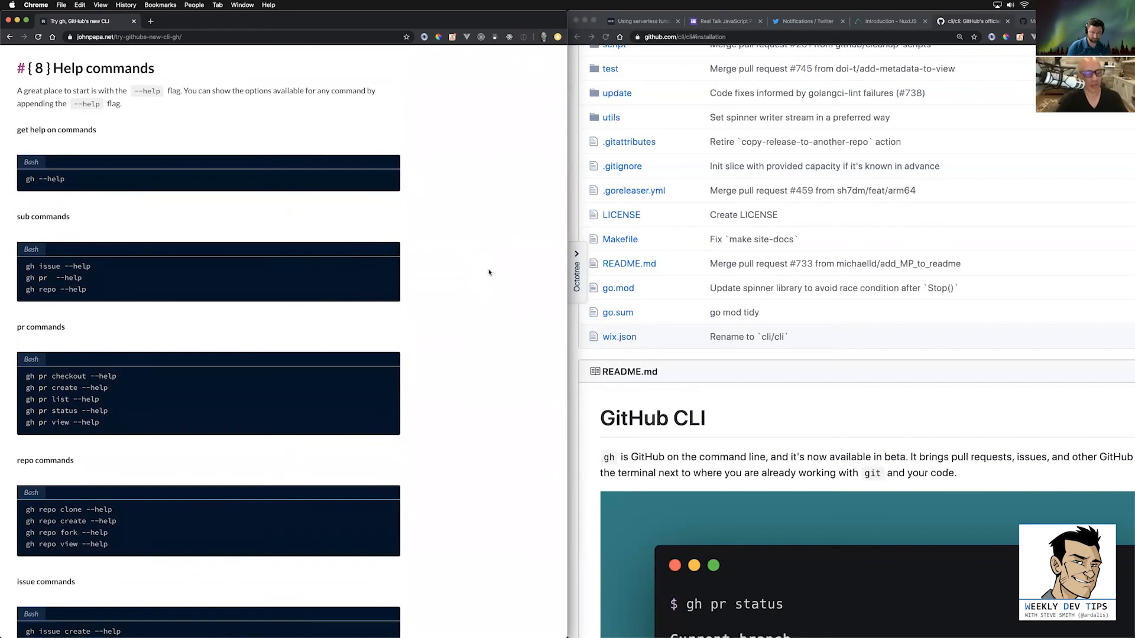
{"action": "mouse_move", "coordinate": [227, 340]}
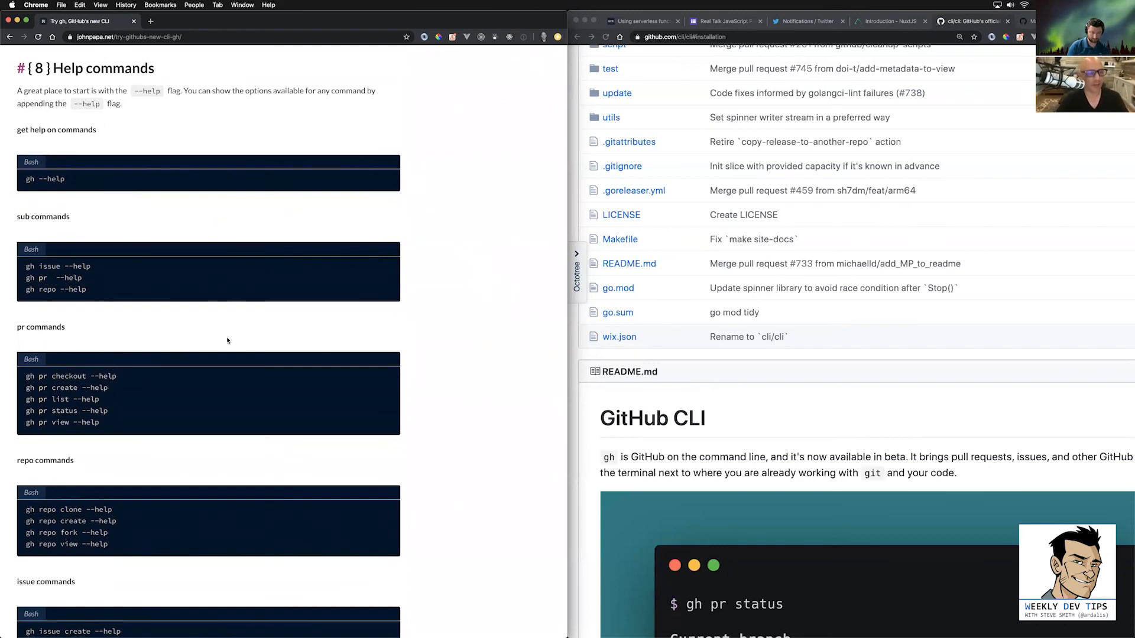
{"action": "mouse_move", "coordinate": [454, 314]}
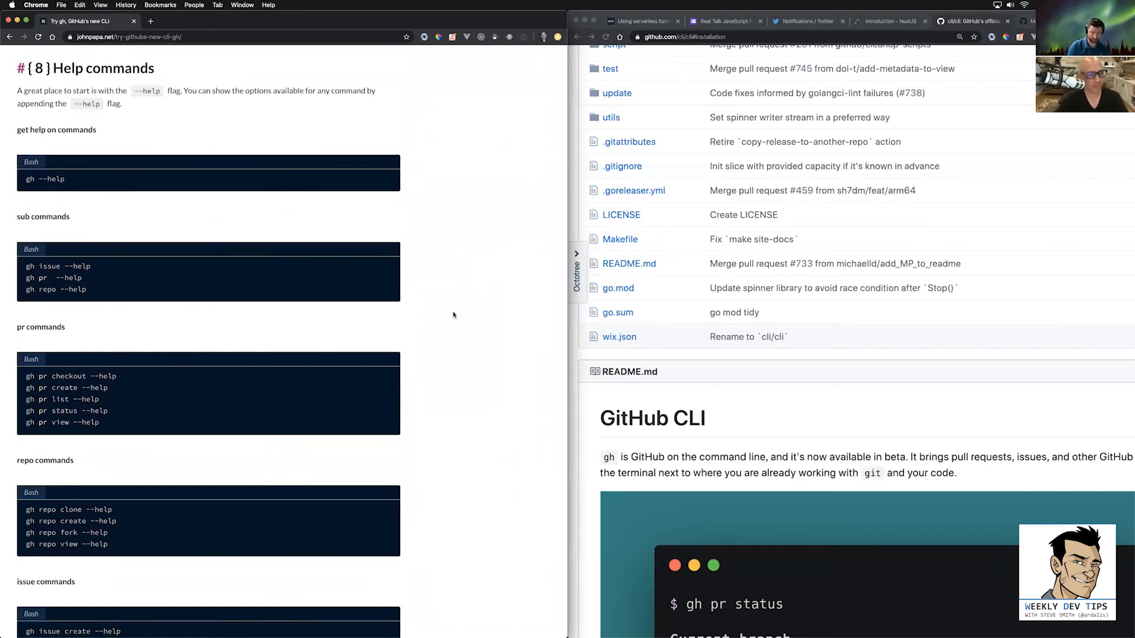
{"action": "mouse_move", "coordinate": [456, 316]}
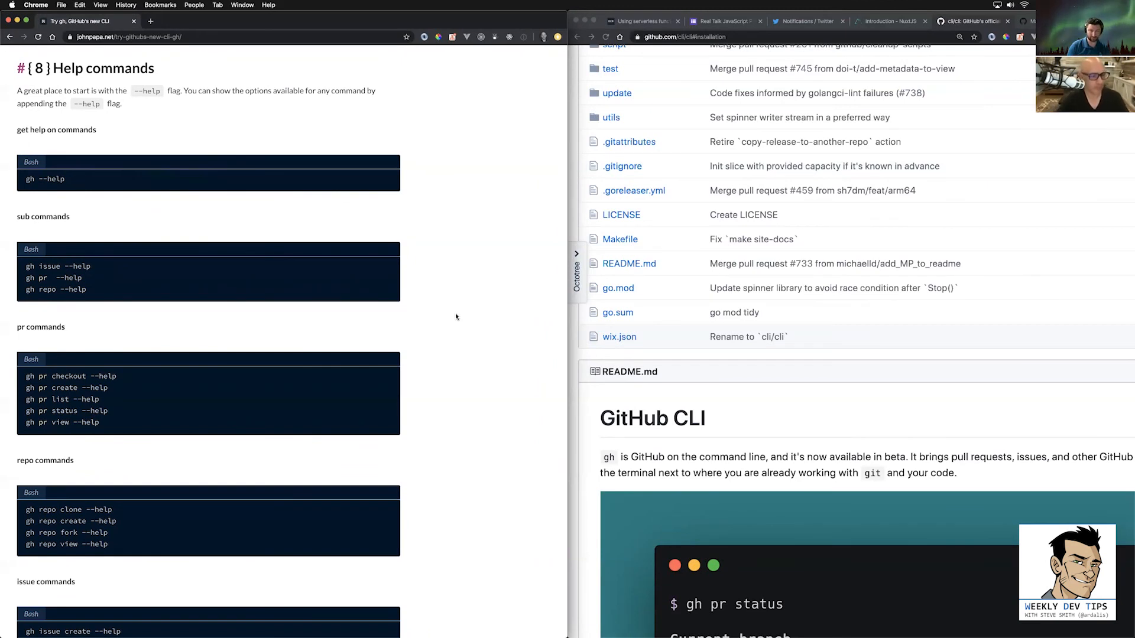
{"action": "mouse_move", "coordinate": [489, 363]}
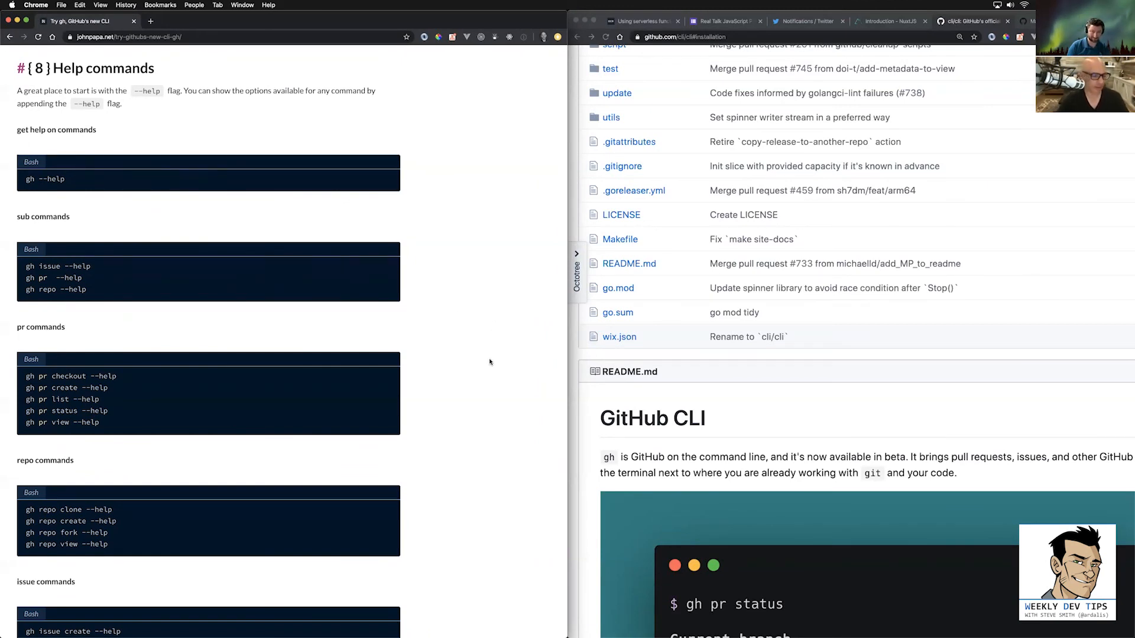
{"action": "scroll", "scroll_direction": "down", "scroll_amount": 3}
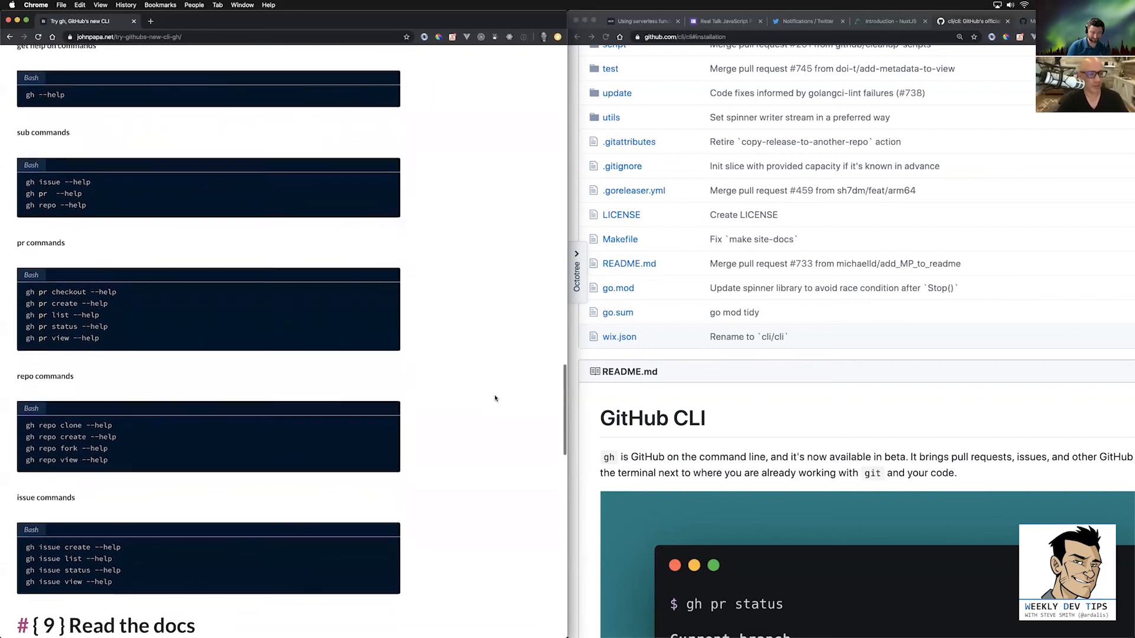
{"action": "scroll", "scroll_direction": "down", "scroll_amount": 3}
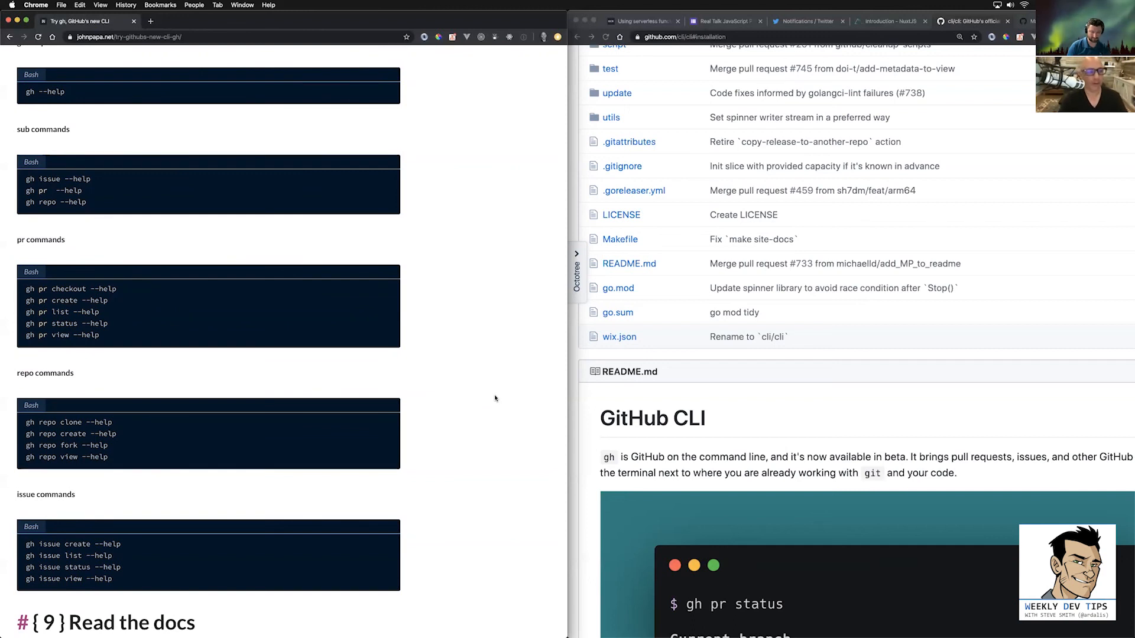
{"action": "mouse_move", "coordinate": [489, 317]}
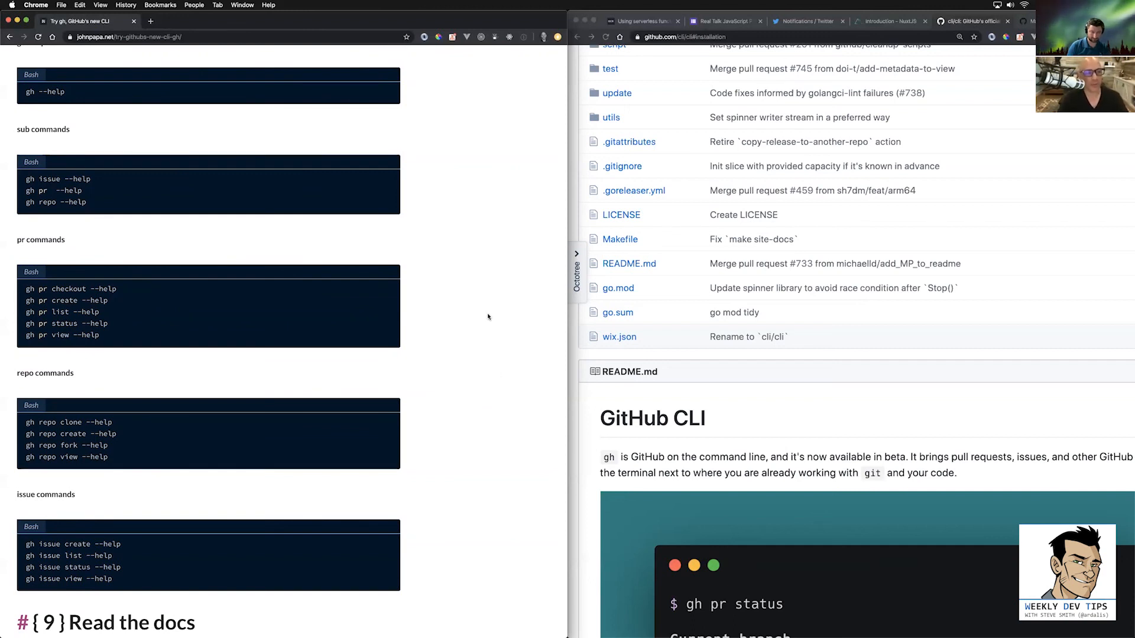
{"action": "mouse_move", "coordinate": [467, 284]}
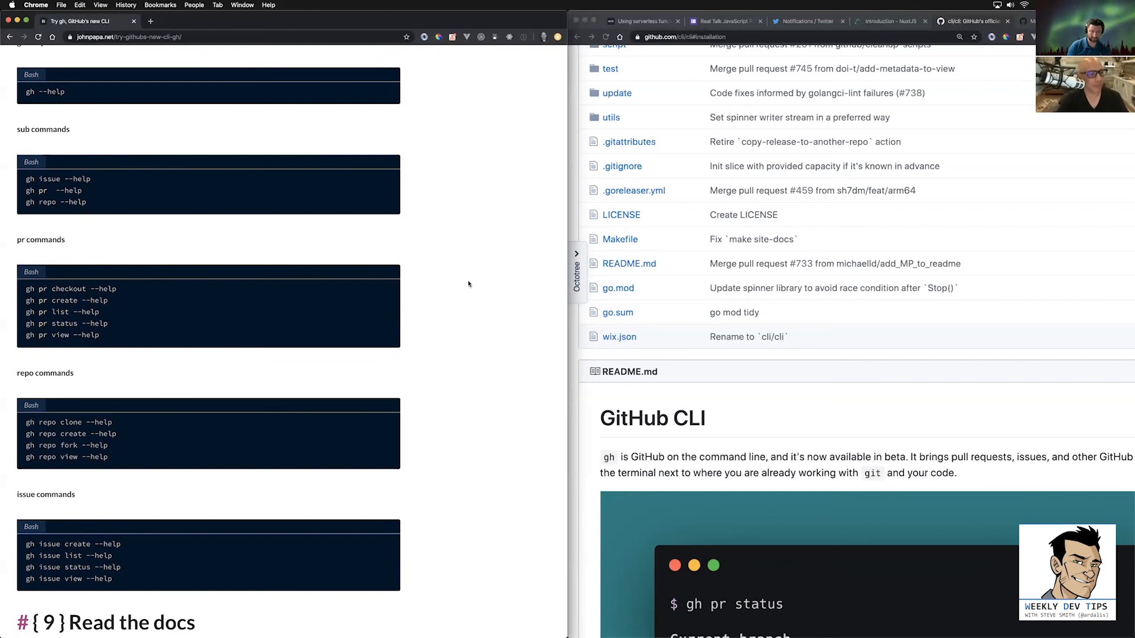
{"action": "mouse_move", "coordinate": [450, 281]}
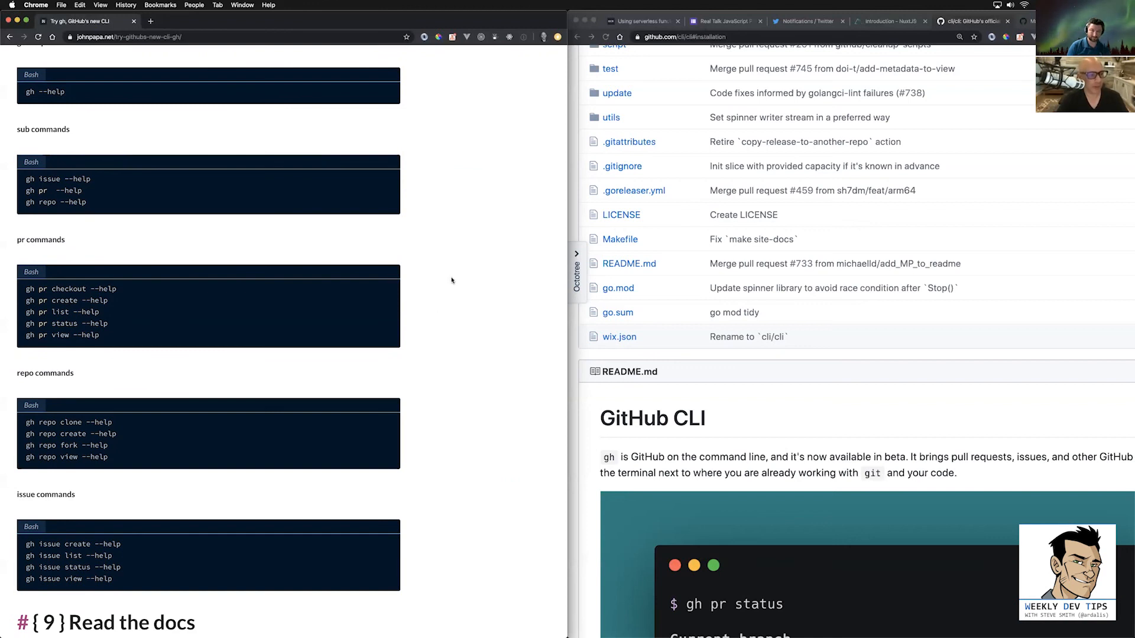
{"action": "mouse_move", "coordinate": [304, 281]}
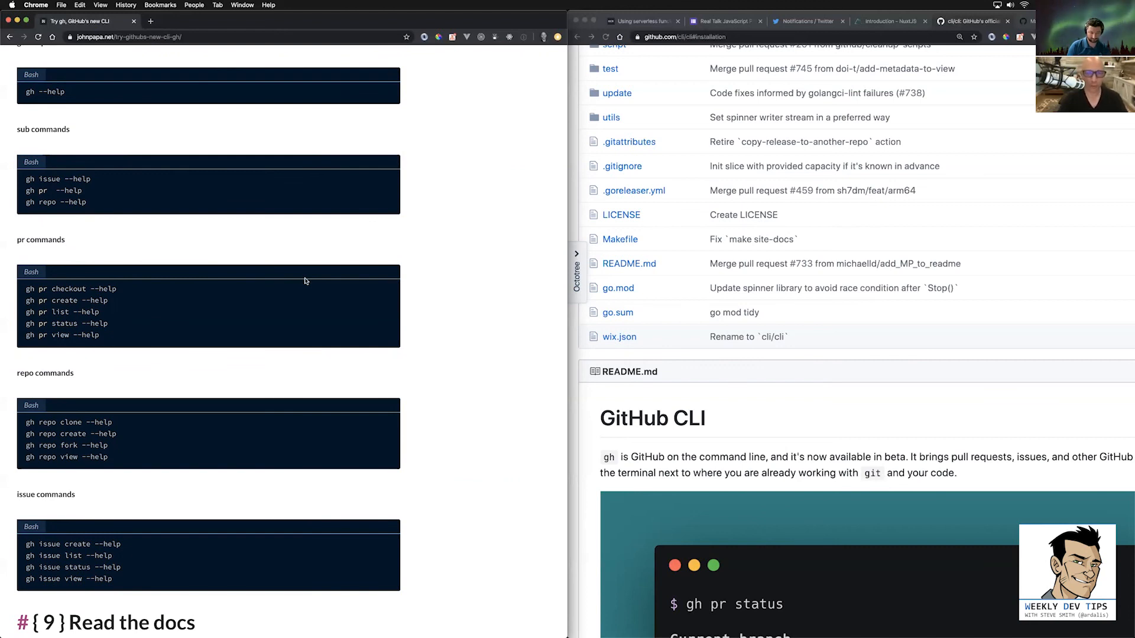
Scroll through the article's Summary and the GitHub CLI manual's usage commands.
{"action": "scroll", "scroll_direction": "down", "scroll_amount": 3}
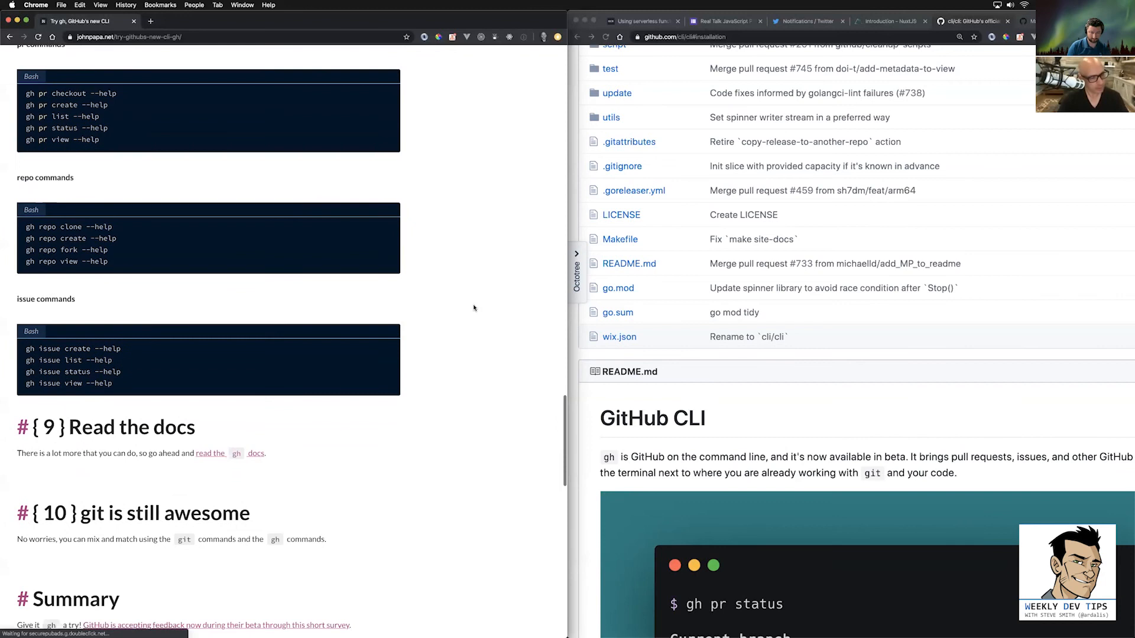
{"action": "scroll", "scroll_direction": "down", "scroll_amount": 3}
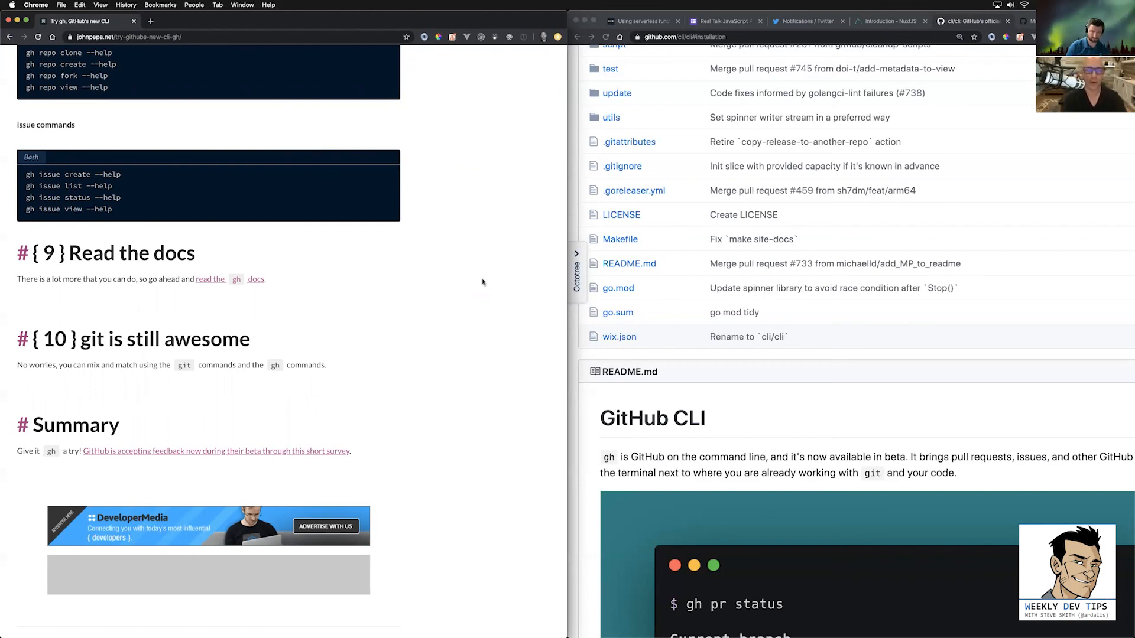
{"action": "mouse_move", "coordinate": [470, 388]}
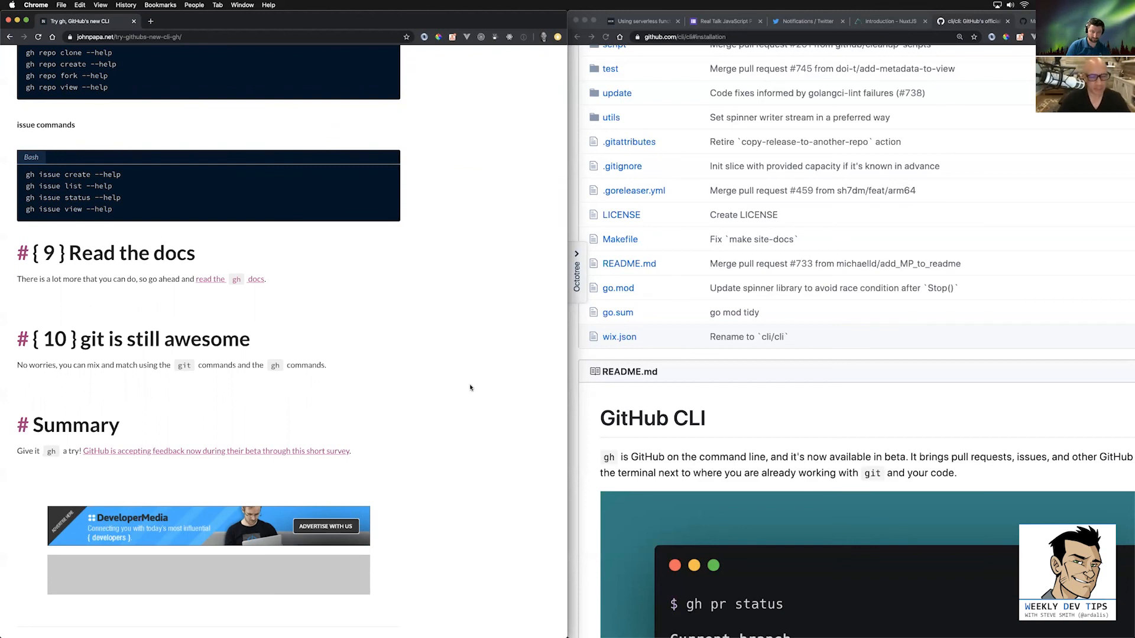
{"action": "mouse_move", "coordinate": [477, 372]}
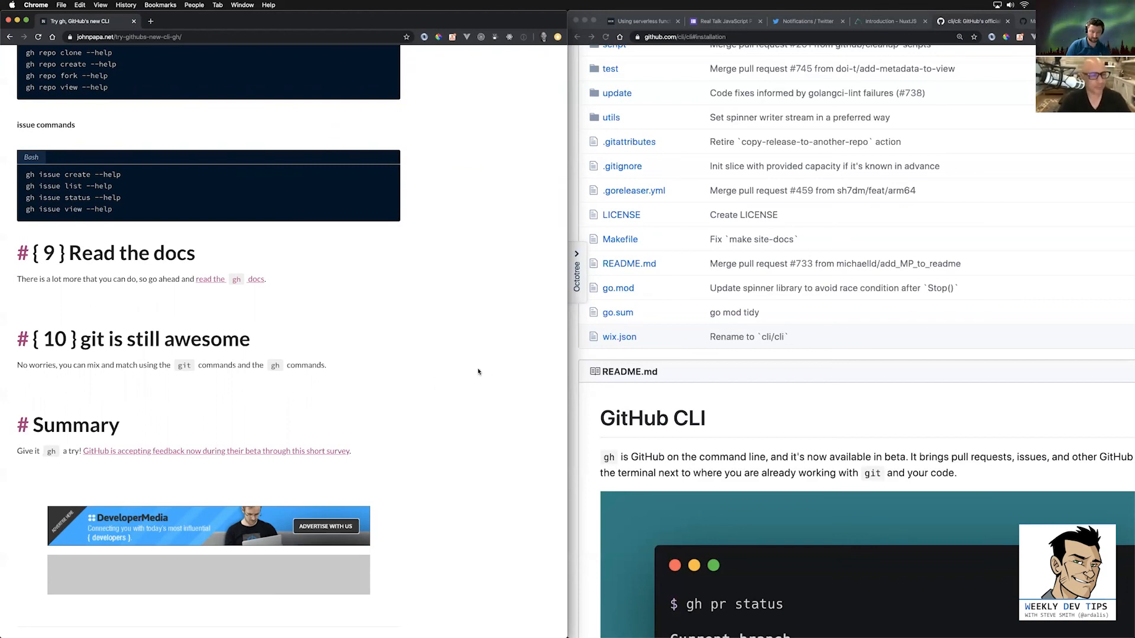
{"action": "mouse_move", "coordinate": [496, 290]}
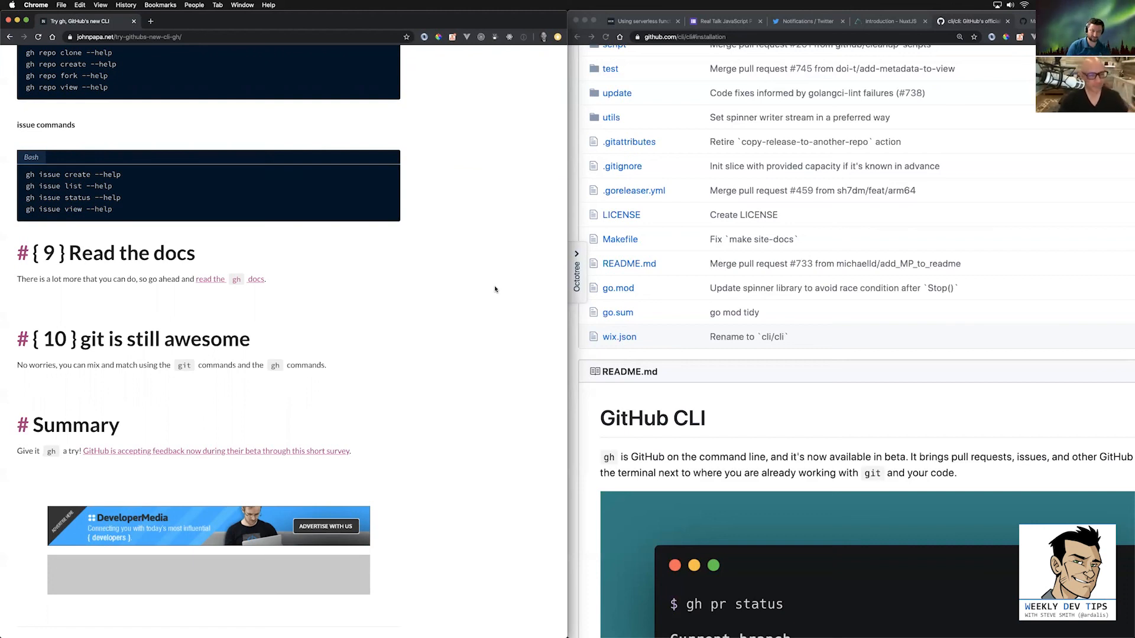
{"action": "mouse_move", "coordinate": [501, 219]}
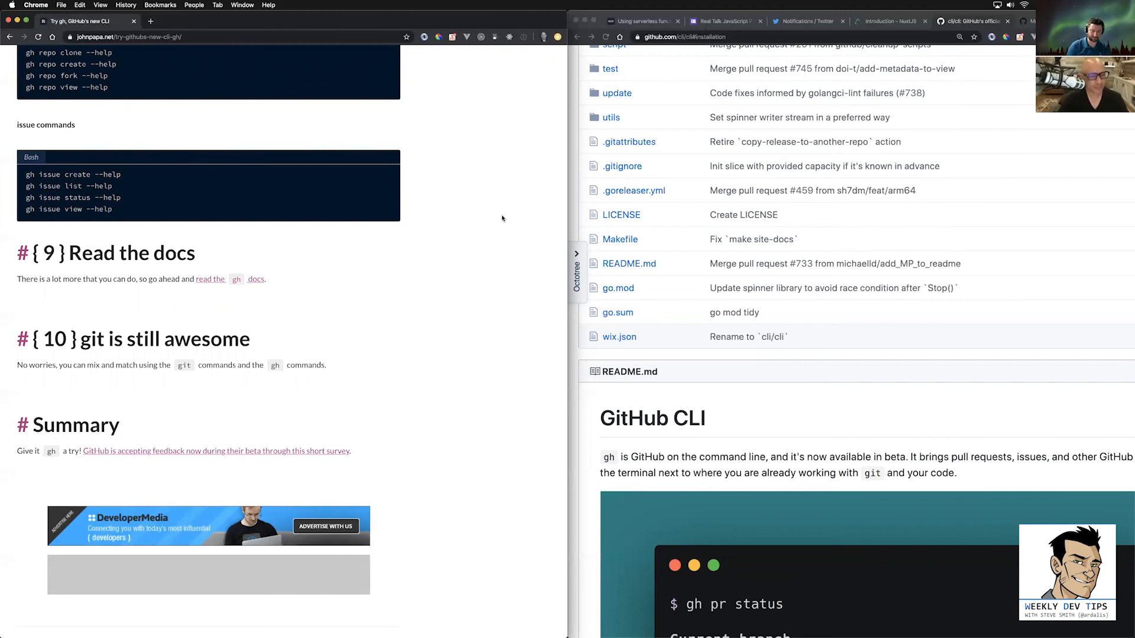
{"action": "mouse_move", "coordinate": [463, 299]}
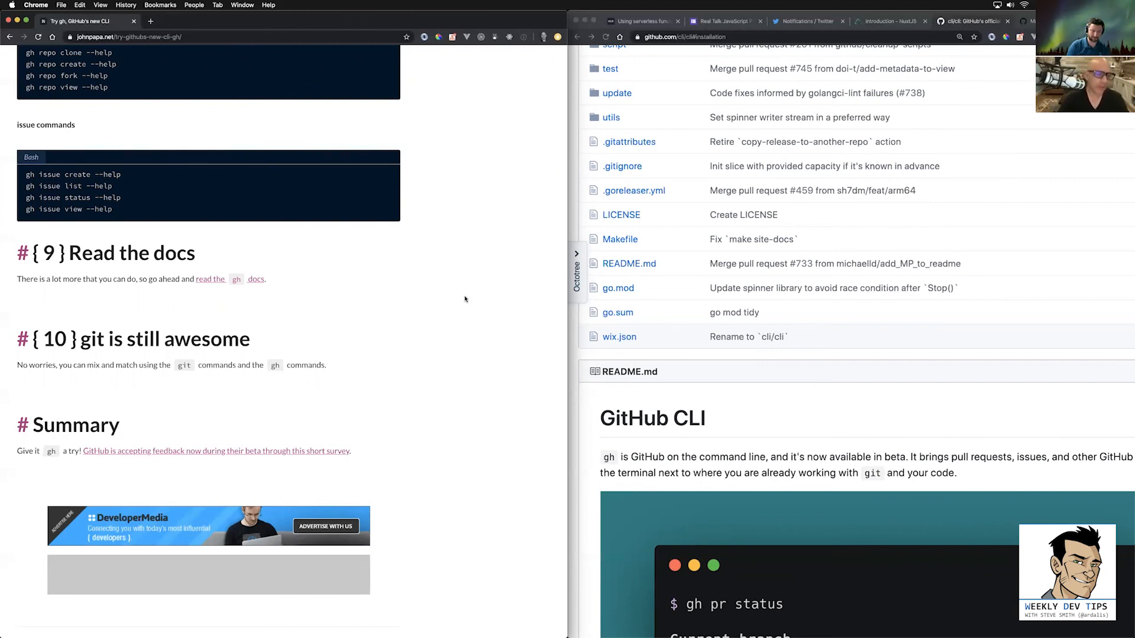
{"action": "mouse_move", "coordinate": [497, 324]}
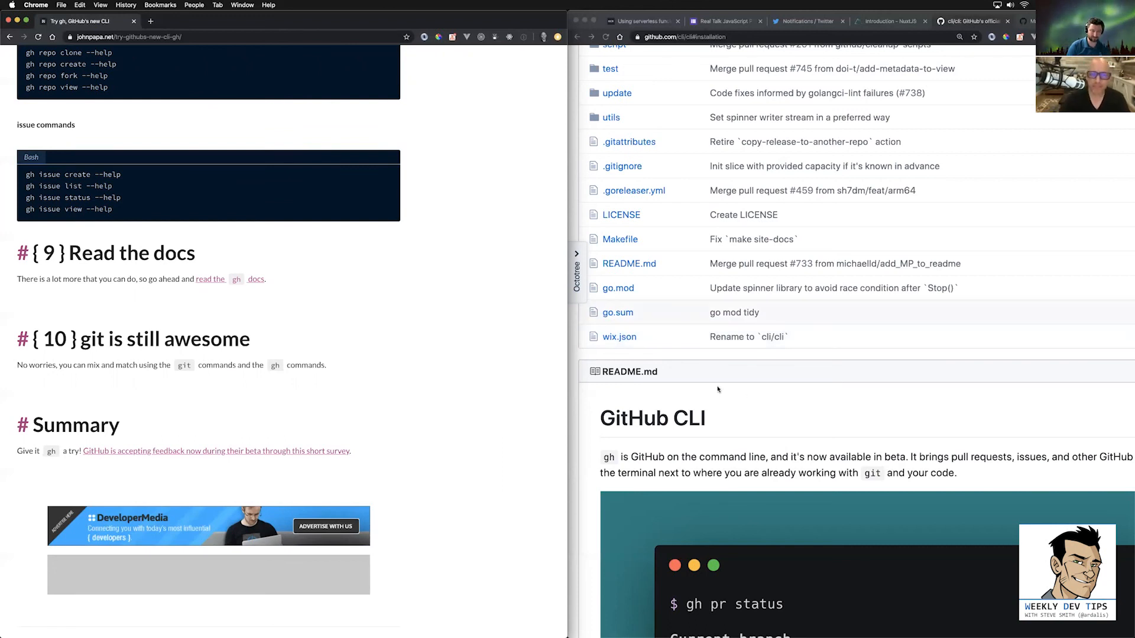
{"action": "mouse_move", "coordinate": [664, 377]}
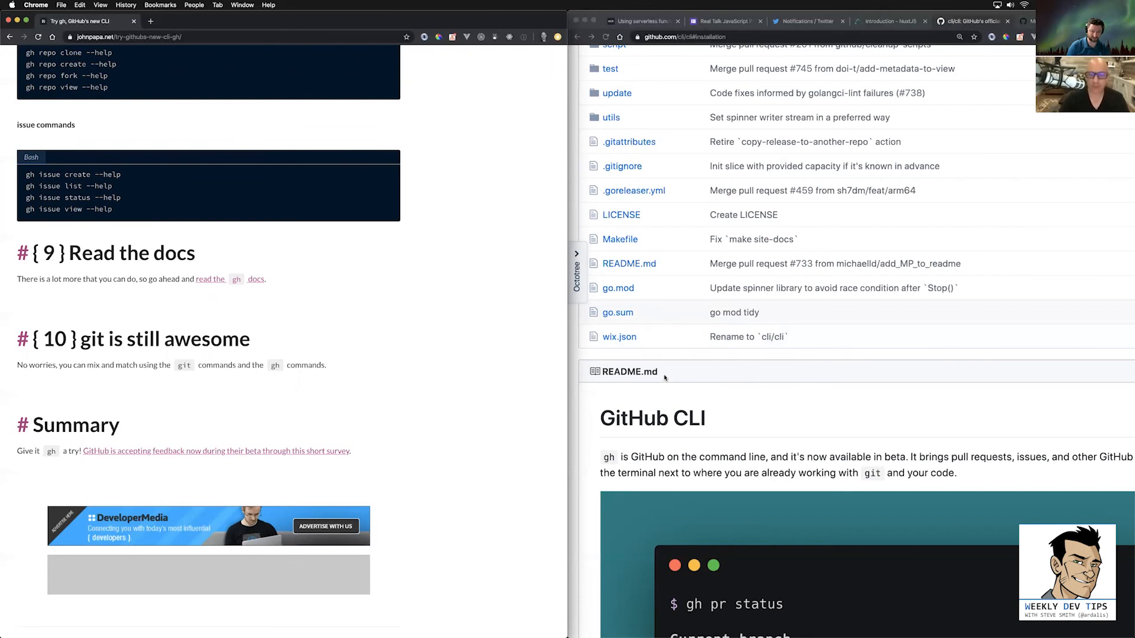
{"action": "mouse_move", "coordinate": [733, 389]}
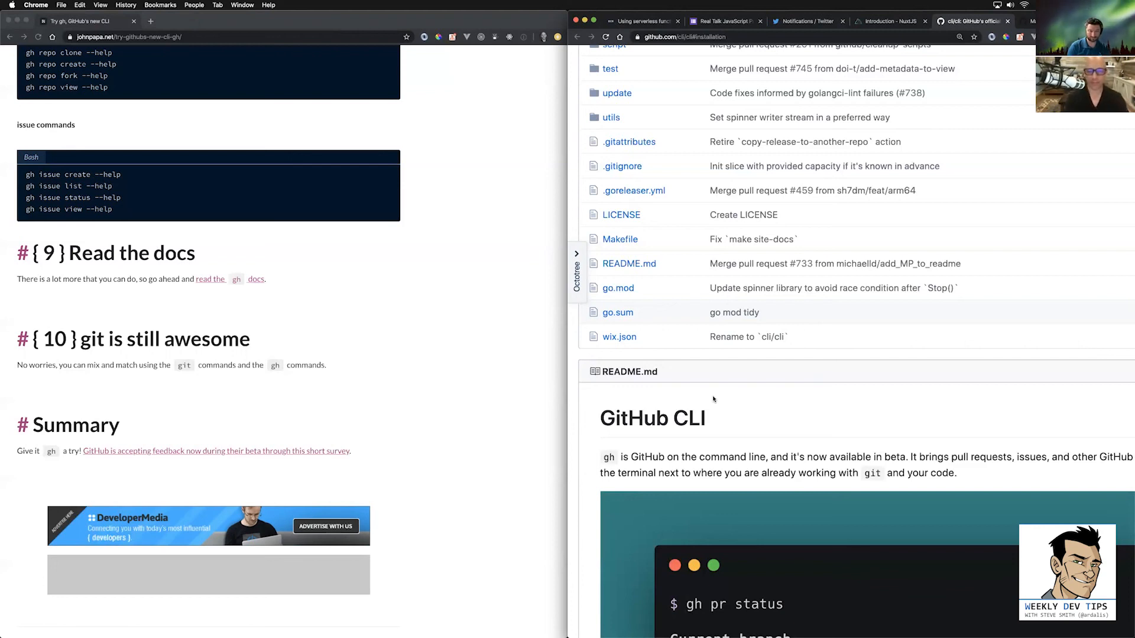
{"action": "mouse_move", "coordinate": [721, 378]}
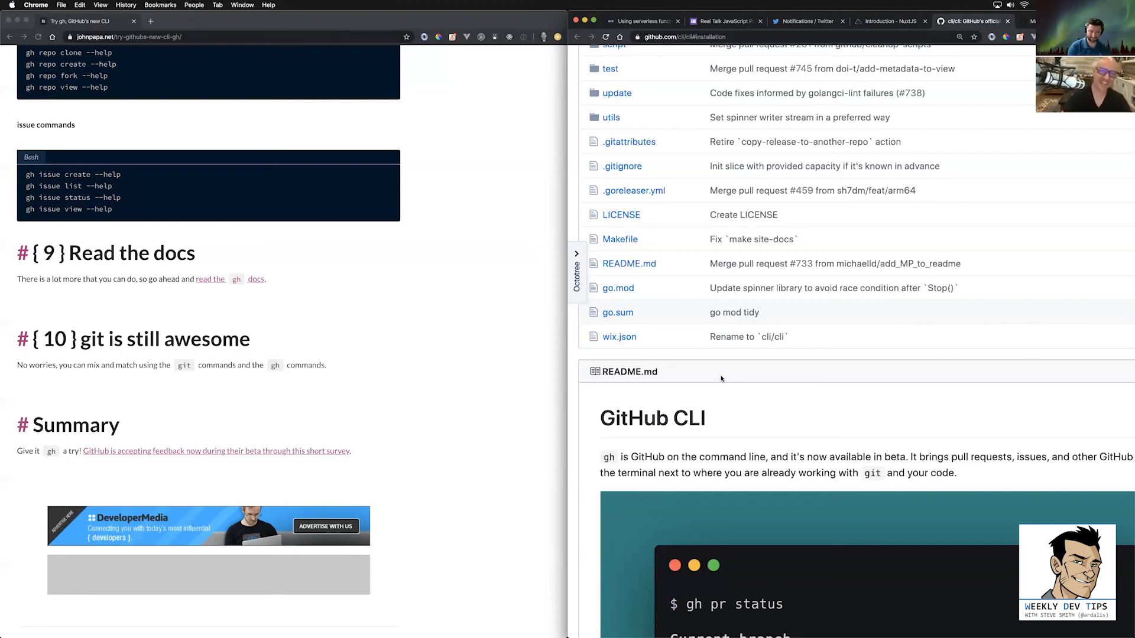
{"action": "mouse_move", "coordinate": [807, 365]}
{"action": "type", "text": "hub"}
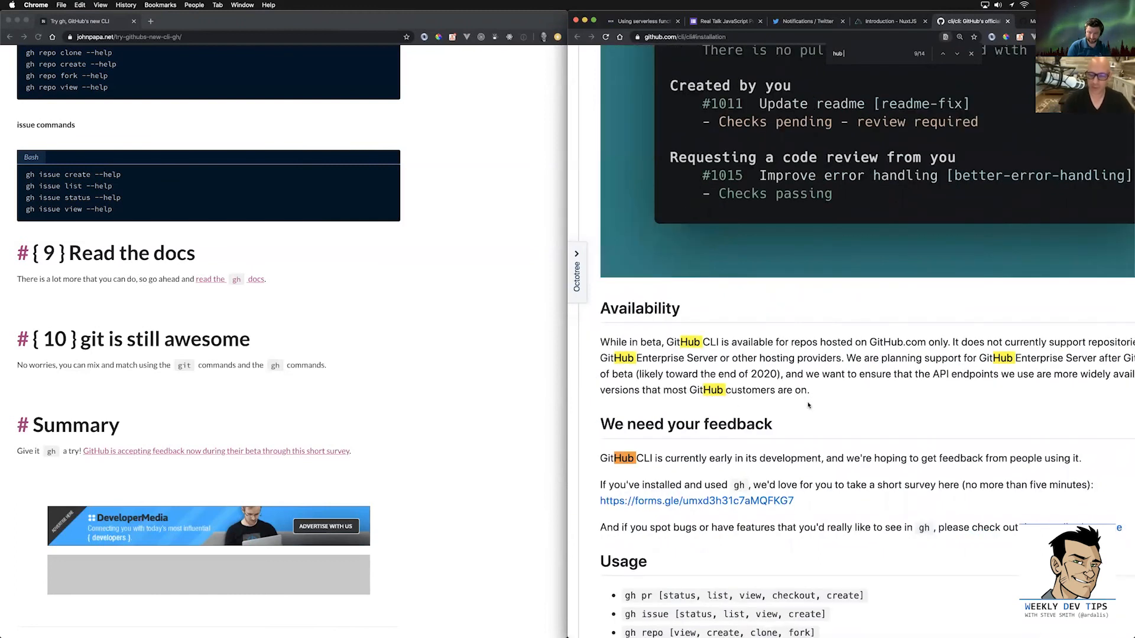
{"action": "scroll", "scroll_direction": "down", "scroll_amount": 3}
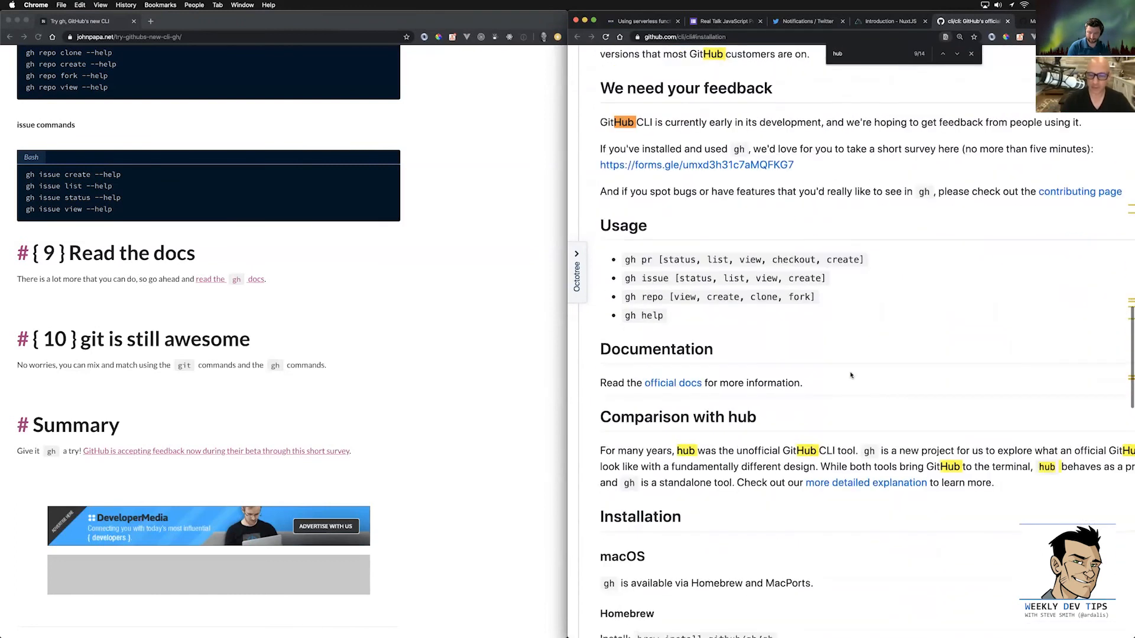
{"action": "scroll", "scroll_direction": "down", "scroll_amount": 3}
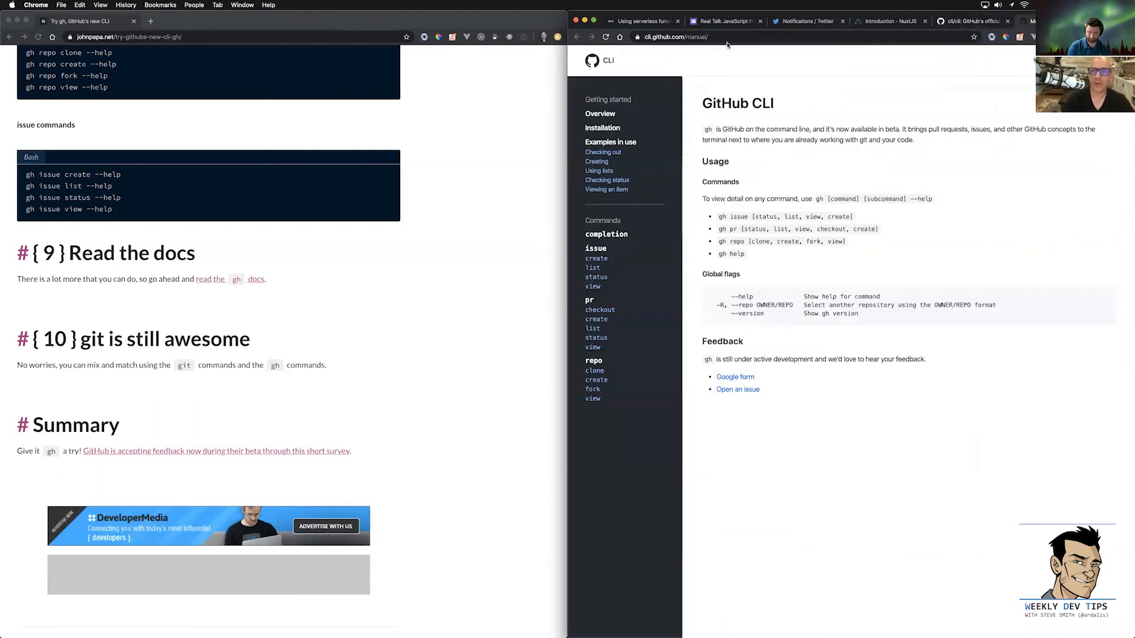
{"action": "left_click", "coordinate": [681, 36]}
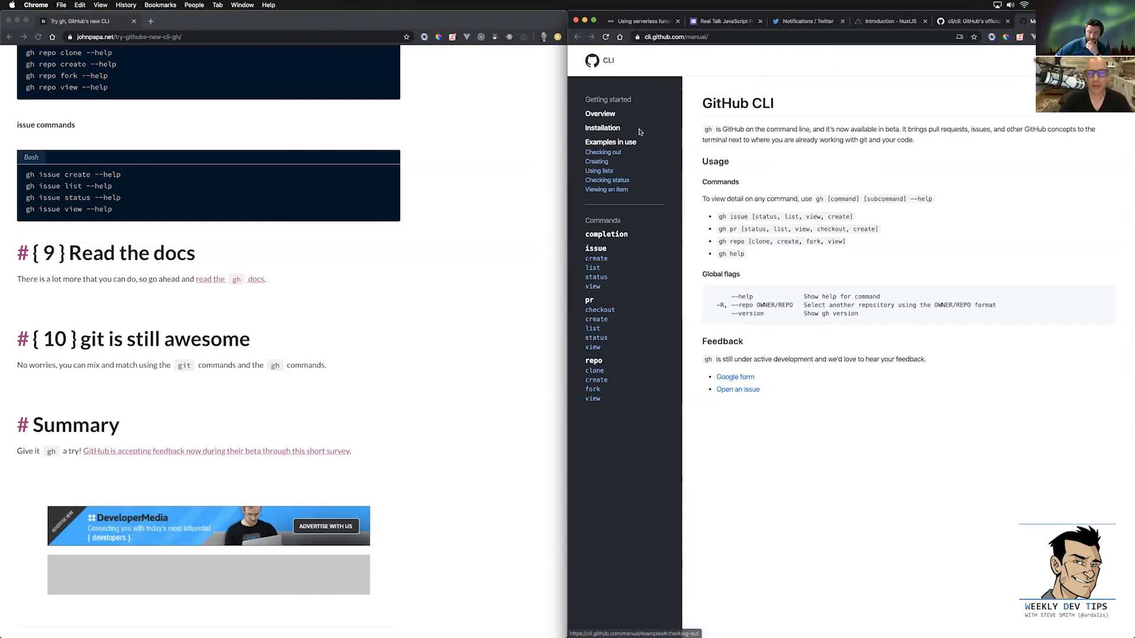
{"action": "mouse_move", "coordinate": [846, 127]}
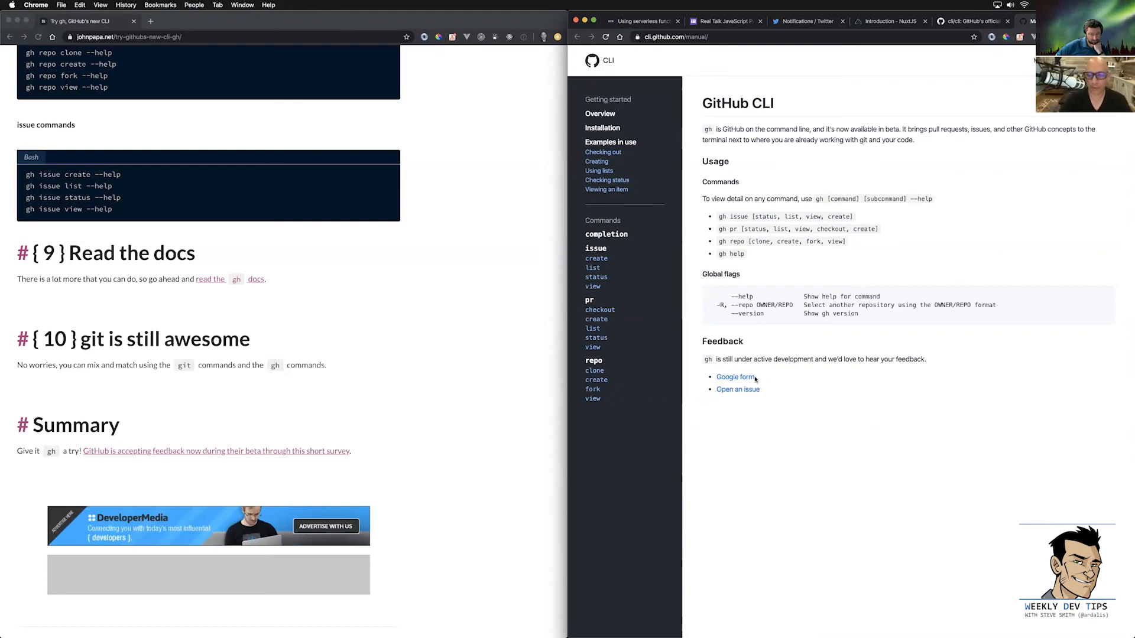
{"action": "mouse_move", "coordinate": [767, 378]}
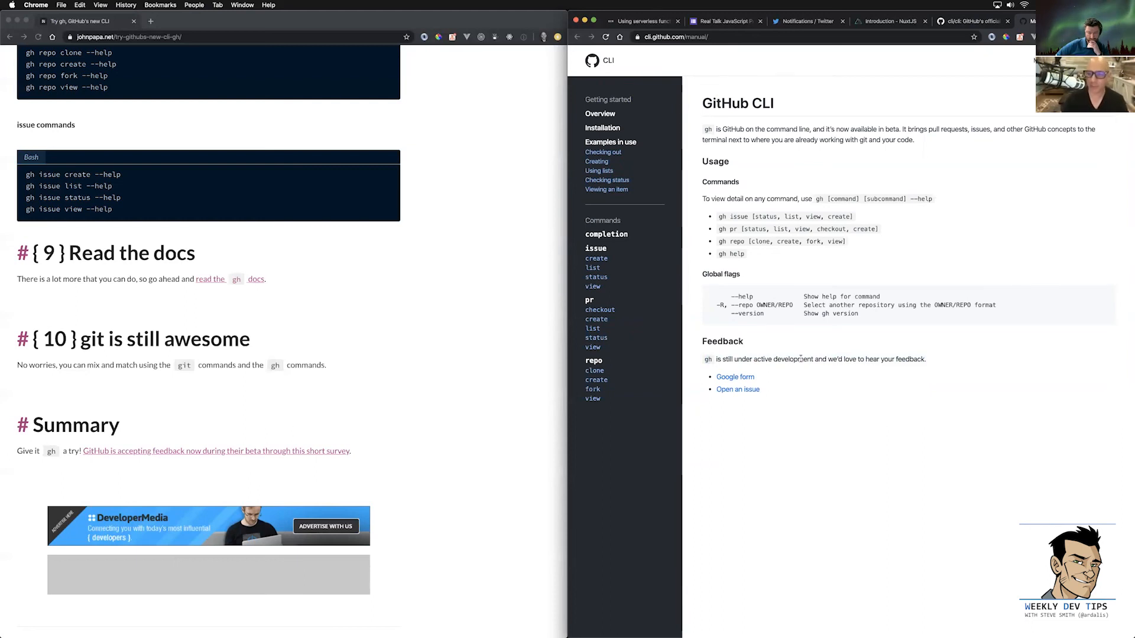
{"action": "double_click", "coordinate": [792, 359]}
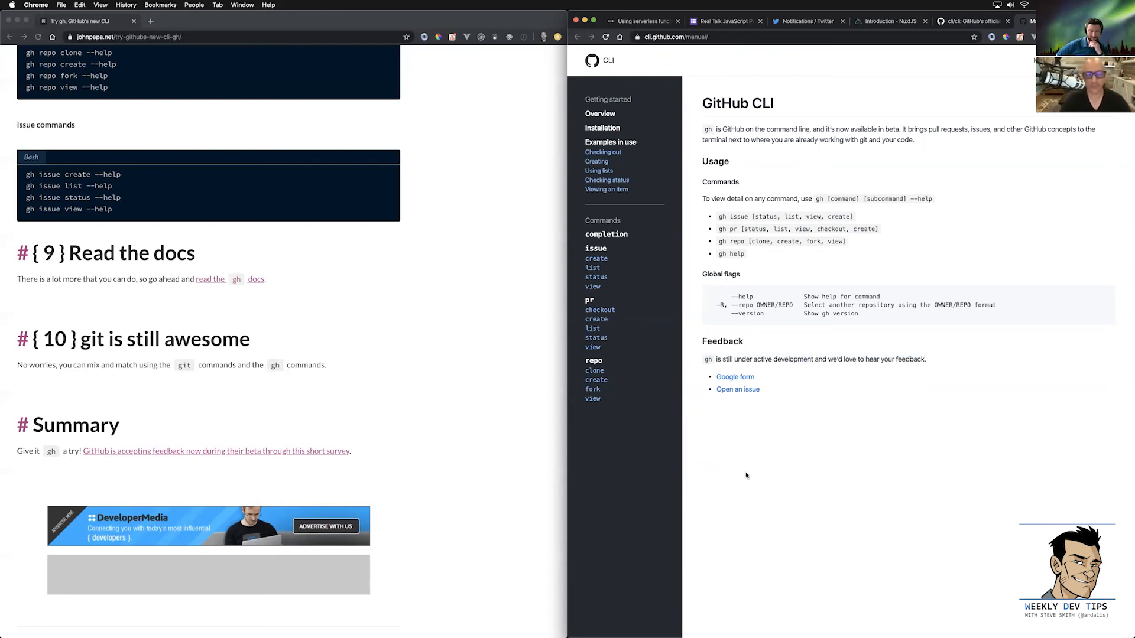
{"action": "mouse_move", "coordinate": [474, 412]}
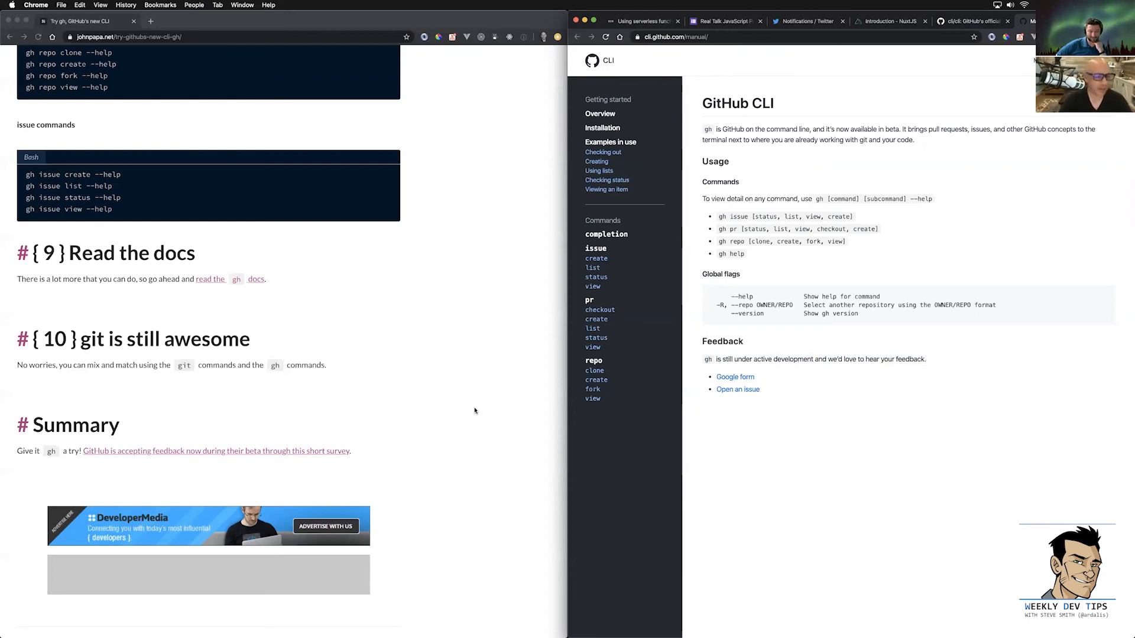
{"action": "mouse_move", "coordinate": [448, 341]}
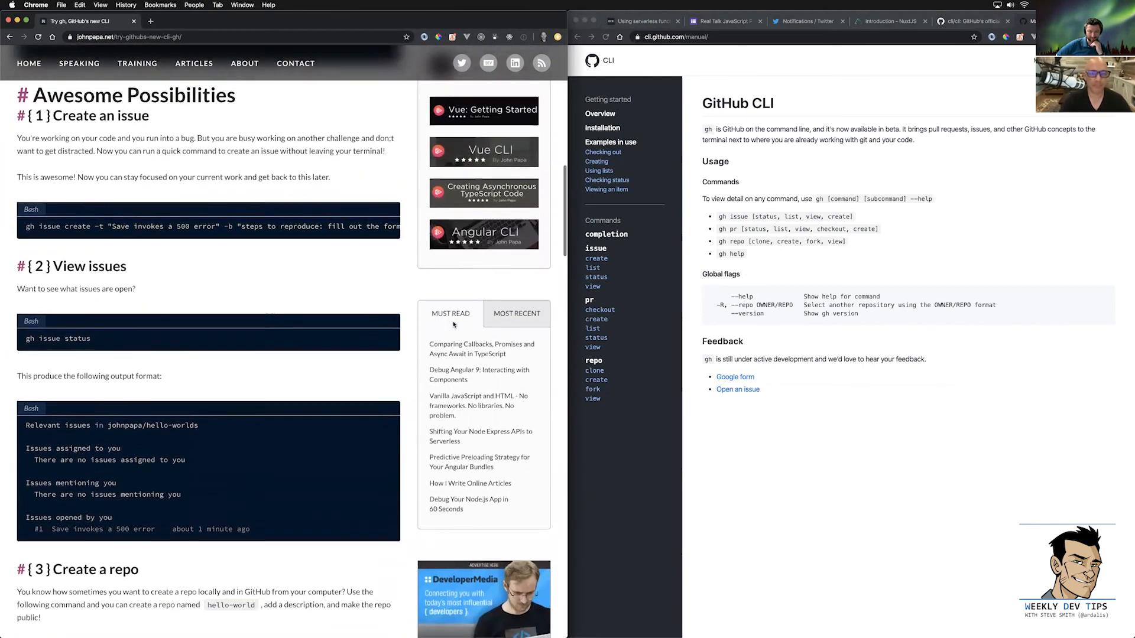
Scroll the gh article back toward the top and clear the selected intro sentence.
{"action": "scroll", "scroll_direction": "up", "scroll_amount": 3}
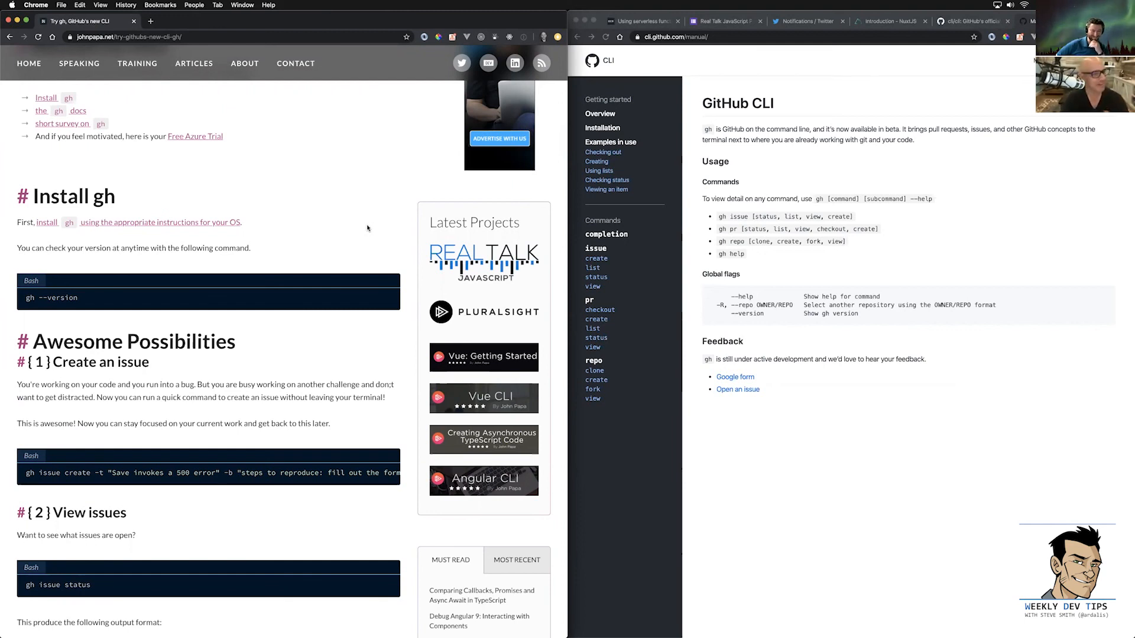
{"action": "scroll", "scroll_direction": "down", "scroll_amount": 3}
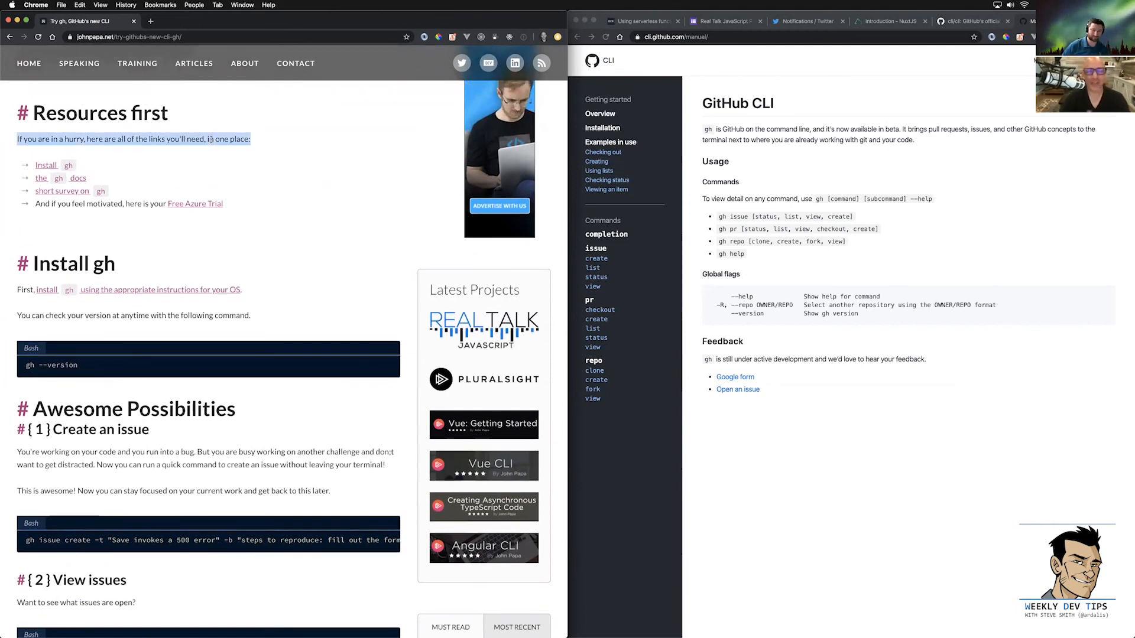
{"action": "left_click", "coordinate": [238, 139]}
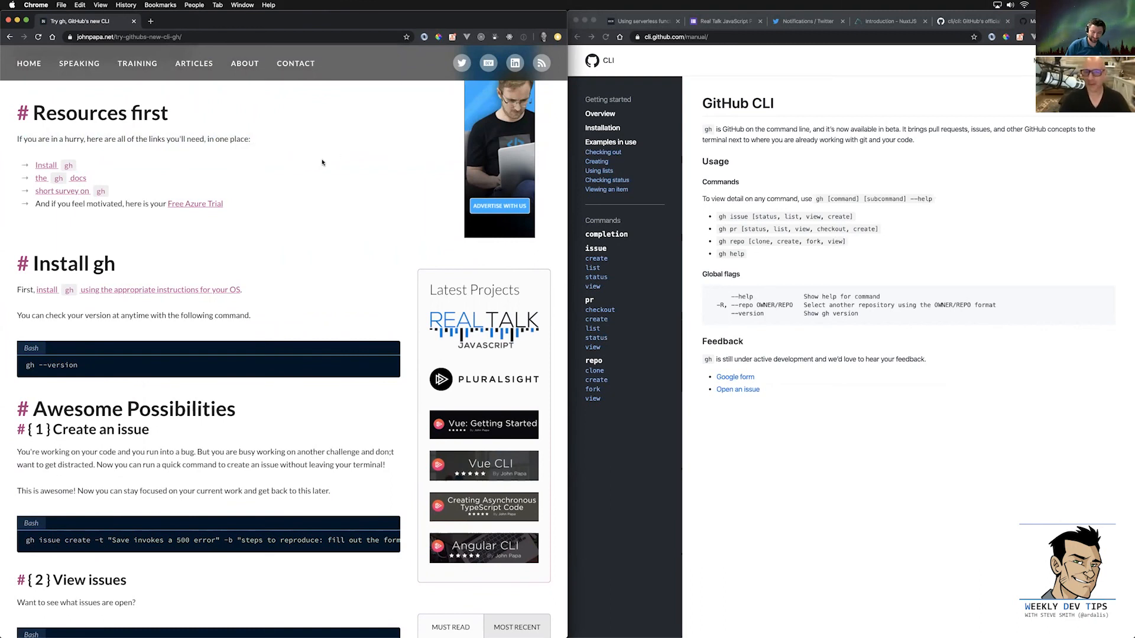
{"action": "mouse_move", "coordinate": [231, 120]}
{"action": "type", "text": "gh pr"}
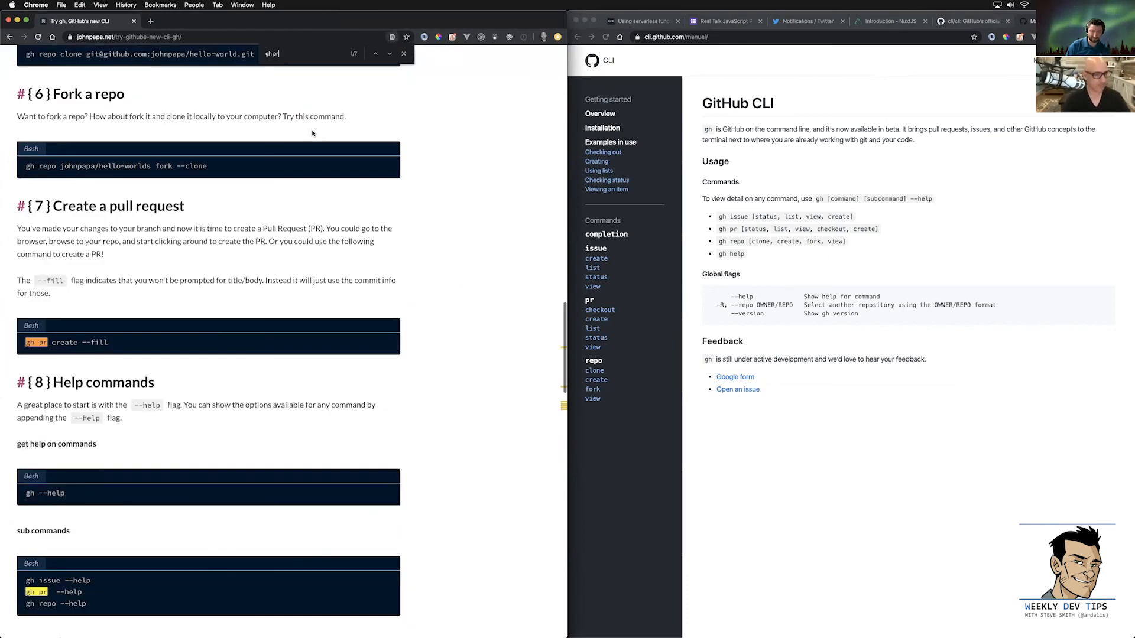
Scroll the view before switching to the Terminal in the _git folder.
{"action": "scroll", "scroll_direction": "down", "scroll_amount": 3}
{"action": "type", "text": "cd _"}
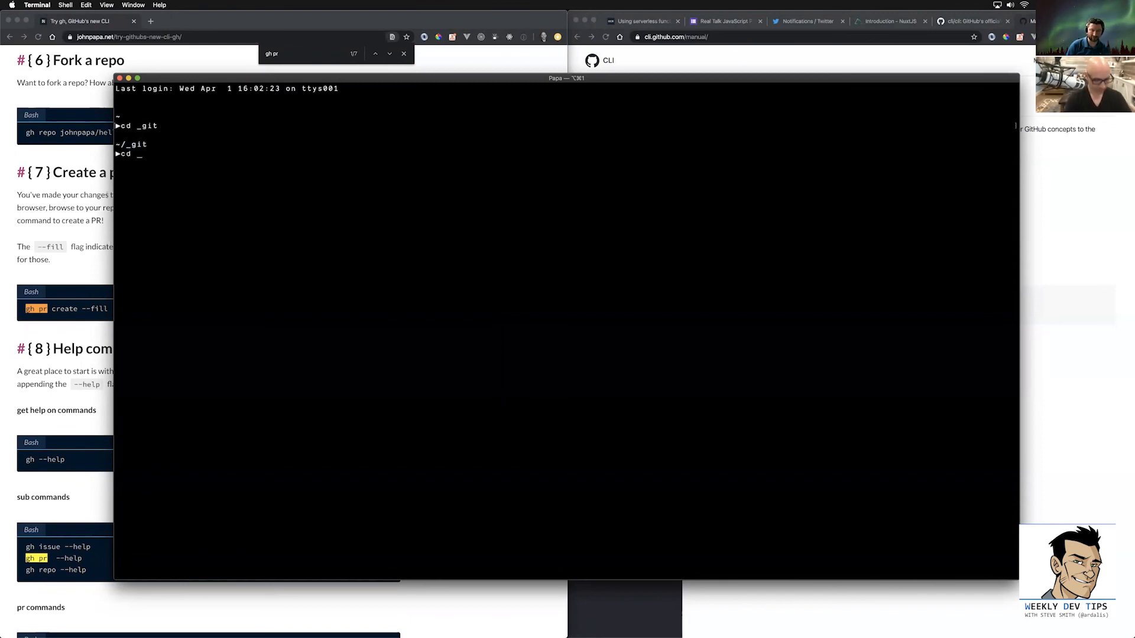
Enter 'heroes' and begin a gh pr command inside the vscode-peacock repository.
{"action": "type", "text": "heroes"}
{"action": "type", "text": " vscode-peacock"}
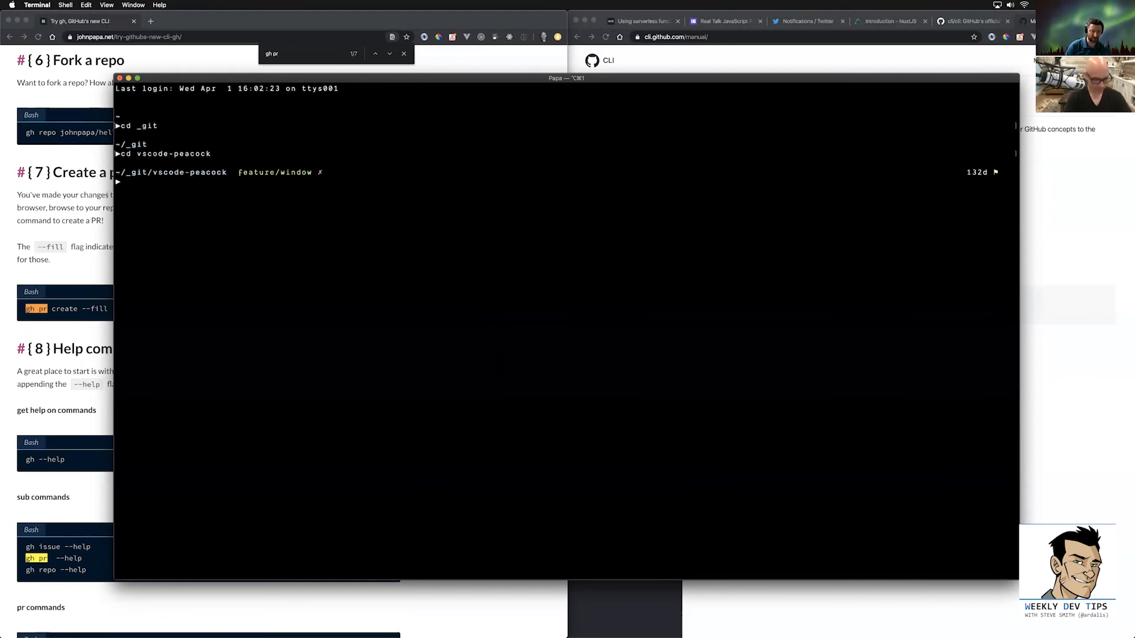
{"action": "type", "text": "gh pr"}
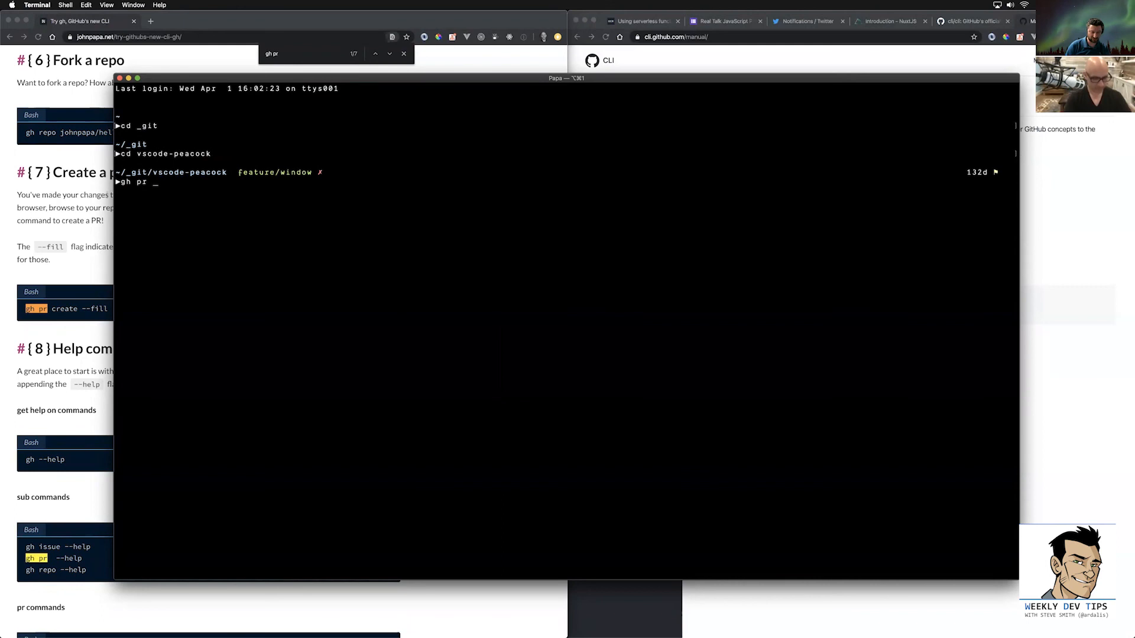
Run gh pr status and complete the CLI's browser authentication on github.com.
{"action": "type", "text": "status"}
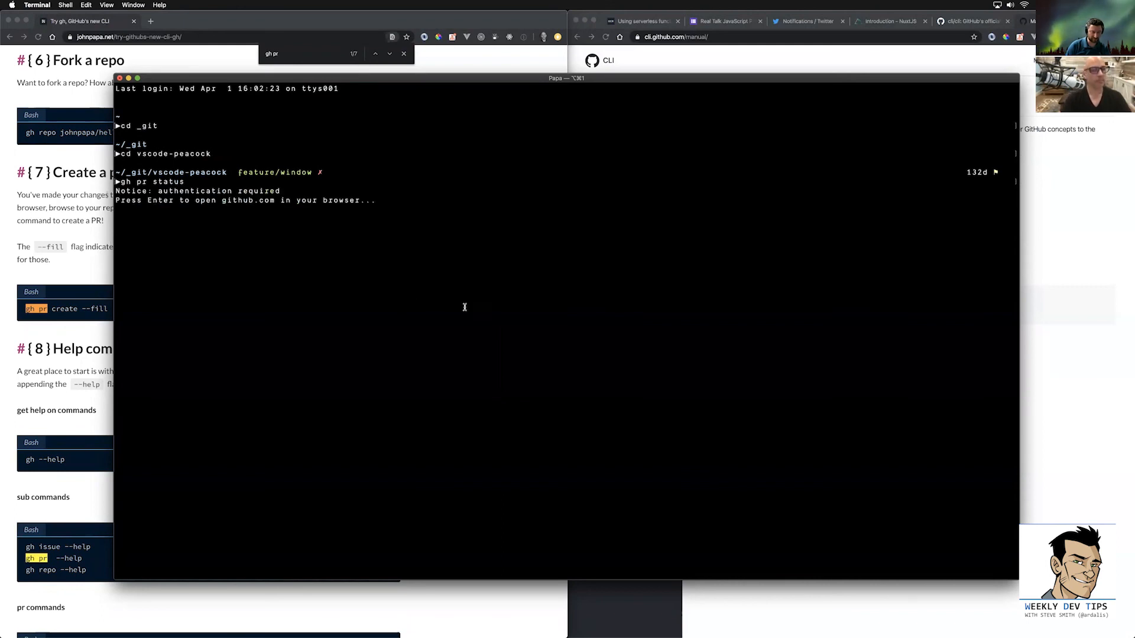
{"action": "key", "text": "enter"}
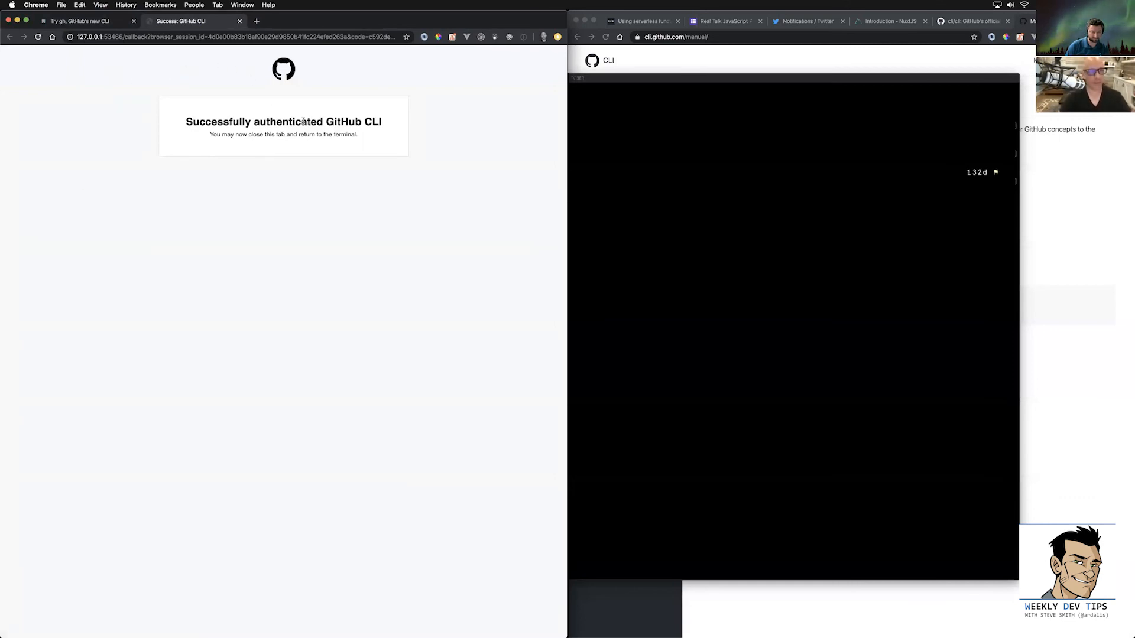
{"action": "mouse_move", "coordinate": [310, 224]}
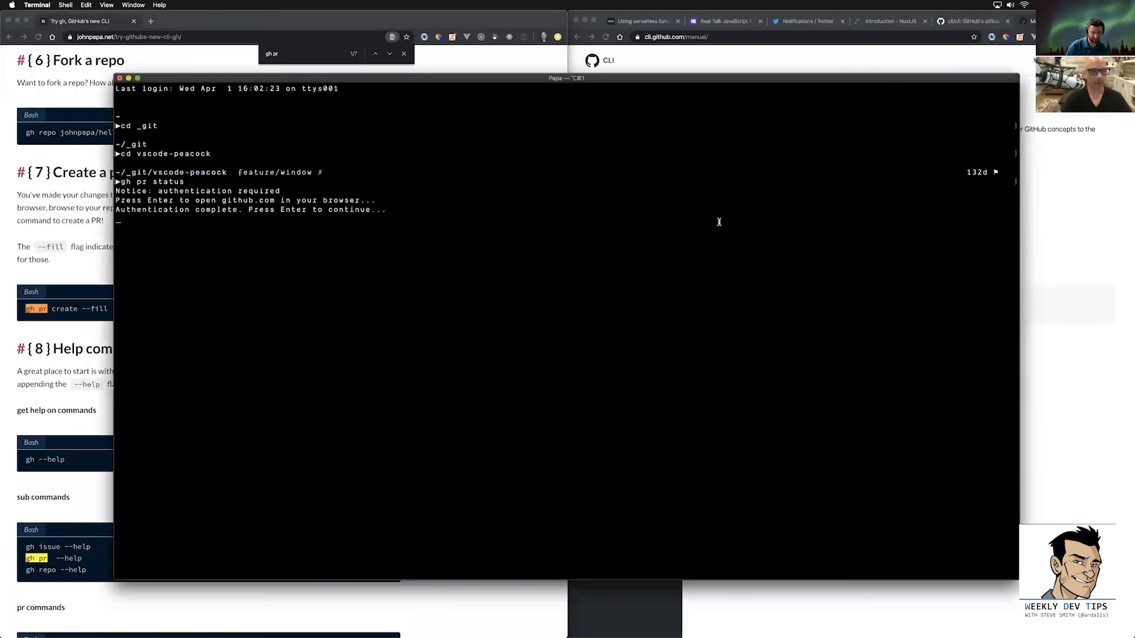
{"action": "key", "text": "enter"}
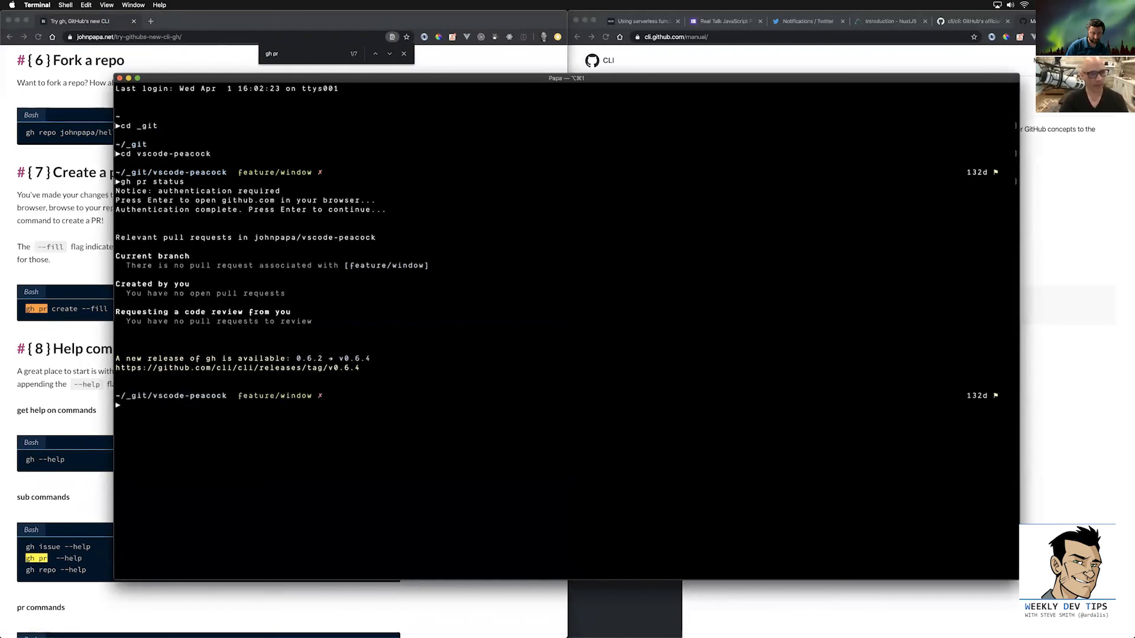
{"action": "mouse_move", "coordinate": [433, 282]}
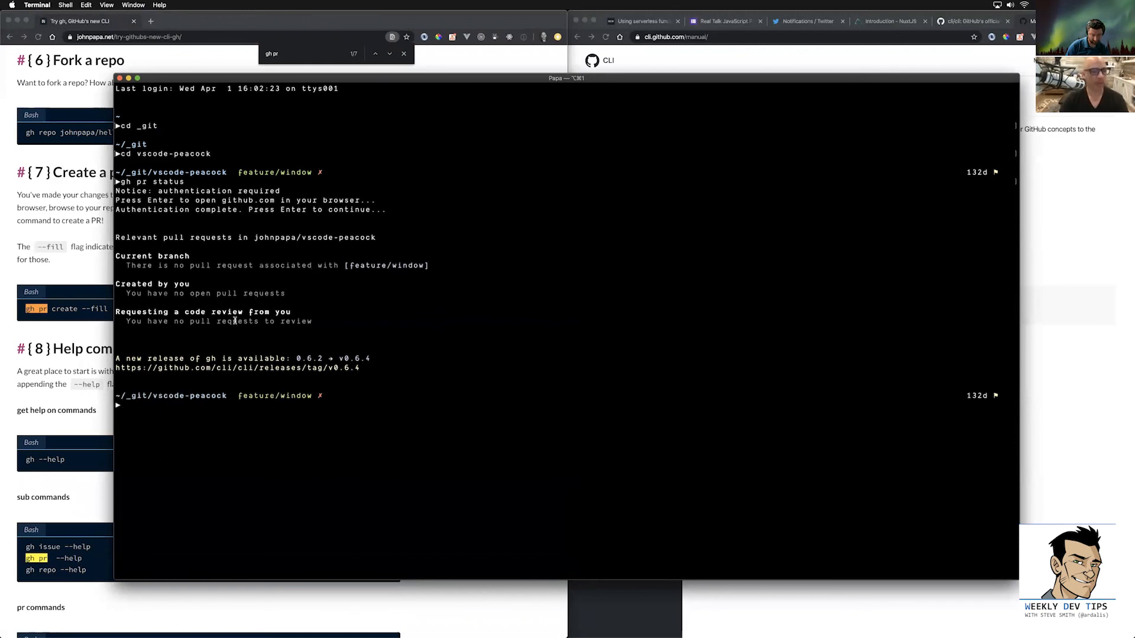
{"action": "mouse_move", "coordinate": [432, 406]}
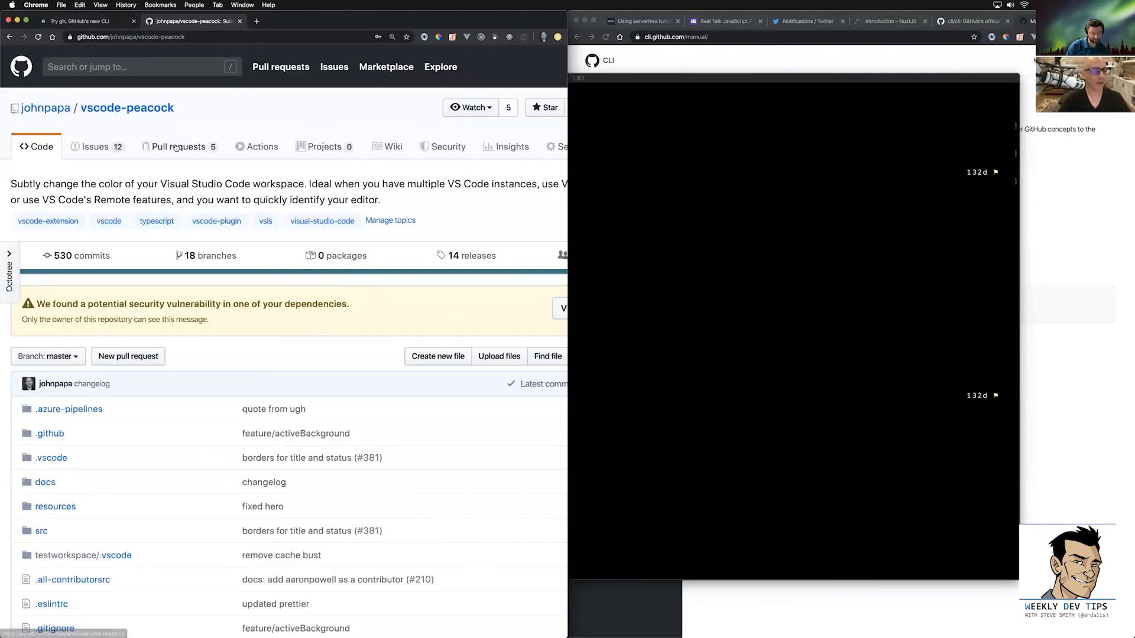
Show the vscode-peacock repository's Pull requests list on GitHub.
{"action": "left_click", "coordinate": [178, 147]}
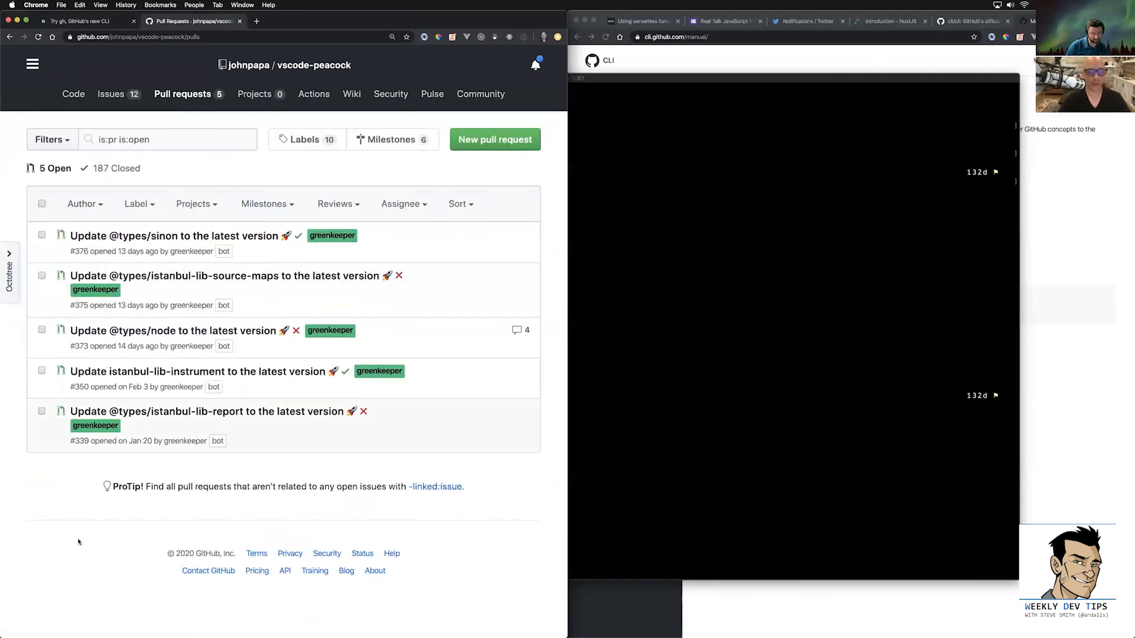
{"action": "mouse_move", "coordinate": [174, 236]}
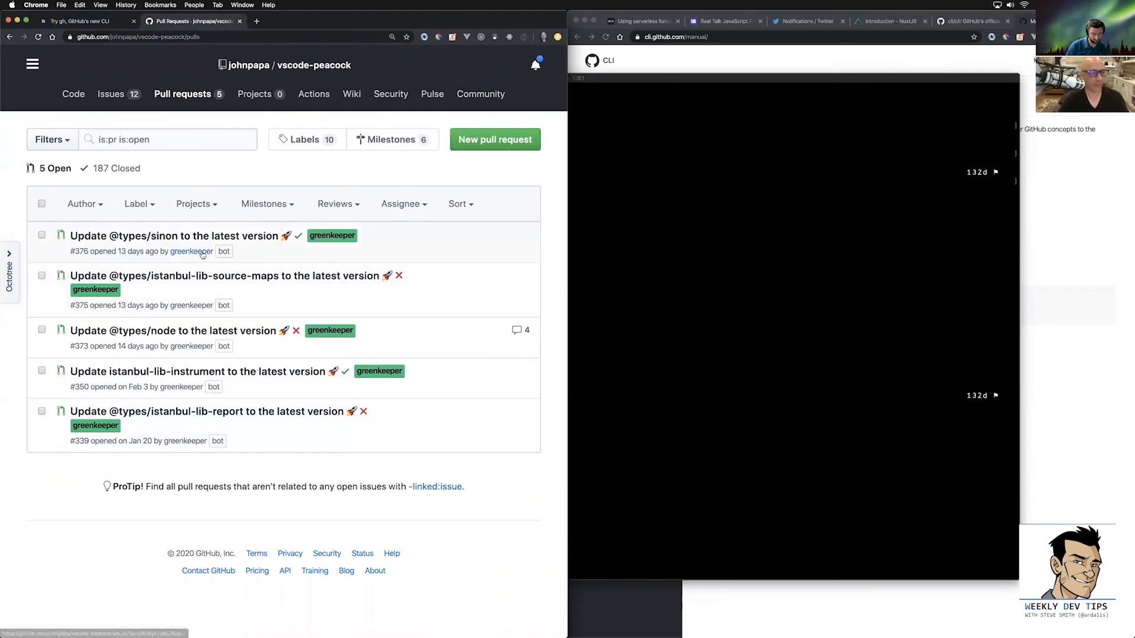
{"action": "mouse_move", "coordinate": [657, 228]}
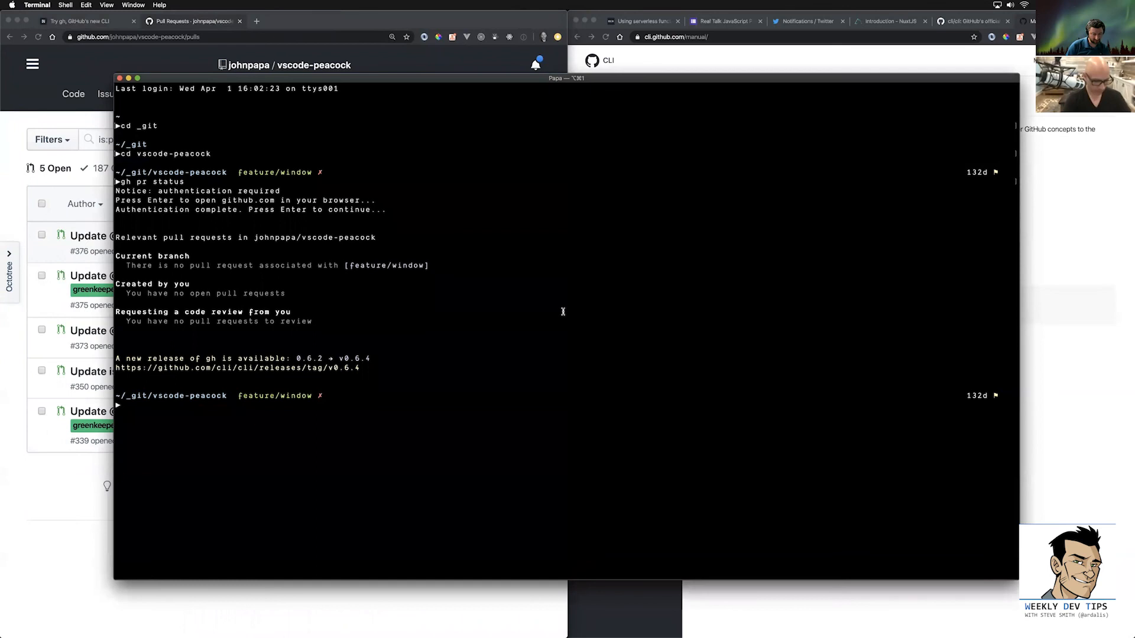
Read gh pr --help, list the vscode-peacock pull requests, and try gh pr check.
{"action": "type", "text": "gh pr --help"}
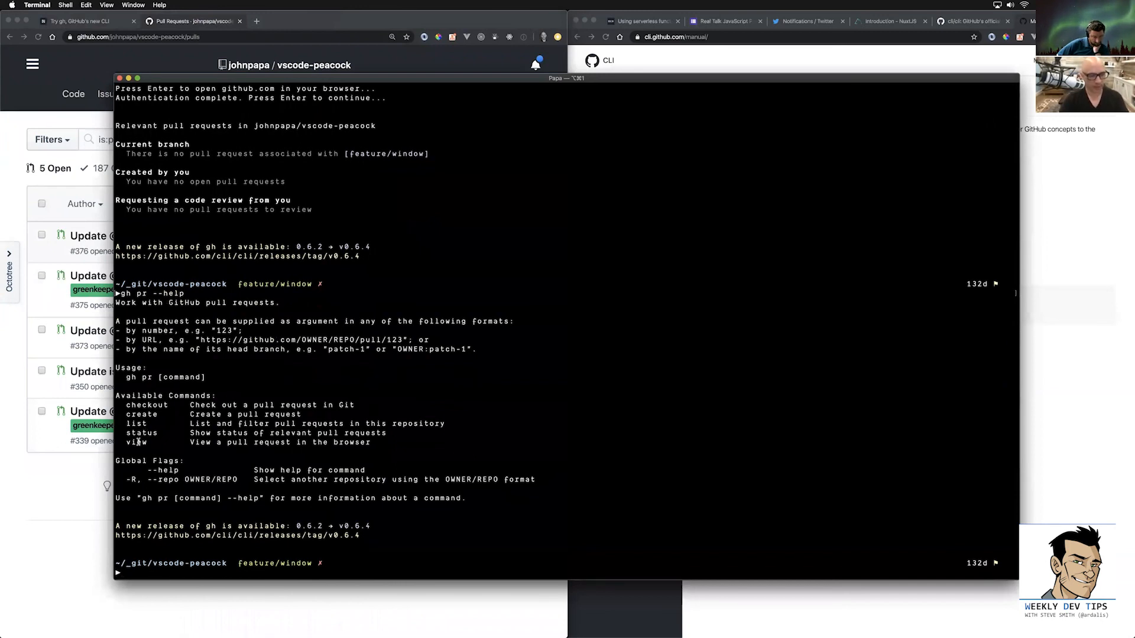
{"action": "mouse_move", "coordinate": [317, 410]}
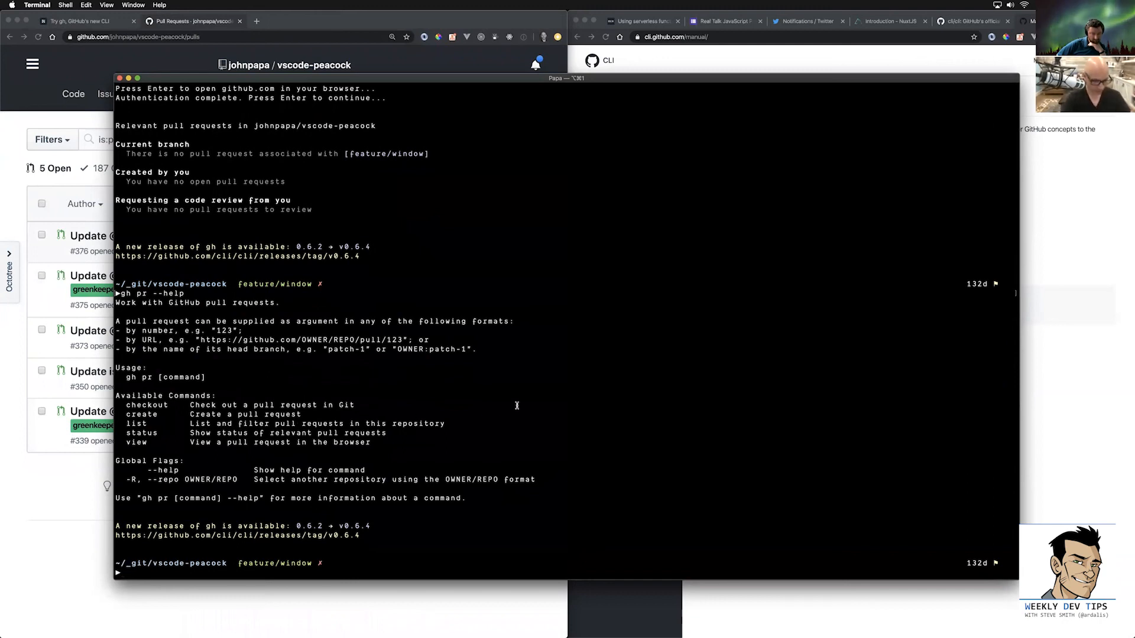
{"action": "type", "text": "gh pr list"}
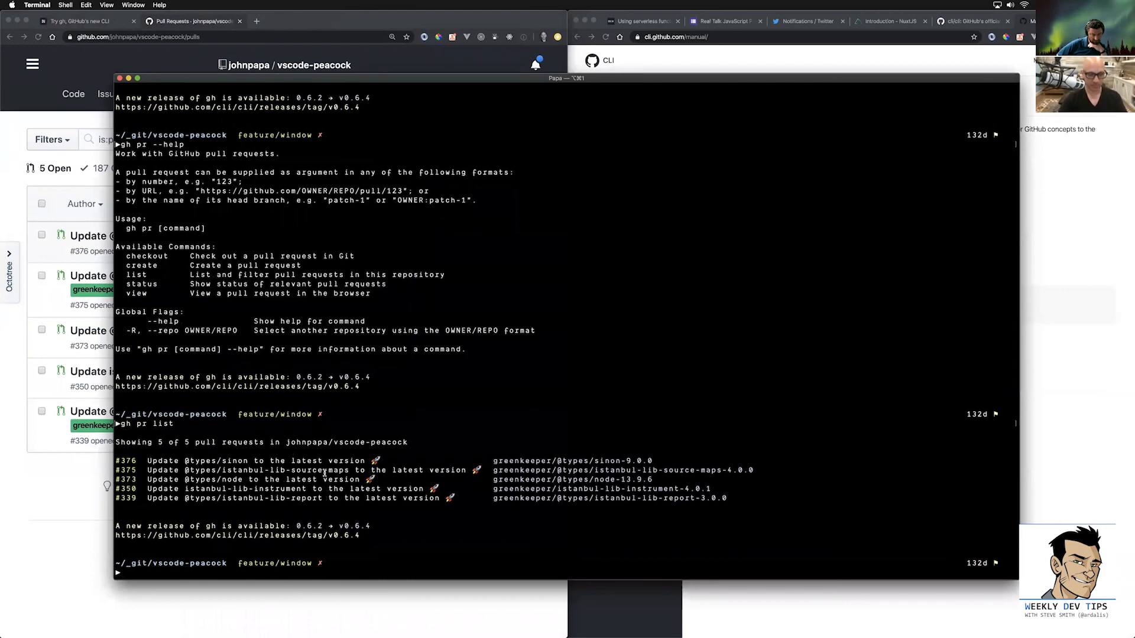
{"action": "mouse_move", "coordinate": [545, 397]}
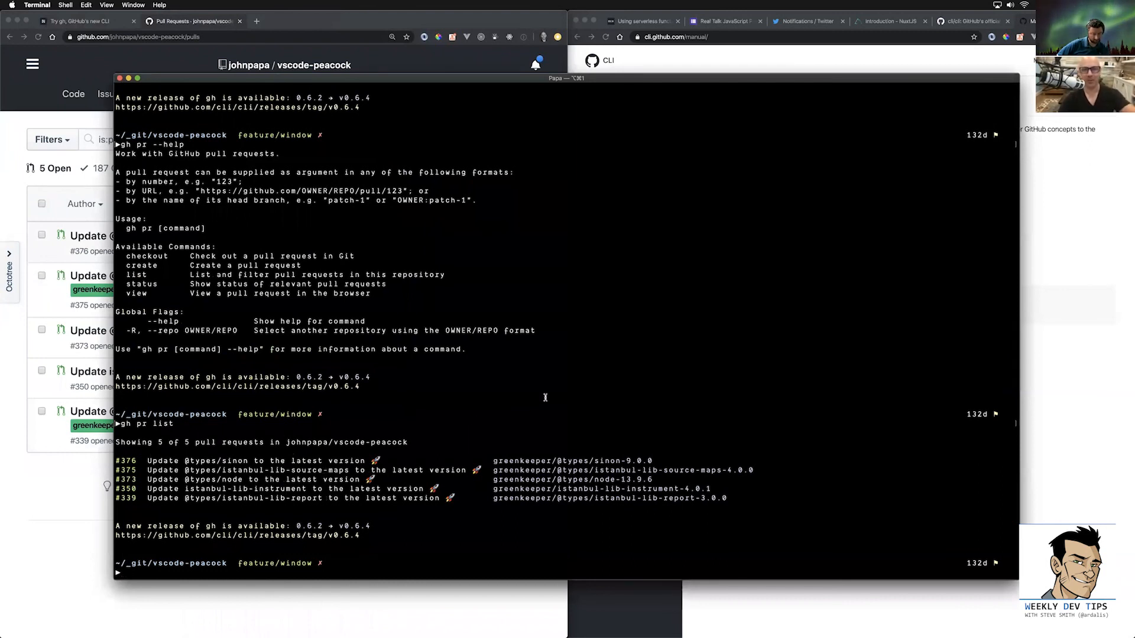
{"action": "mouse_move", "coordinate": [532, 386]}
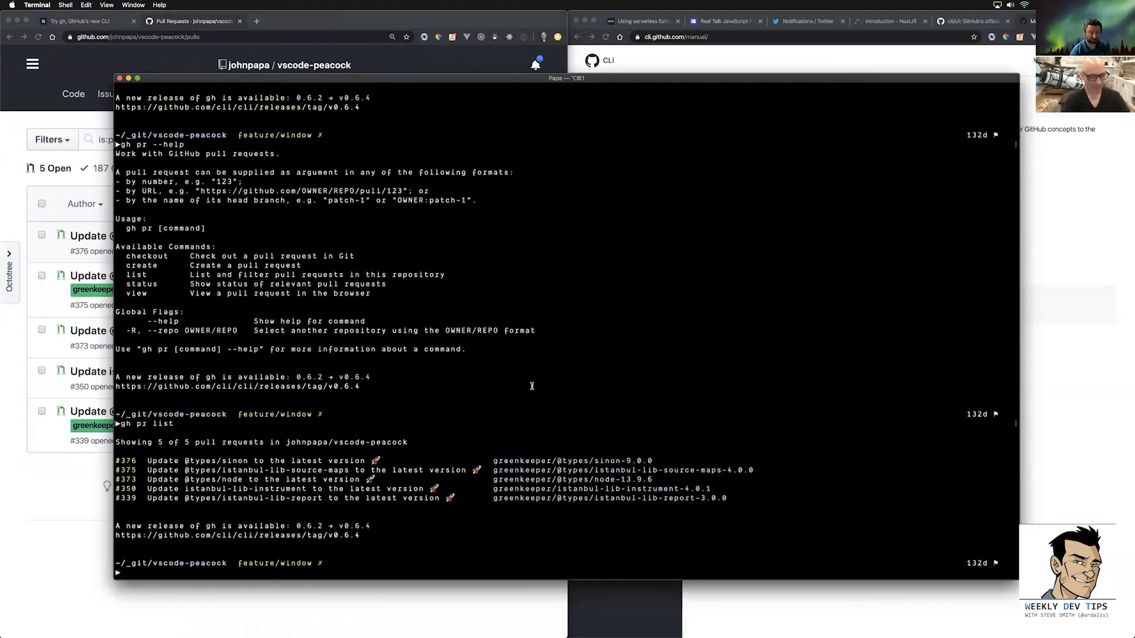
{"action": "type", "text": "gh pr checkout --help"}
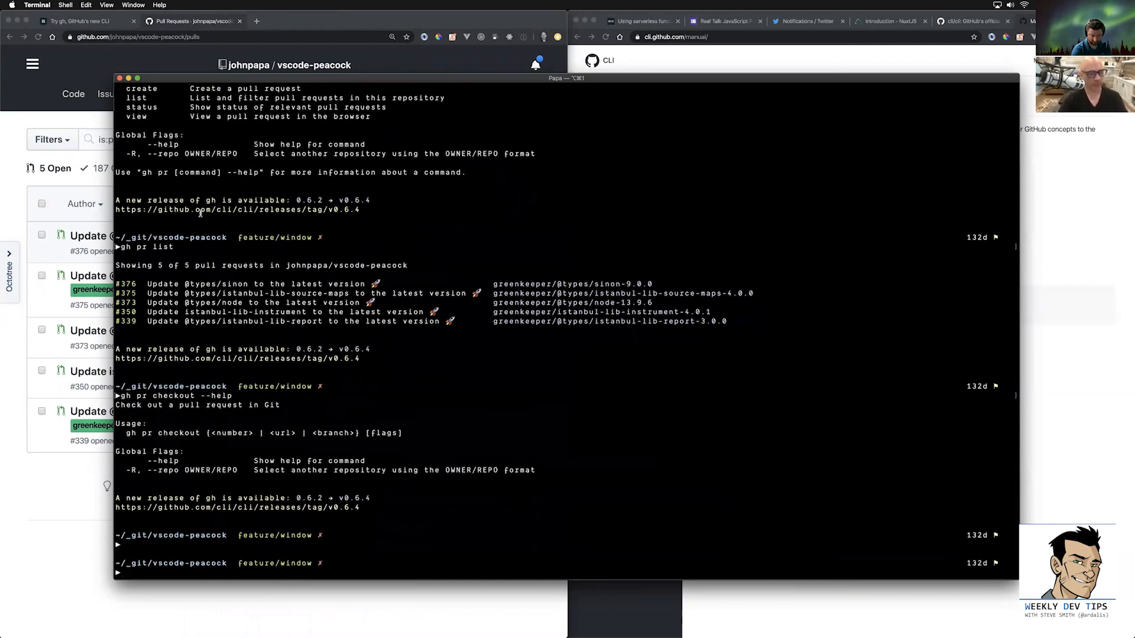
{"action": "mouse_move", "coordinate": [262, 409]}
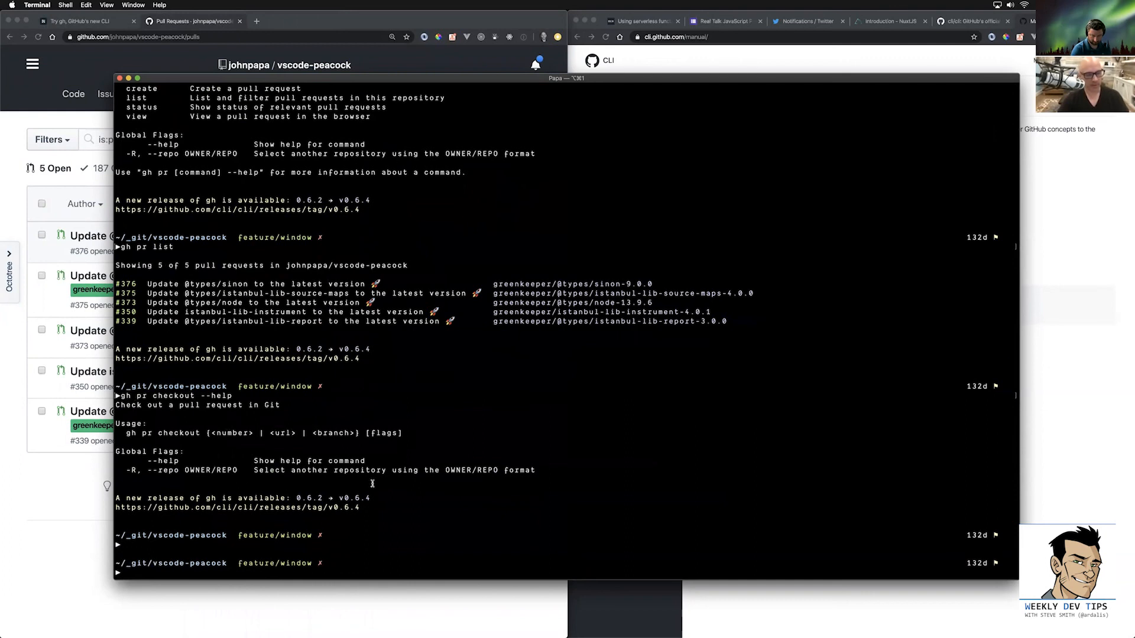
Read gh pr checkout help, abandon checking out PR 376, and cd up to _play.
{"action": "type", "text": "gh pr checkout --help"}
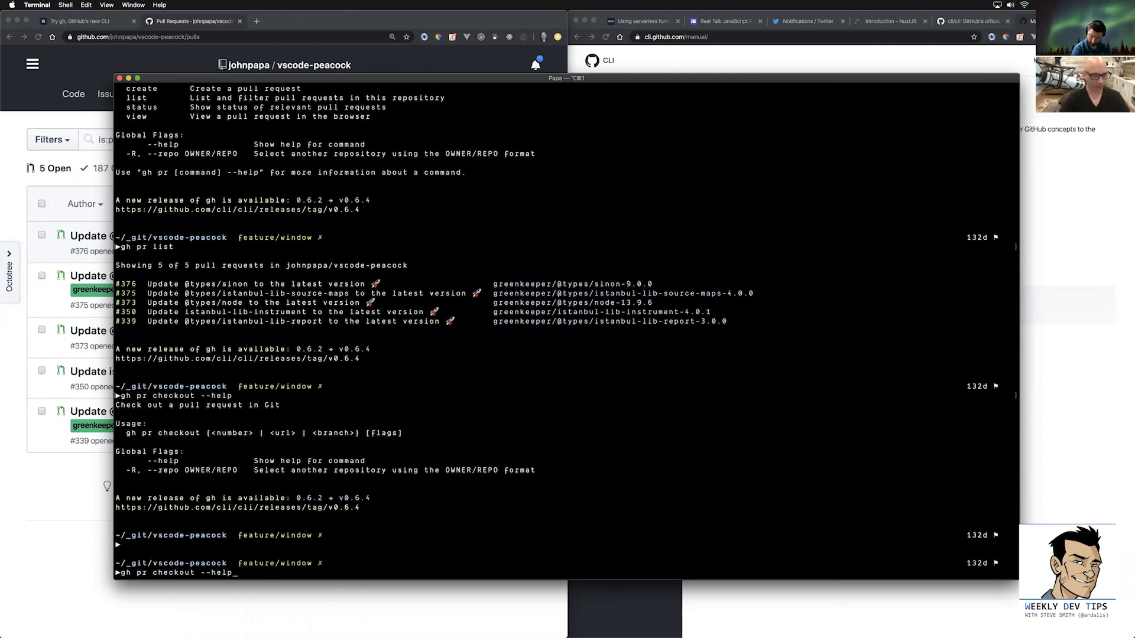
{"action": "key", "text": "backspace"}
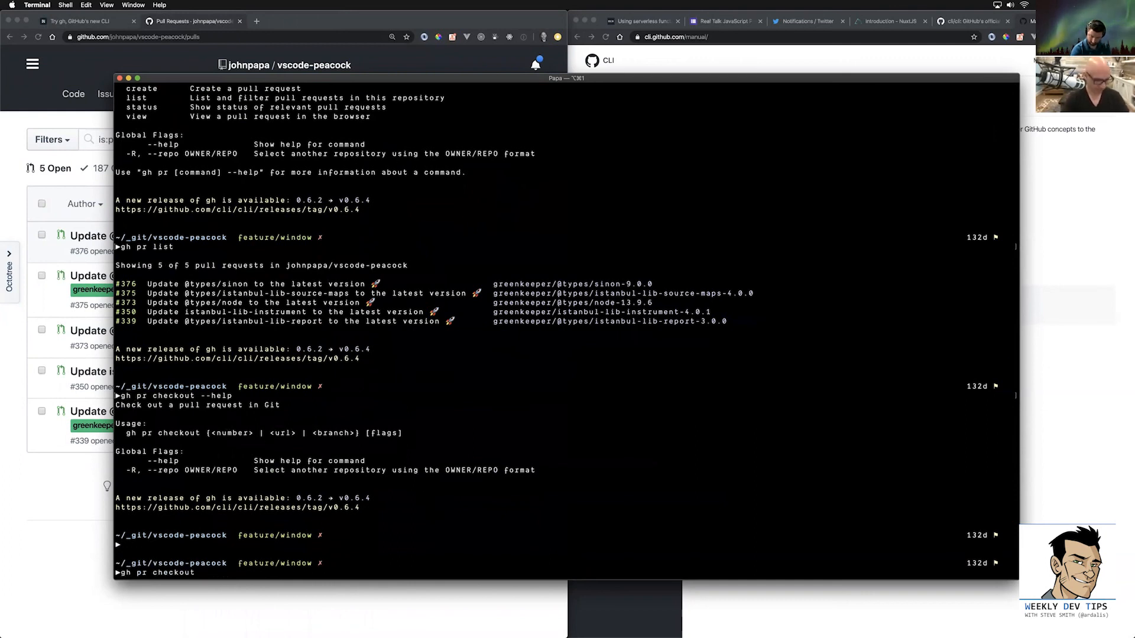
{"action": "type", "text": "376"}
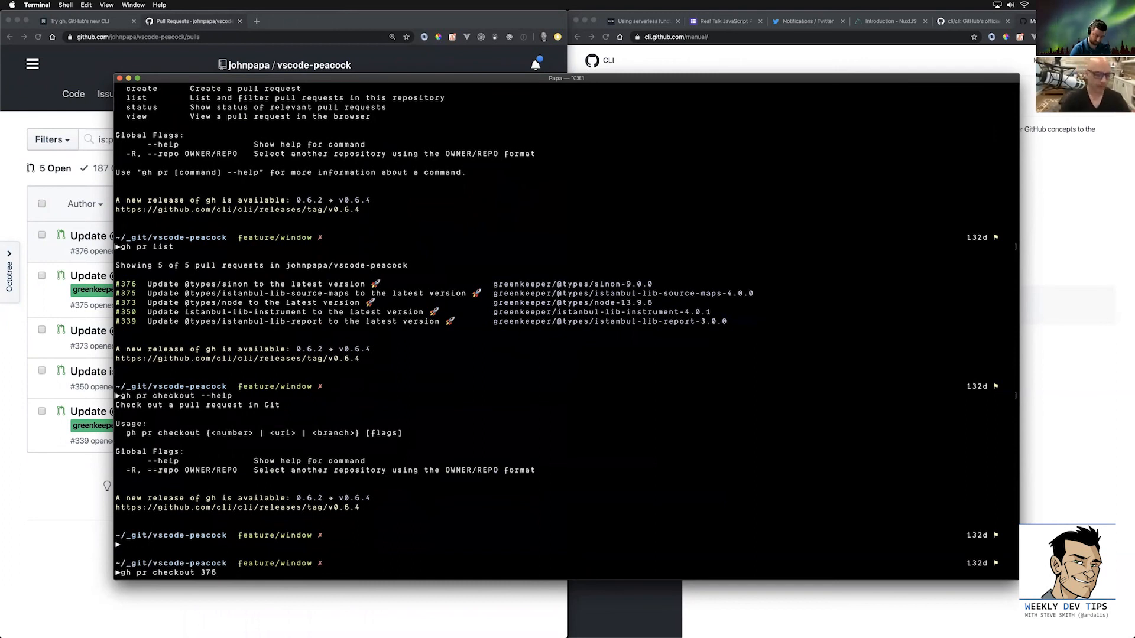
{"action": "key", "text": "Backspace"}
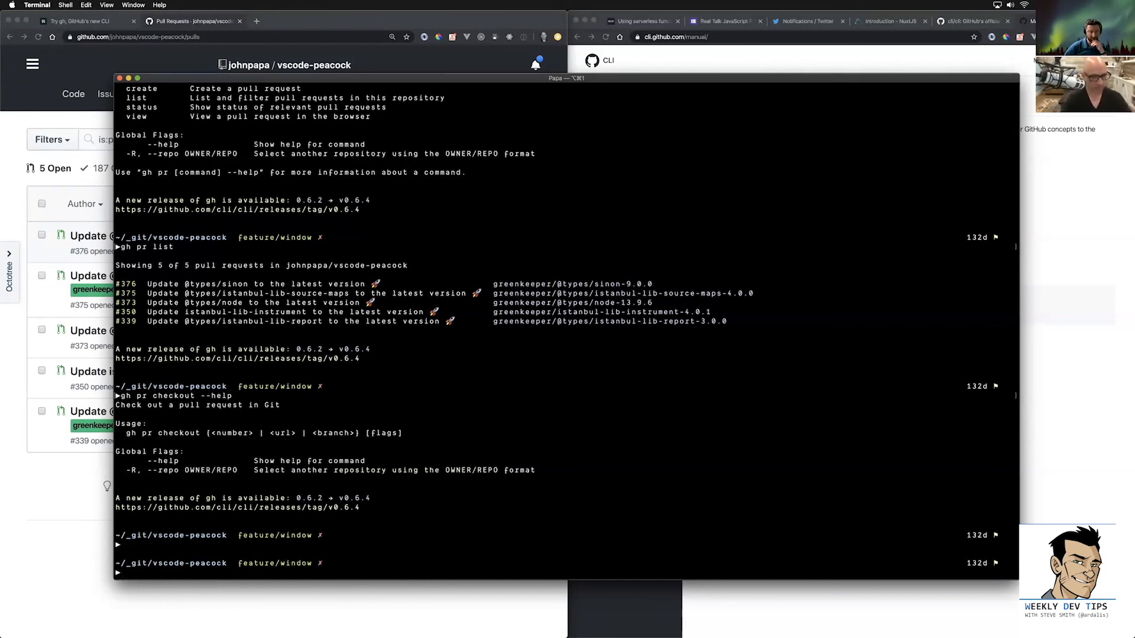
{"action": "type", "text": "cd .."}
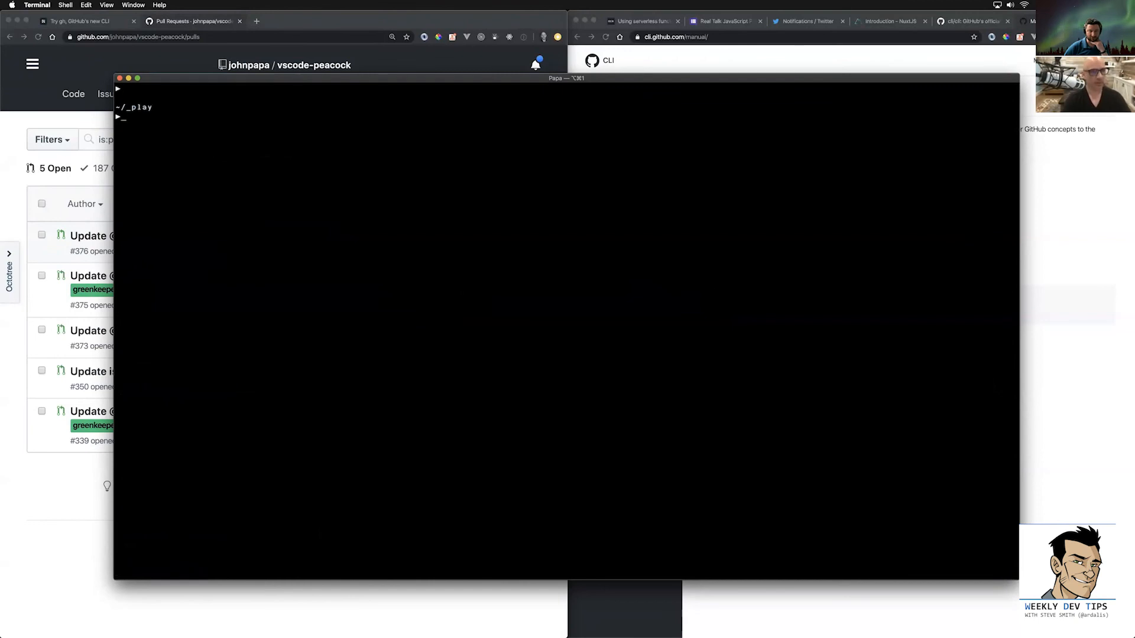
{"action": "mouse_move", "coordinate": [561, 450]}
{"action": "type", "text": "gh repo"}
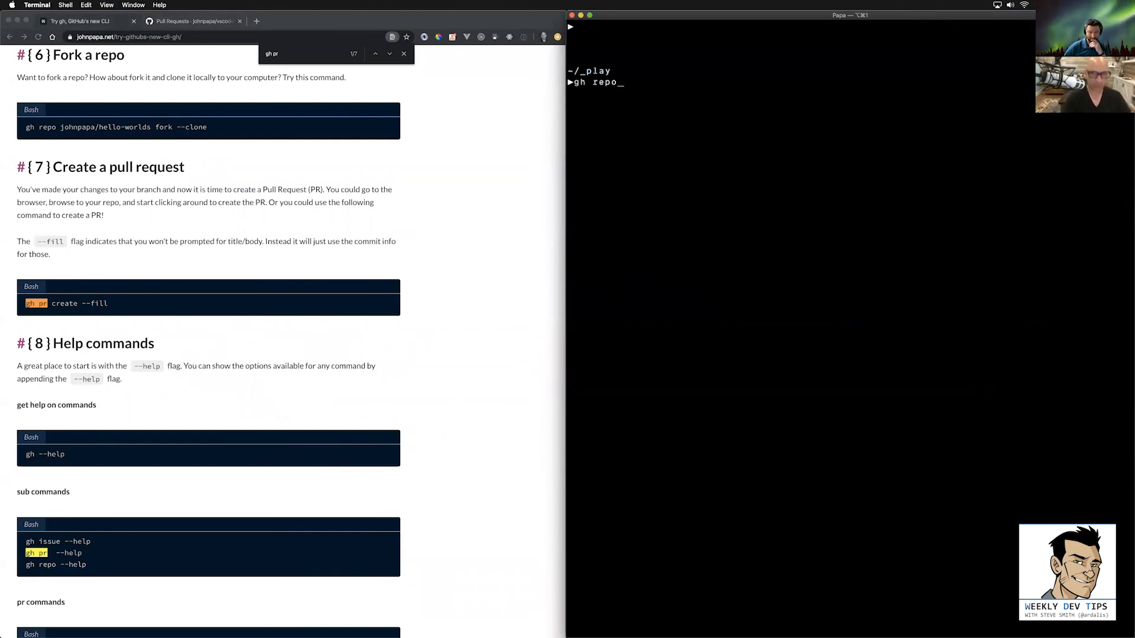
Read gh --help and run gh repo for johnpapa/steve-tips.
{"action": "type", "text": "--help"}
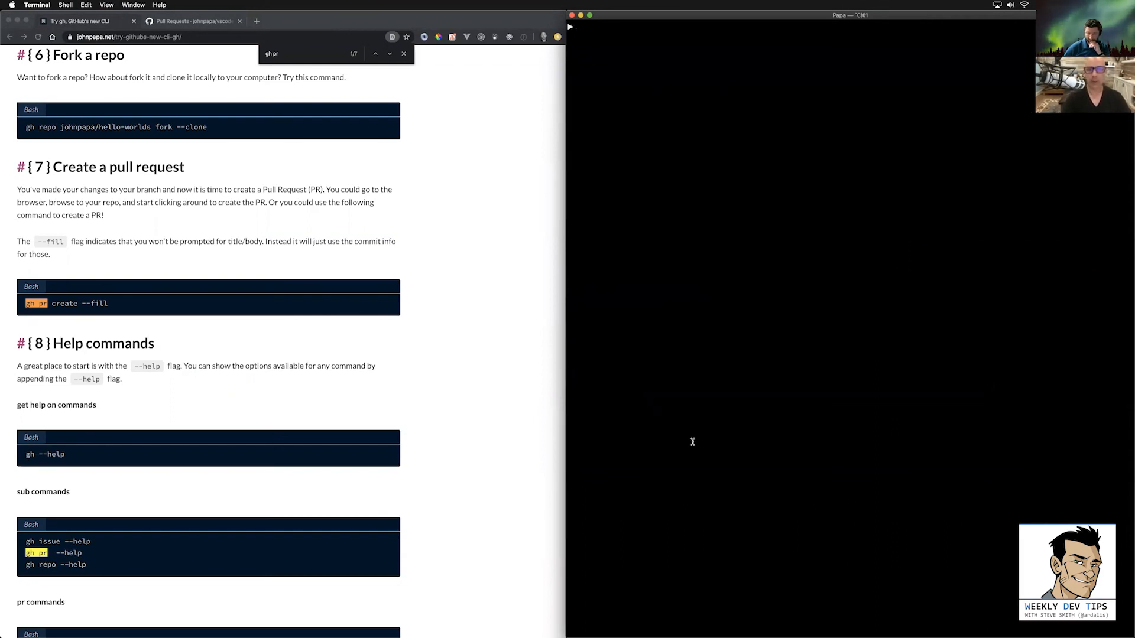
{"action": "type", "text": "gh repo johnpapa/"}
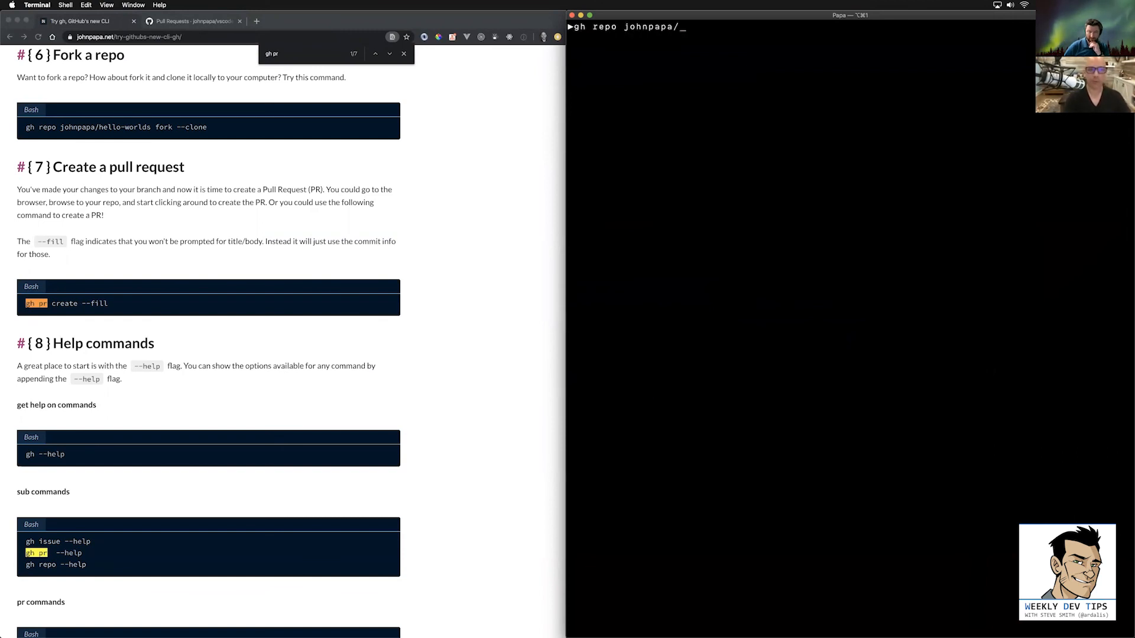
{"action": "type", "text": "steve"}
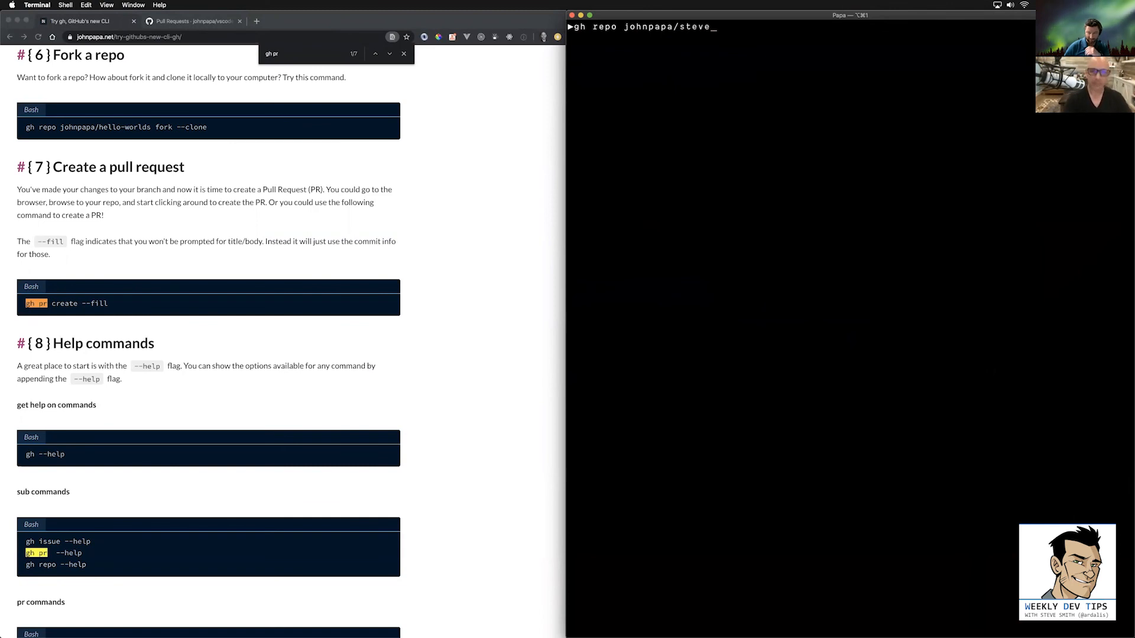
{"action": "type", "text": "-tips"}
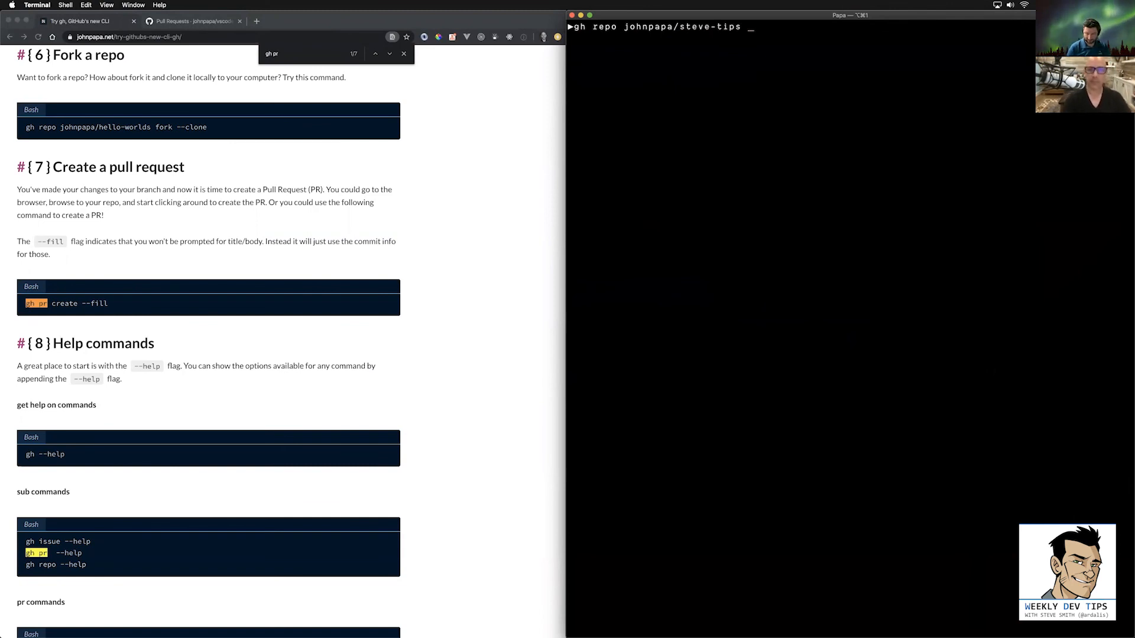
{"action": "key", "text": "Return"}
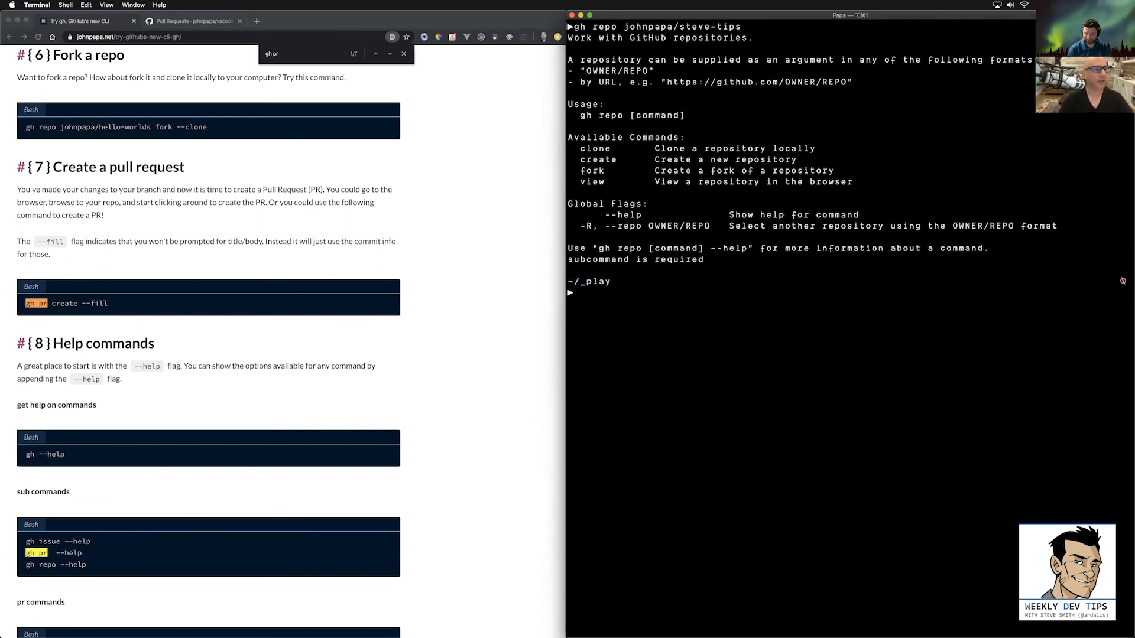
Try gh repo create johnpapa/steve-tips --clone, then read gh repo --help for valid options.
{"action": "type", "text": "gh repo johnpapa/steve-tips --"}
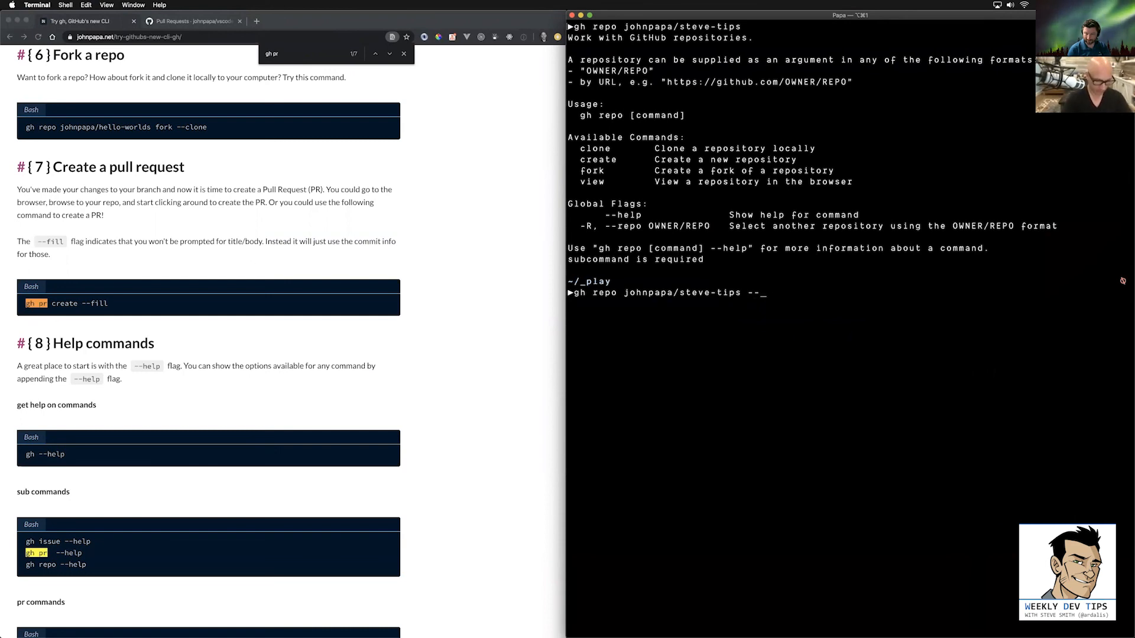
{"action": "type", "text": "clone"}
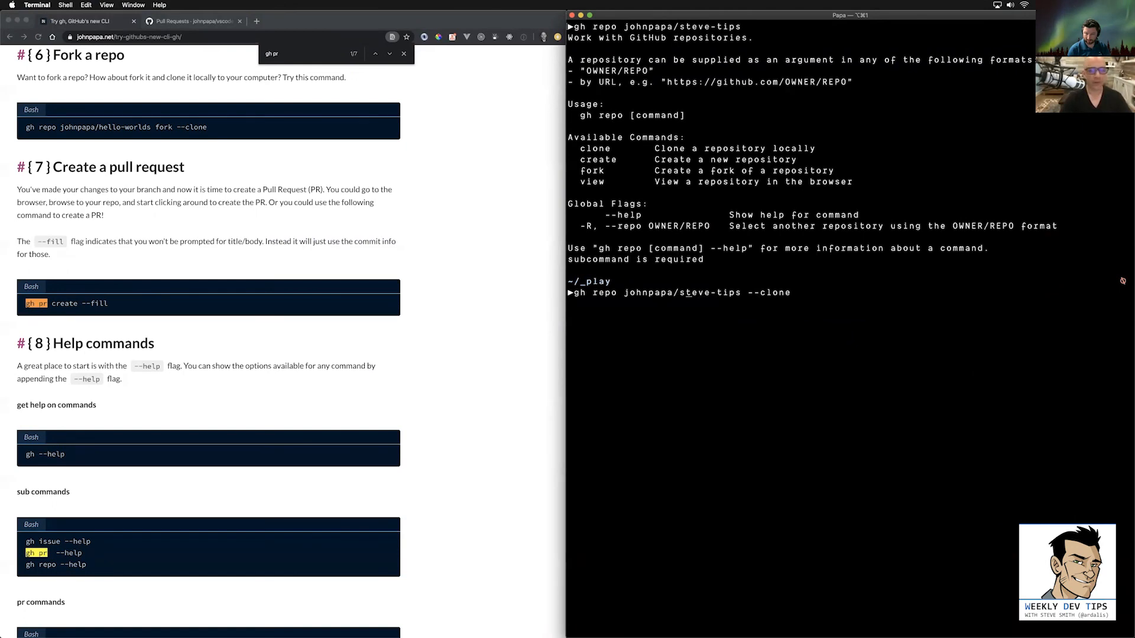
{"action": "type", "text": "create"}
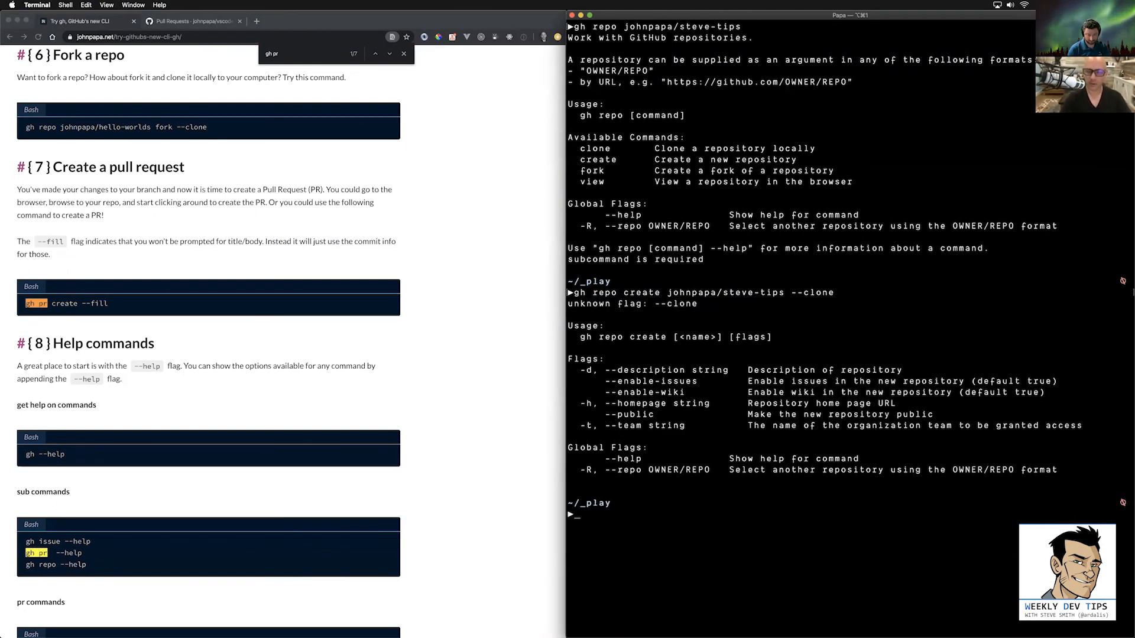
{"action": "type", "text": "gh repo --help"}
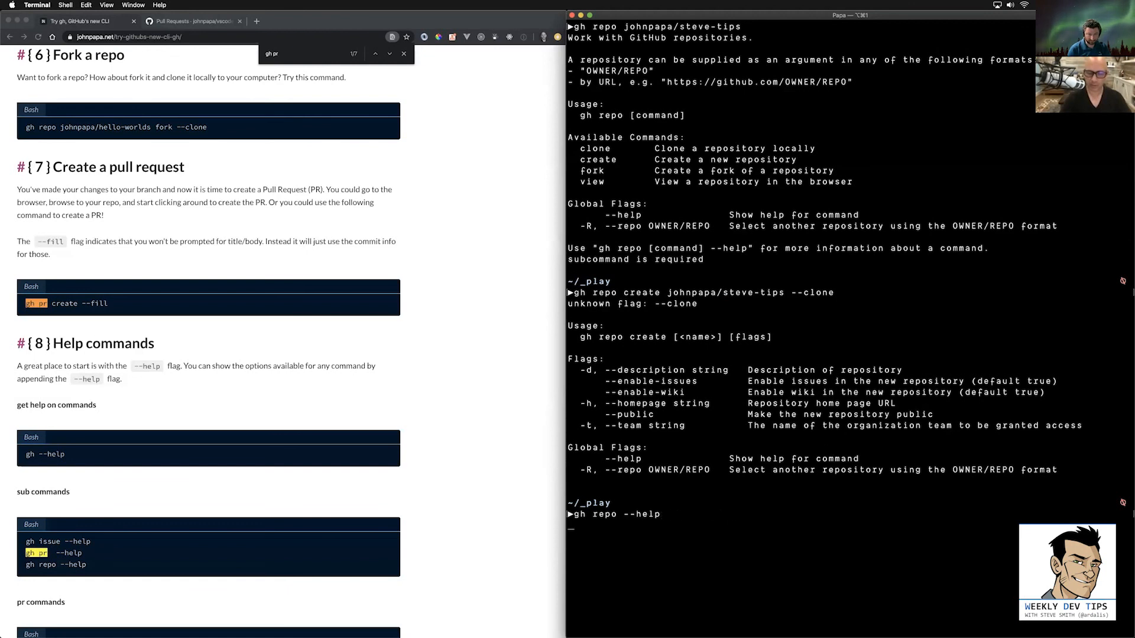
{"action": "key", "text": "Return"}
{"action": "type", "text": "gh repo create john --hel"}
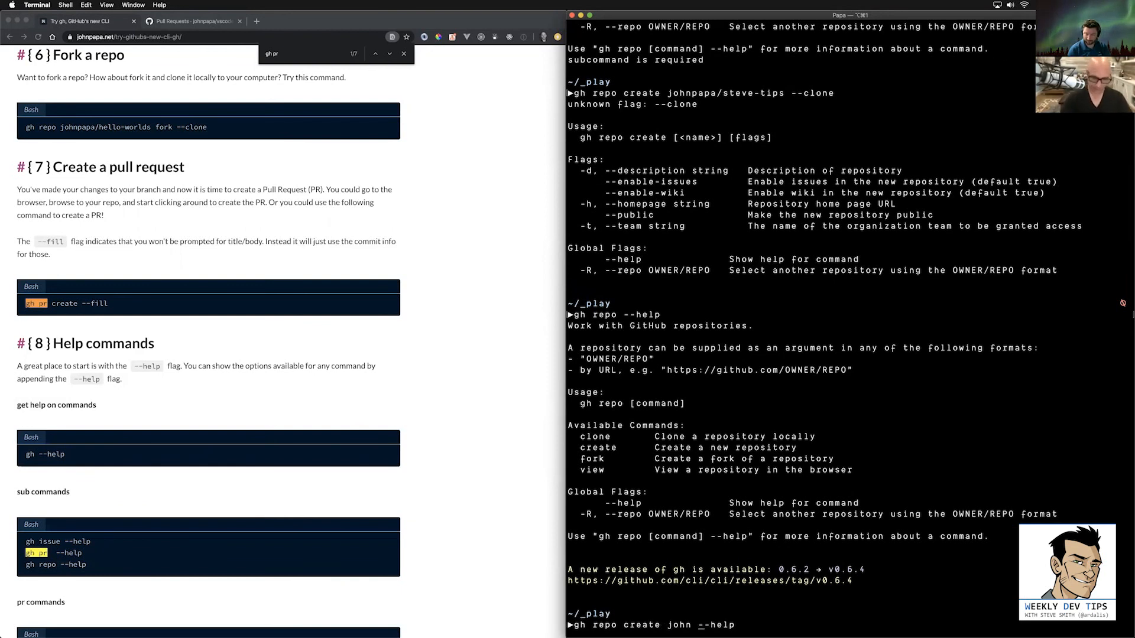
{"action": "type", "text": "papa/steve"}
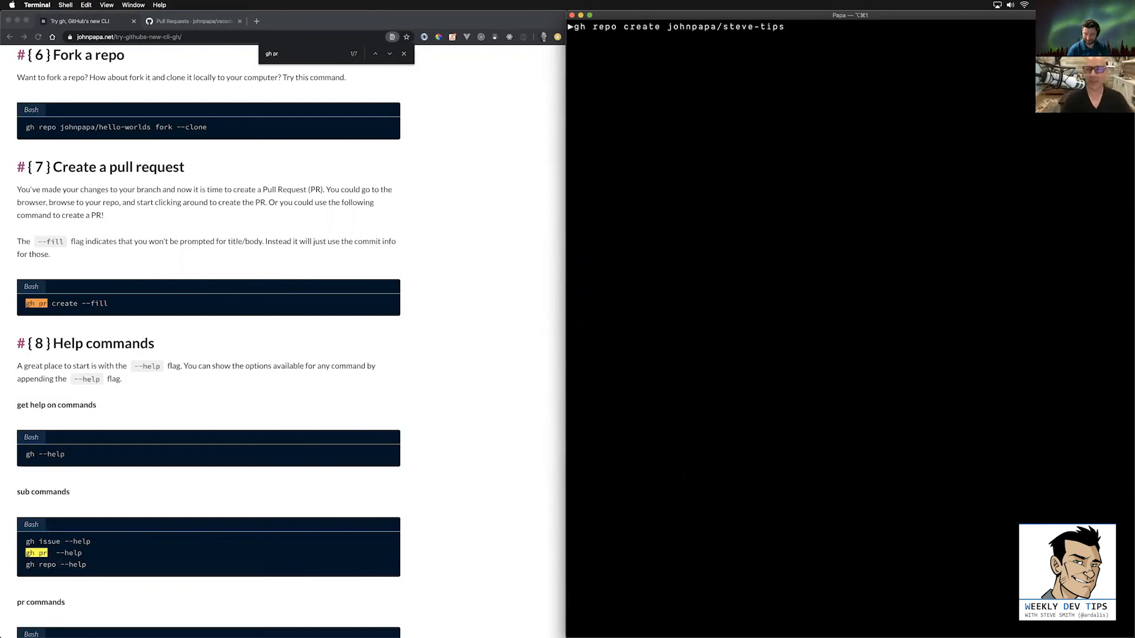
Run gh repo create johnpapa/steve-tips, confirm the local directory with y, and cd into steve-tips.
{"action": "type", "text": "--clone"}
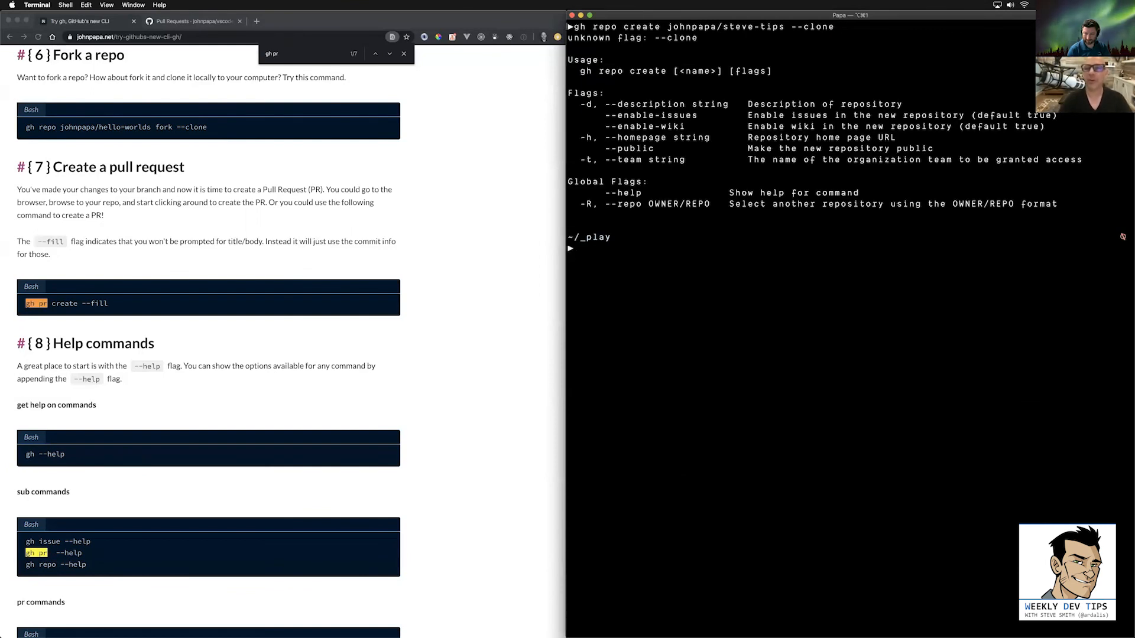
{"action": "type", "text": "gh repo create johnpapa/steve-tips -"}
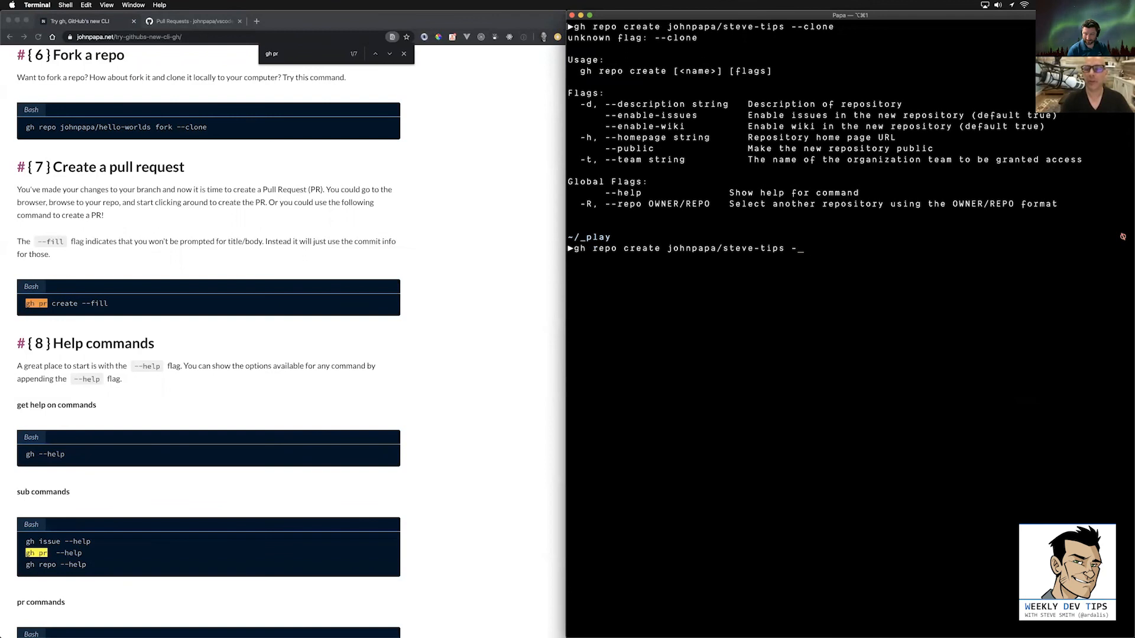
{"action": "key", "text": "backspace"}
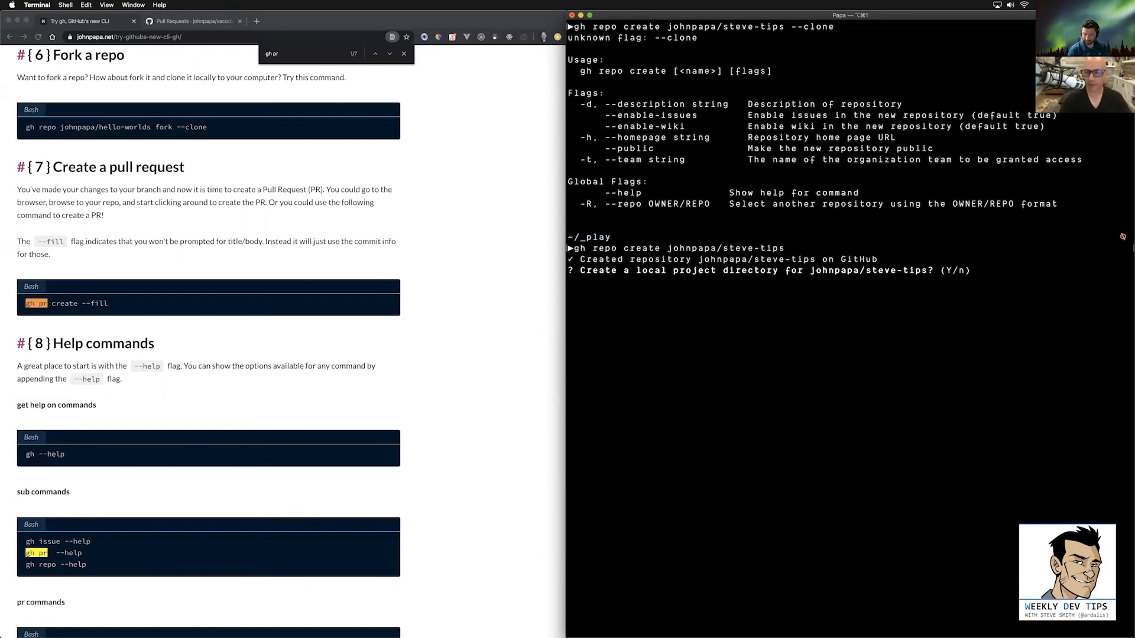
{"action": "type", "text": "y"}
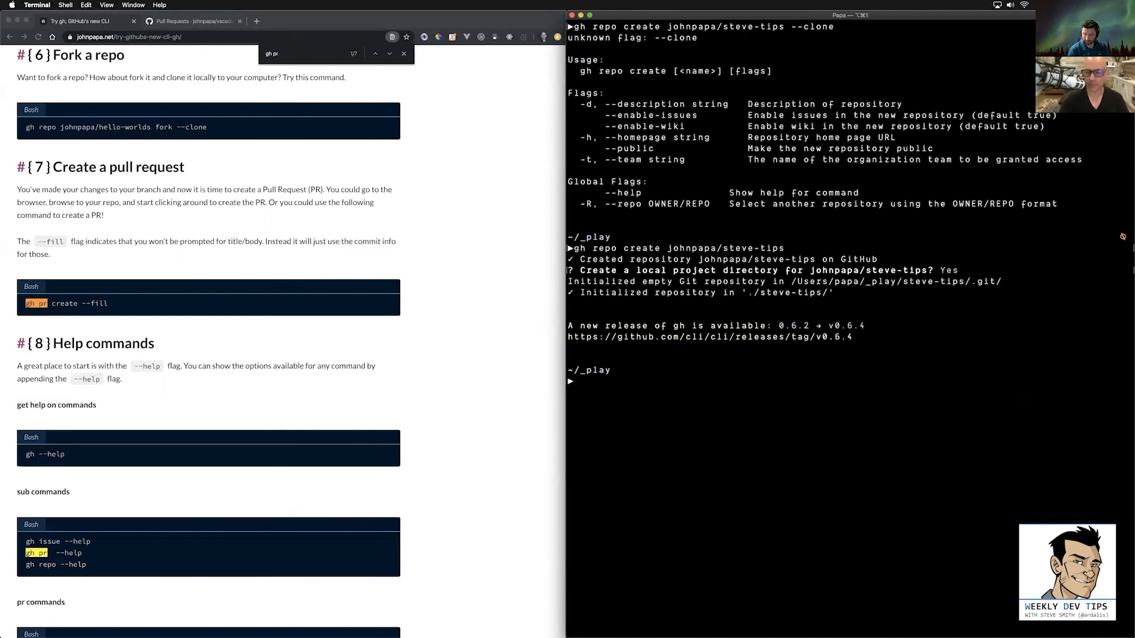
{"action": "type", "text": "cd steve-tips"}
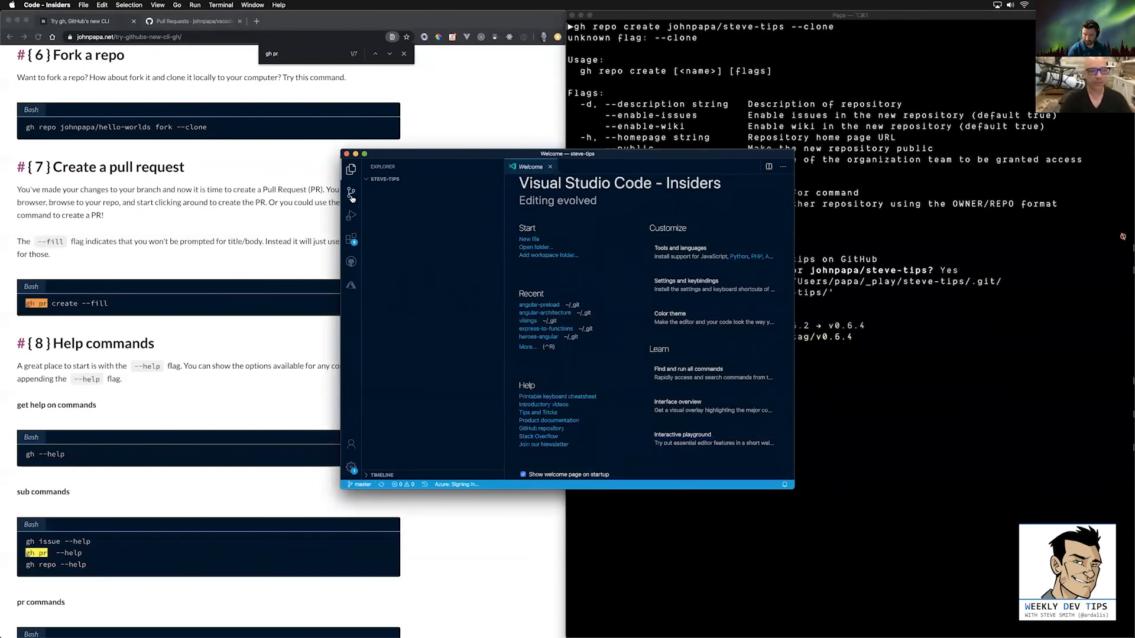
Check steve-tips' empty Source Control changes in VS Code Insiders, then refocus Terminal.
{"action": "left_click", "coordinate": [350, 191]}
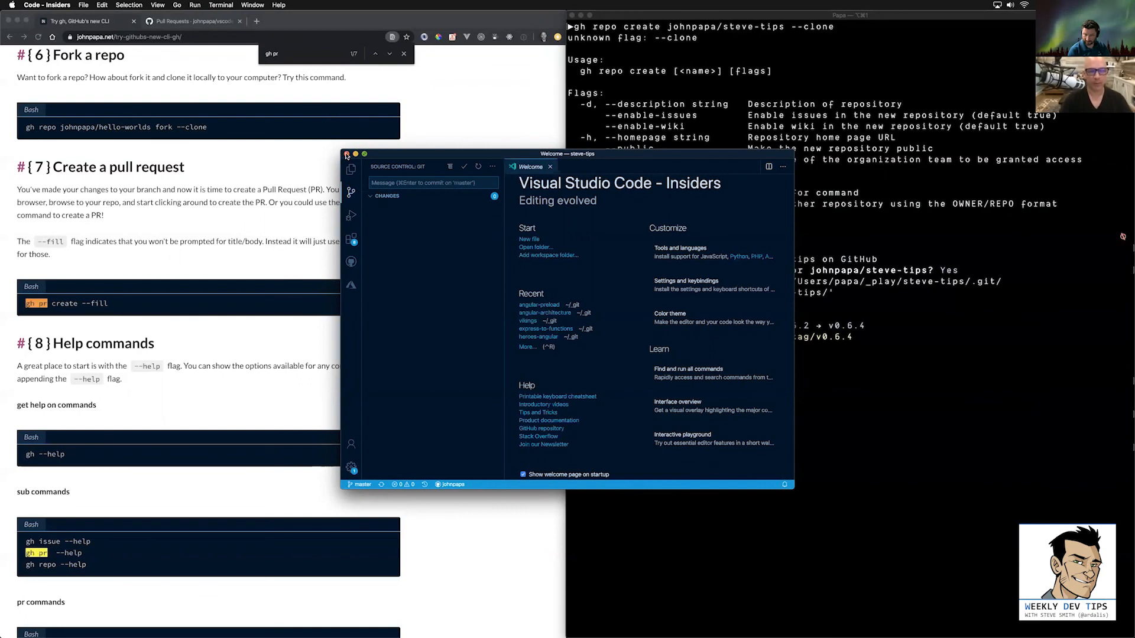
{"action": "left_click", "coordinate": [346, 153]}
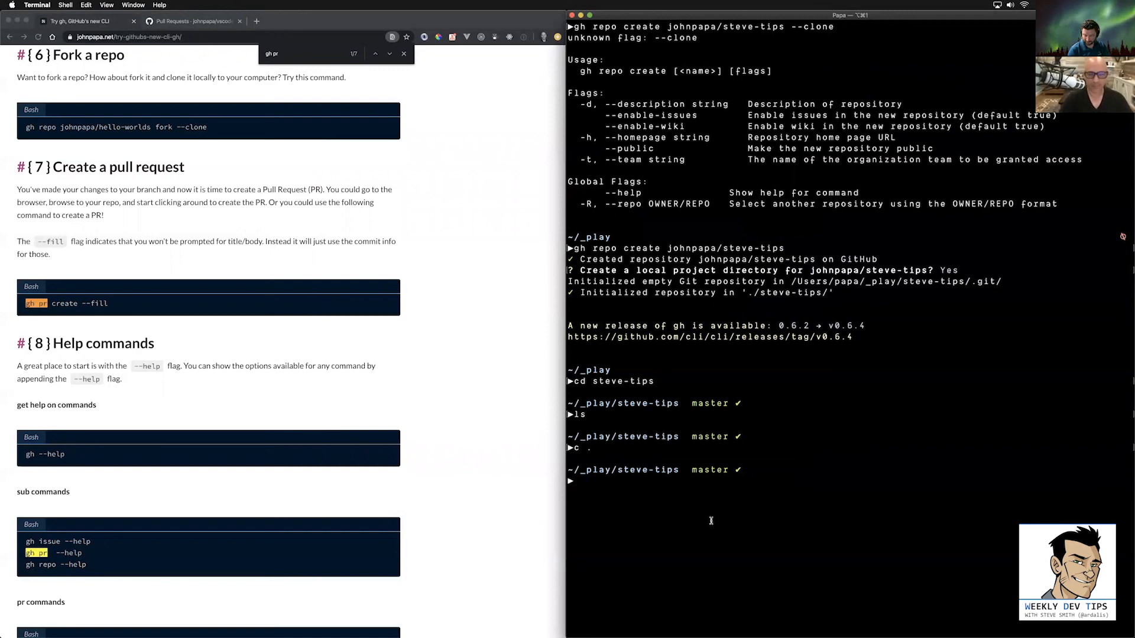
Open steve-tips on GitHub via gh repo view, then return to vscode-peacock's pull requests.
{"action": "type", "text": "gh repo view"}
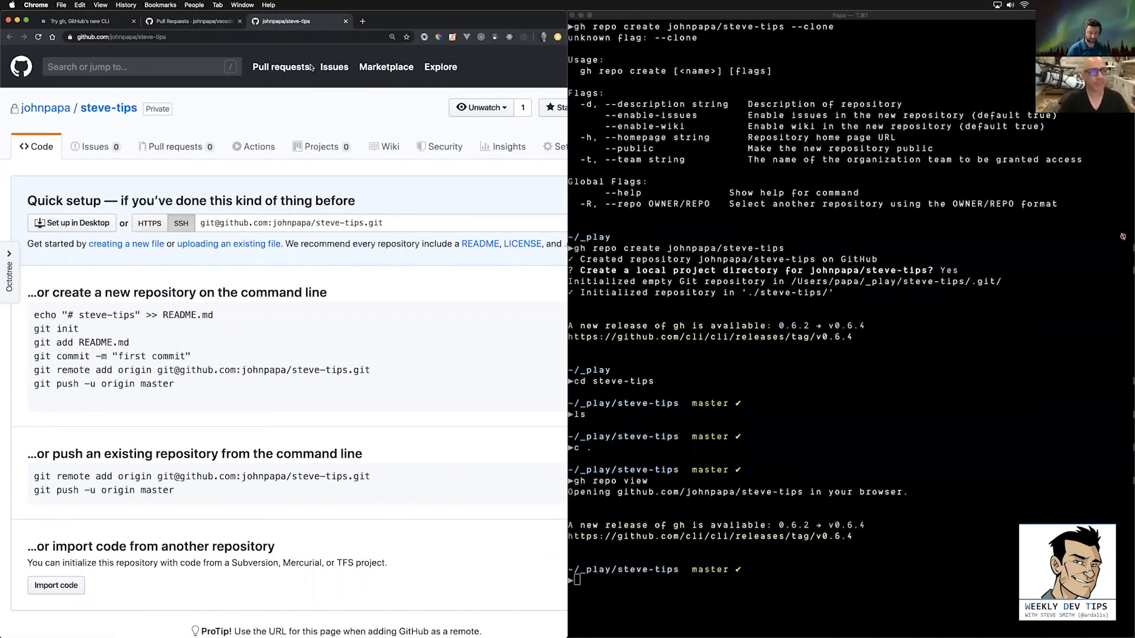
{"action": "left_click", "coordinate": [191, 22]}
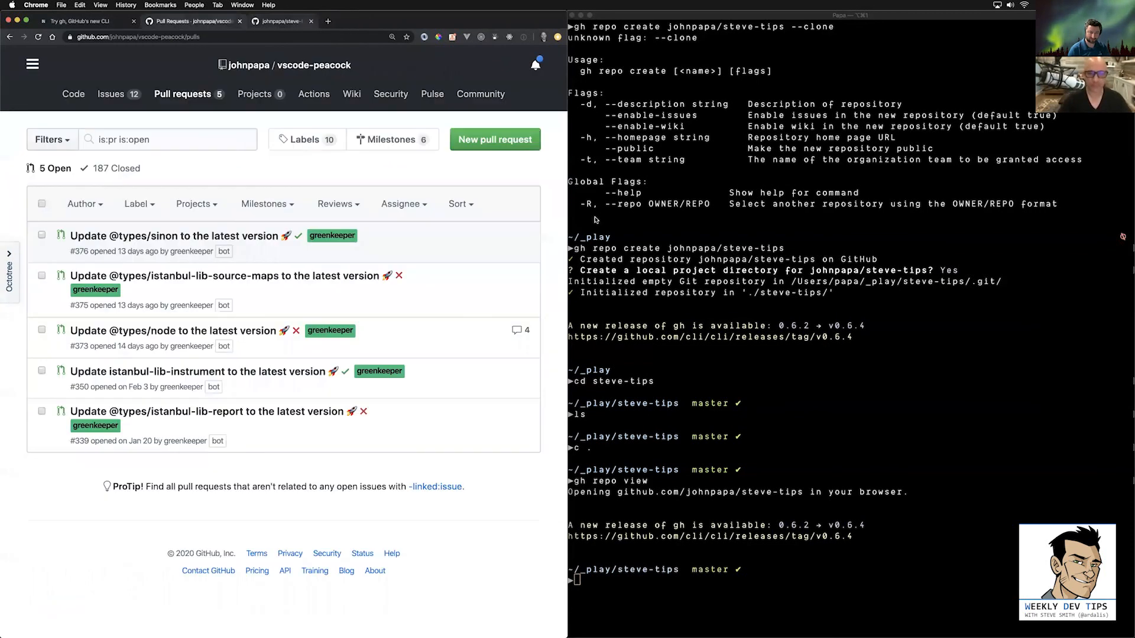